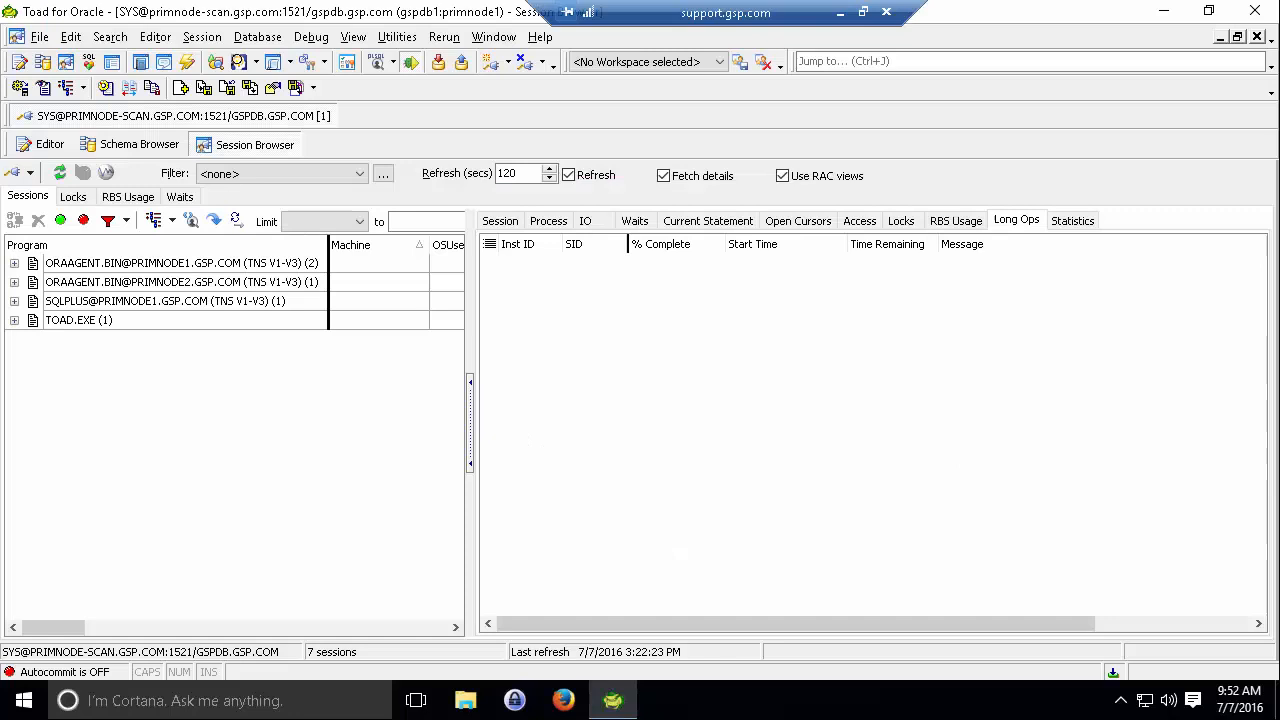
pyautogui.moveTo(396, 408)
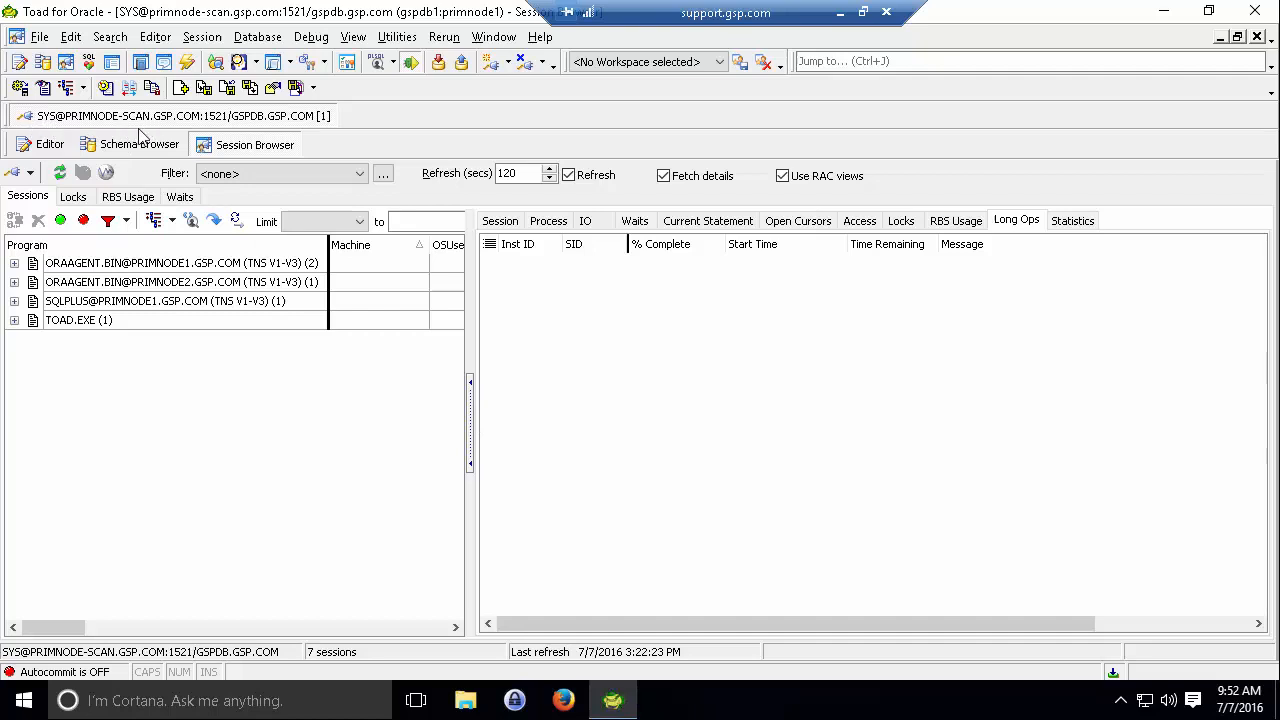
# Step: Switch from the Toad Session Browser to the VNC window for the Linux app server
pyautogui.click(180, 280)
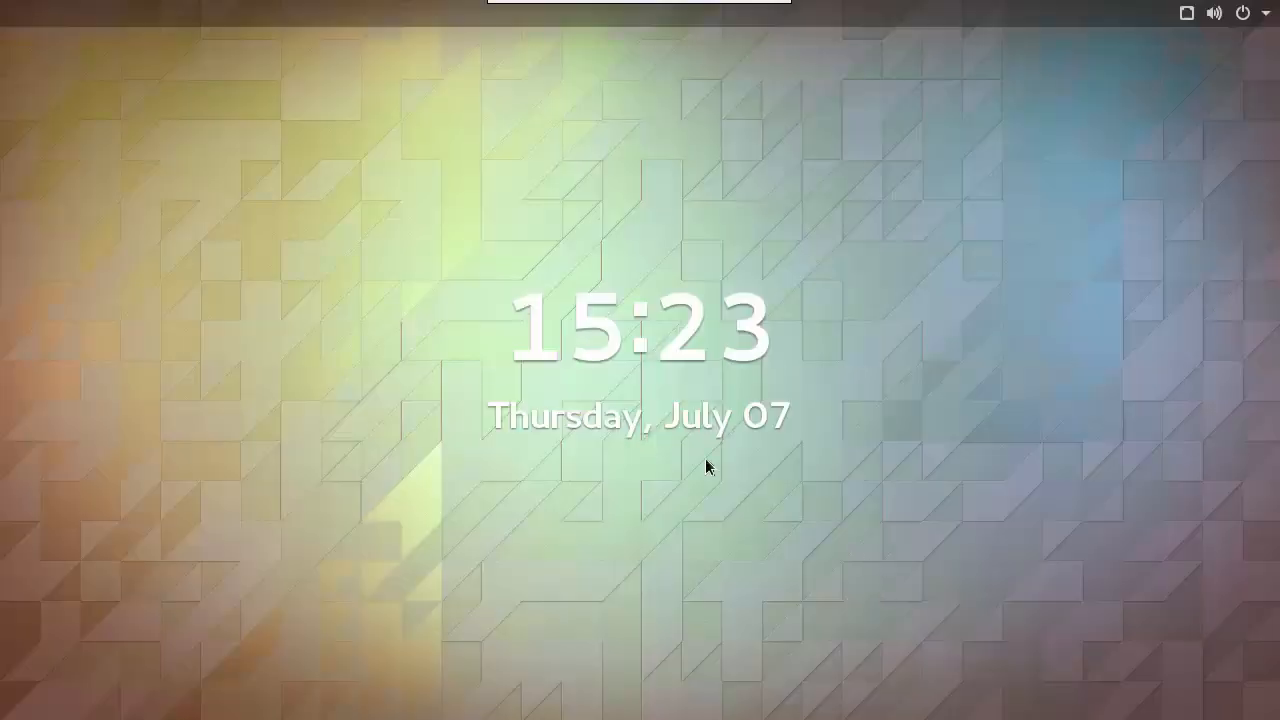
# Step: Launch Firefox from Applications and save swingbench25971.zip from the dominicgiles.com downloads page
pyautogui.click(68, 14)
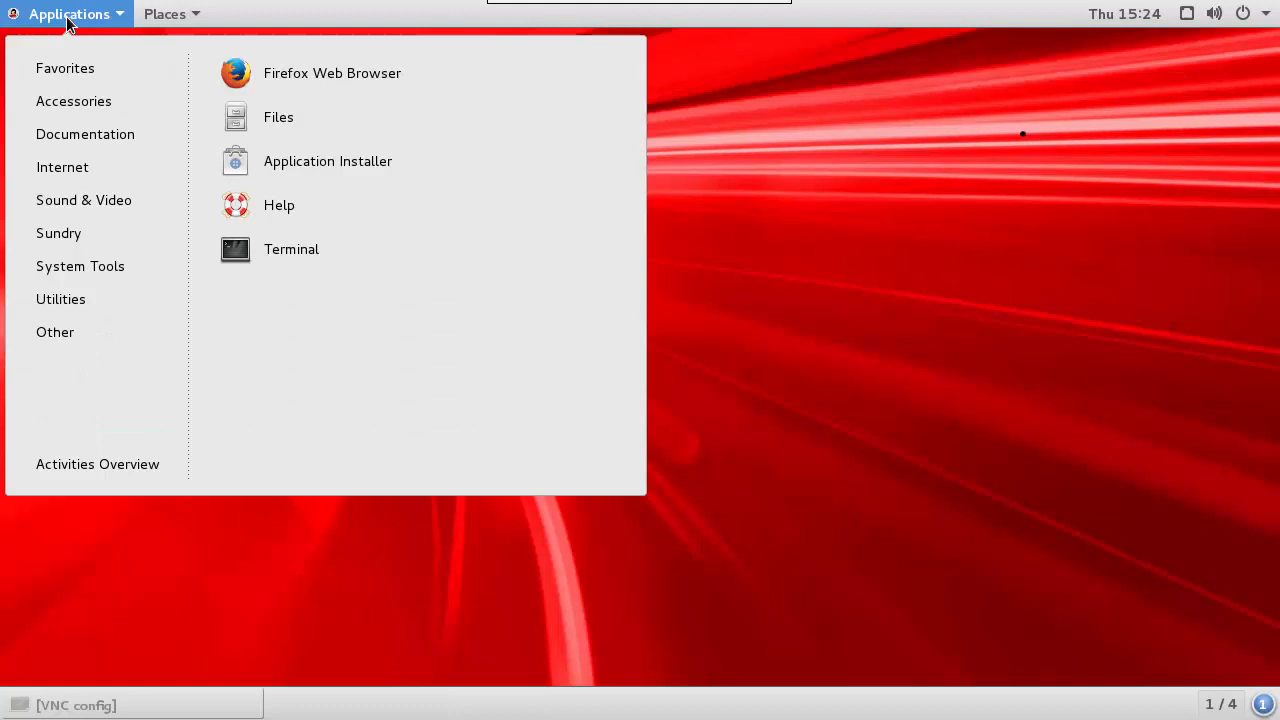
pyautogui.click(332, 72)
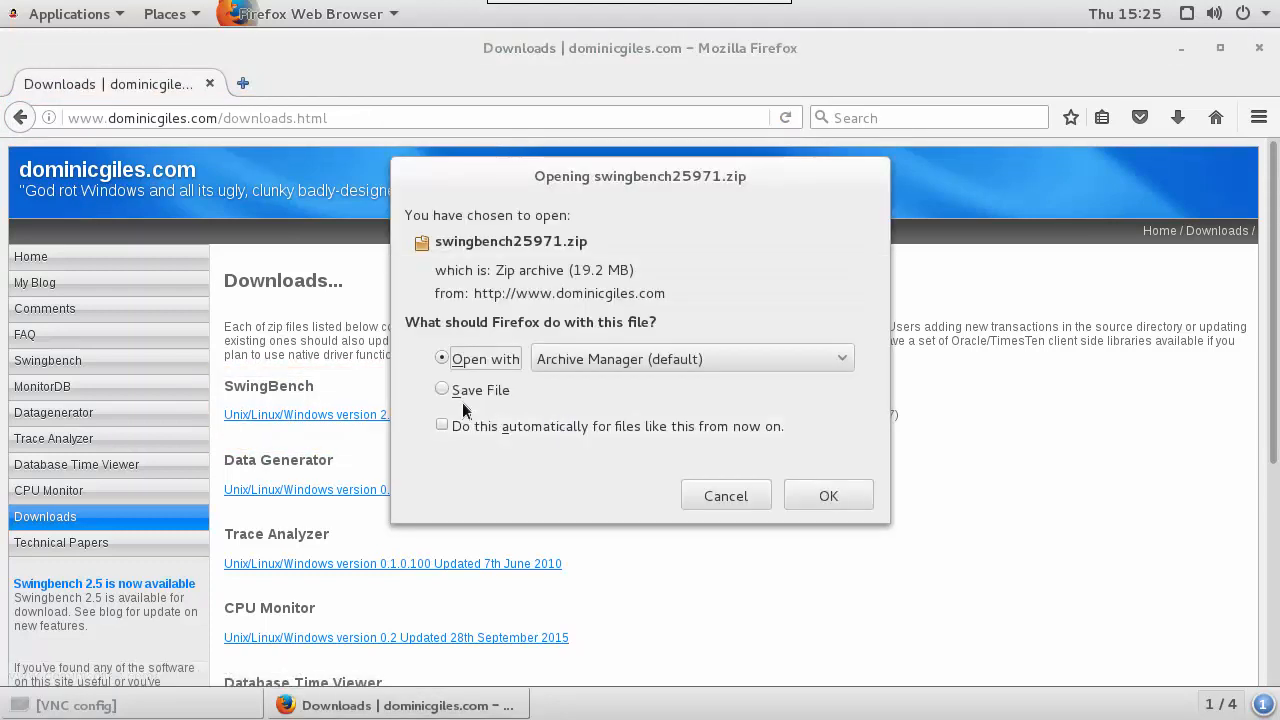
pyautogui.click(828, 496)
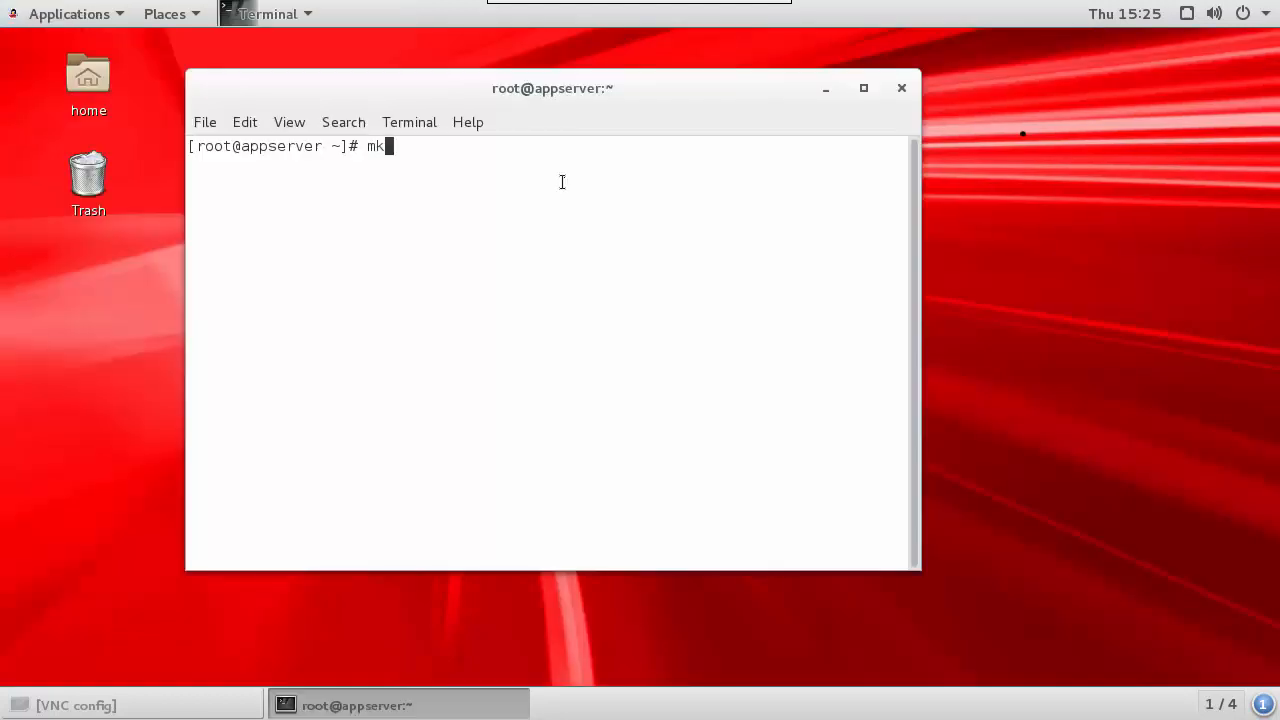
# Step: Create /app/SwingBench with mkdir -p and list the Downloads folder contents
pyautogui.write('dir')
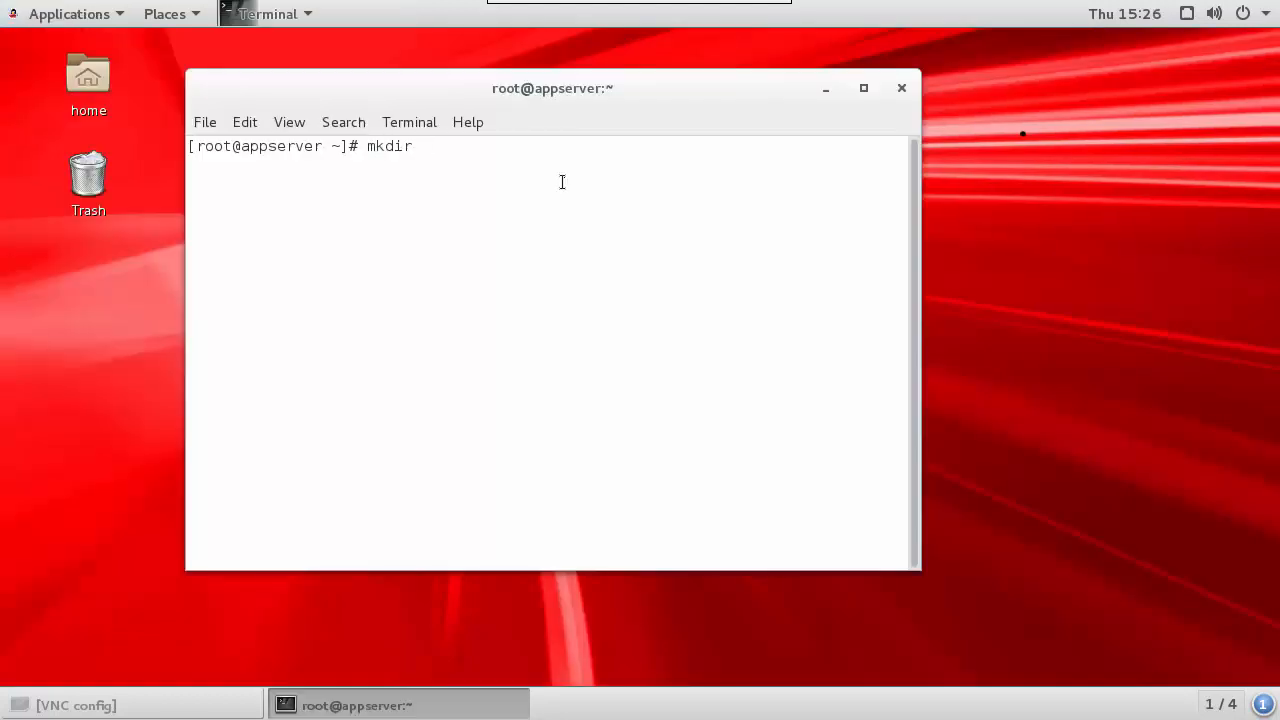
pyautogui.write('SwingBenc')
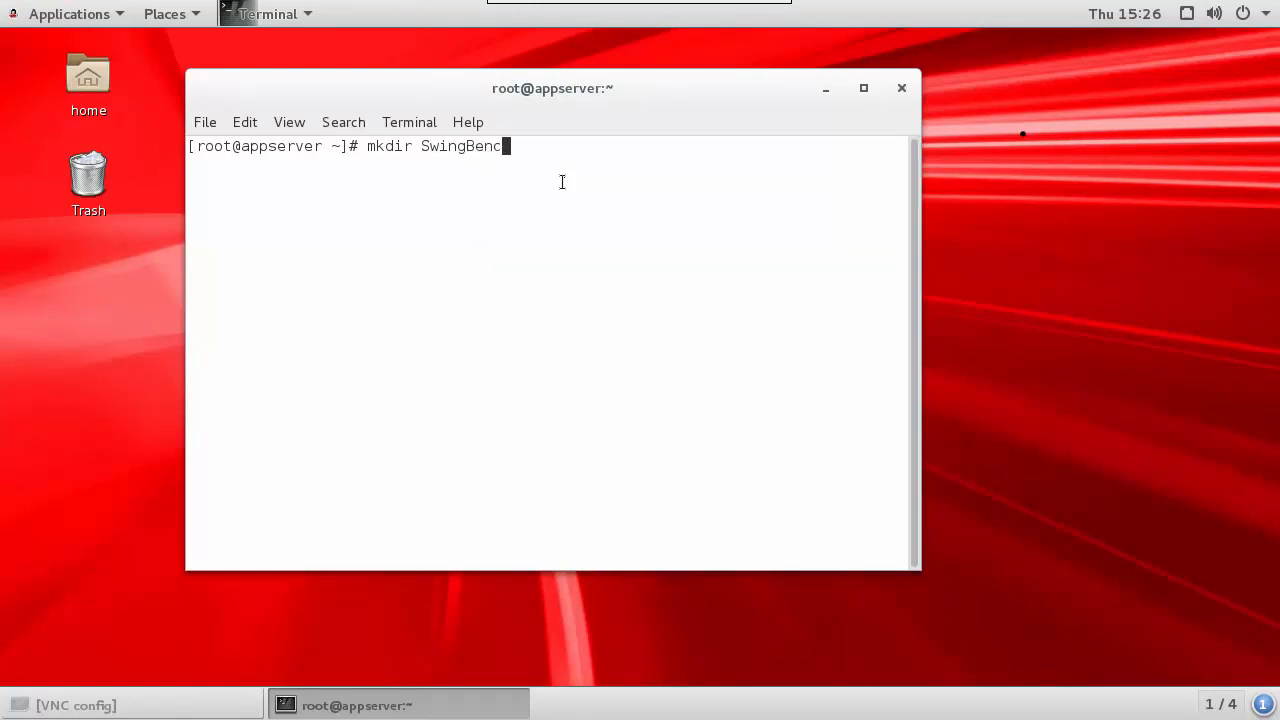
pyautogui.write('h')
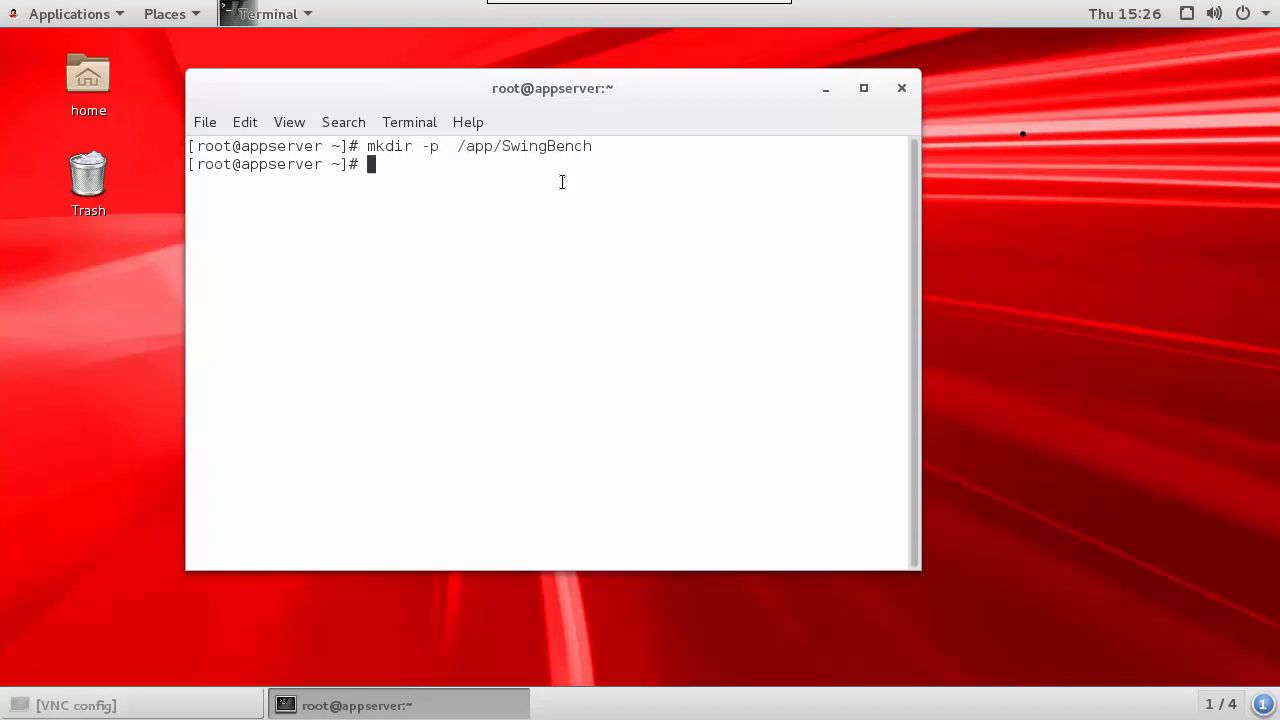
pyautogui.write('ls -l Downloads/')
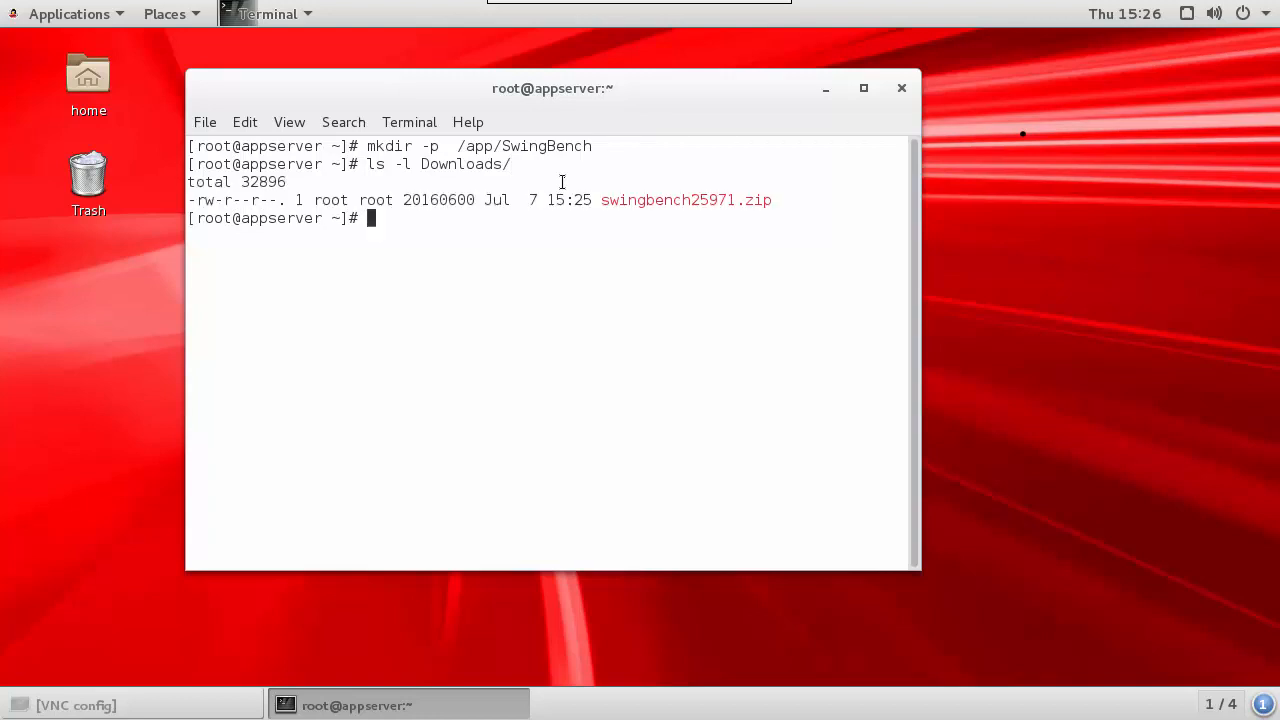
# Step: Copy Downloads/swingbench25971.zip into /app/SwingBench
pyautogui.write('cp Downloads/swingbench25971.zip')
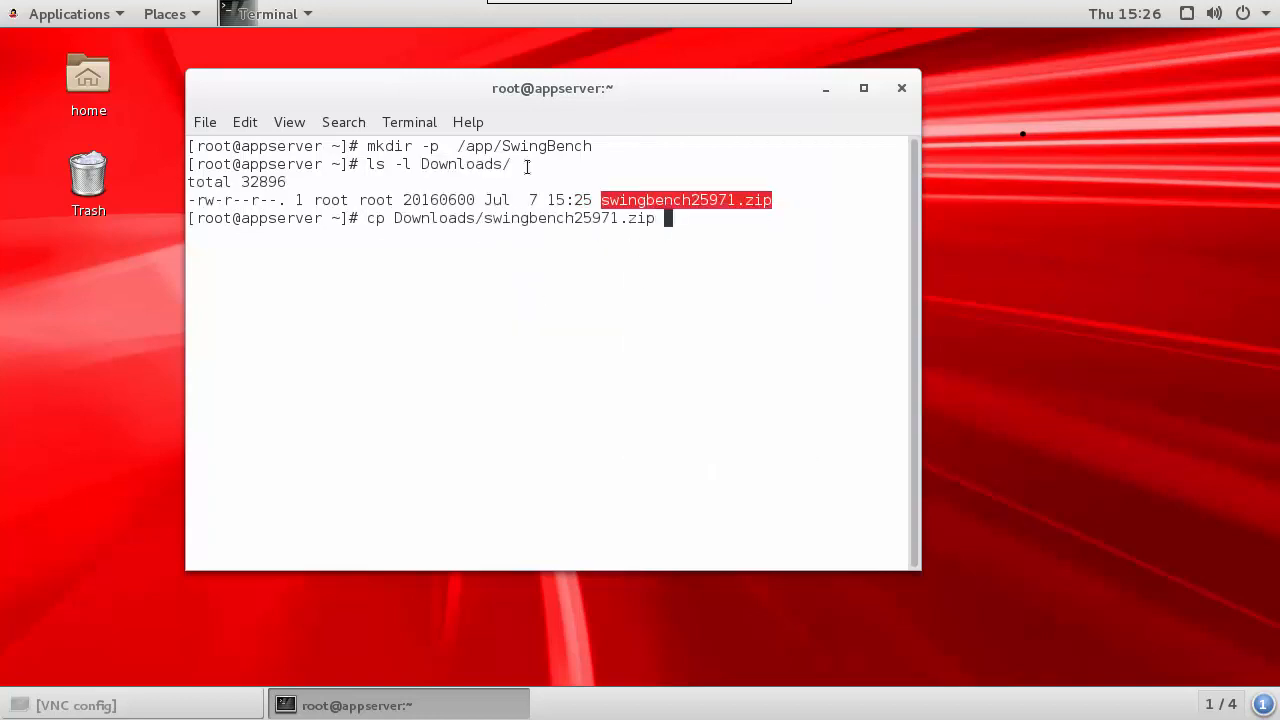
pyautogui.press('Return')
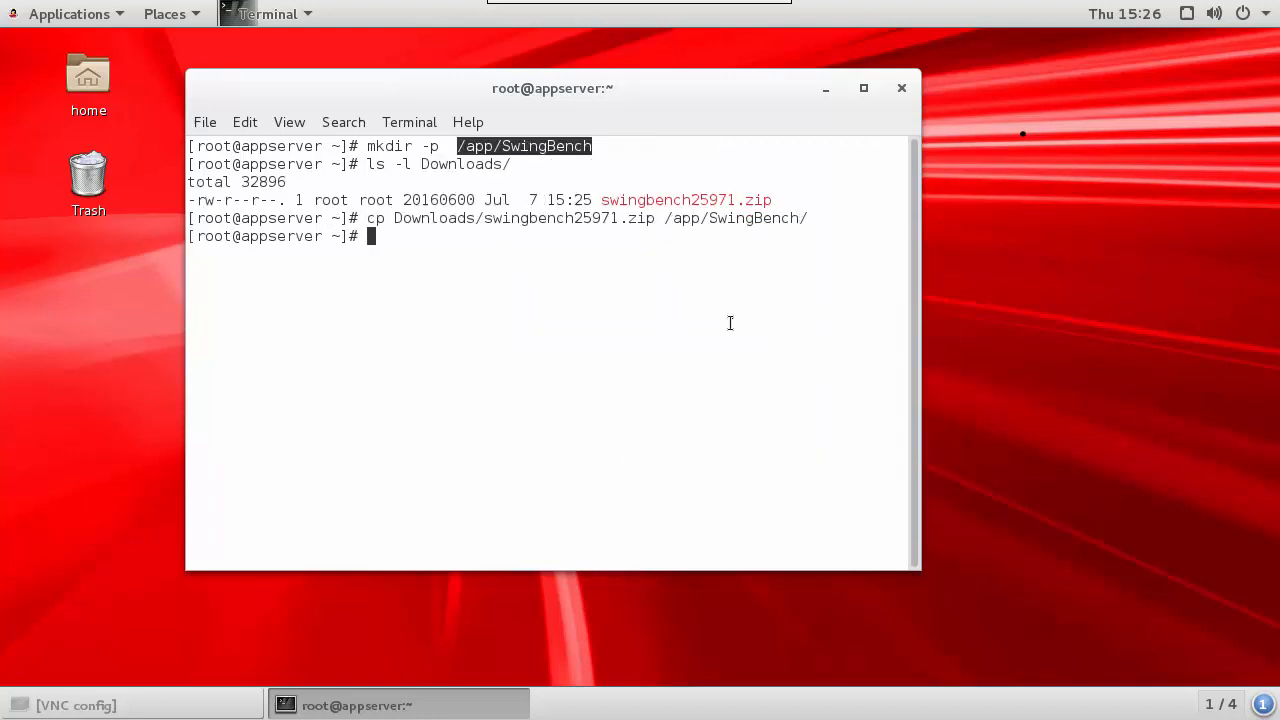
pyautogui.rightClick(730, 322)
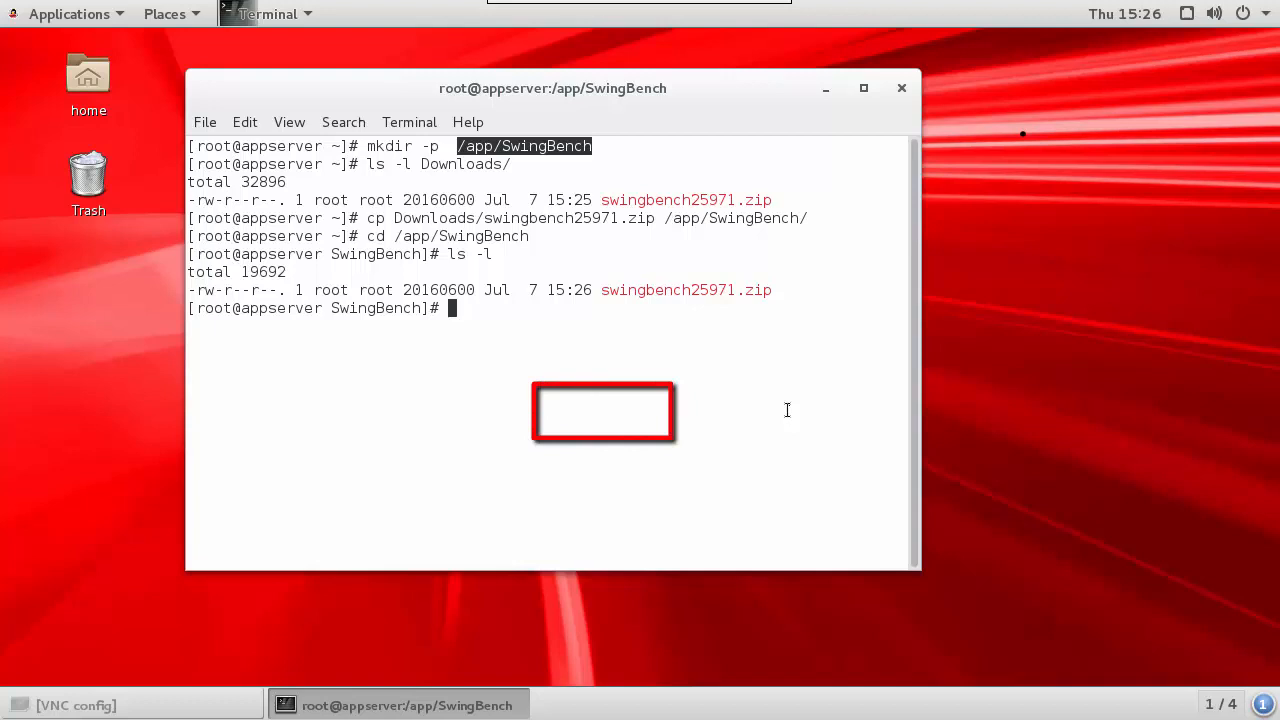
# Step: Unzip swingbench25971.zip inside /app/SwingBench and list the extracted contents
pyautogui.write('unzip')
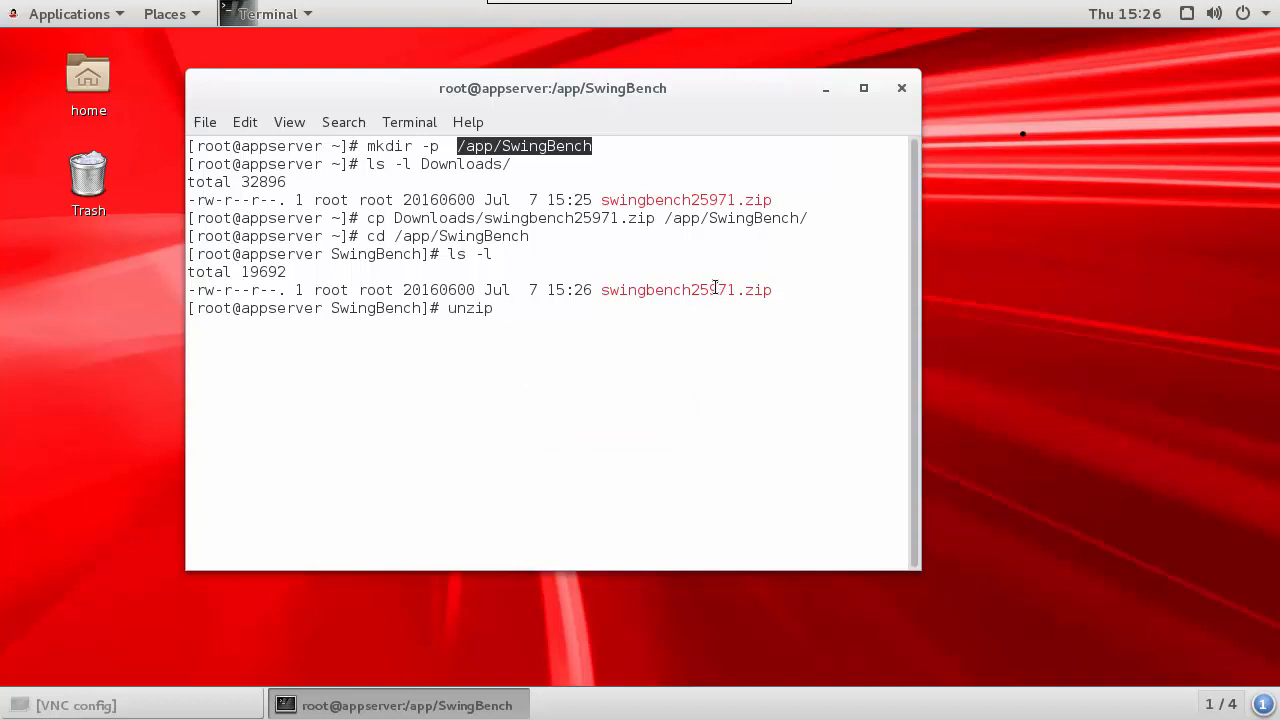
pyautogui.write('swingbench25971.zip')
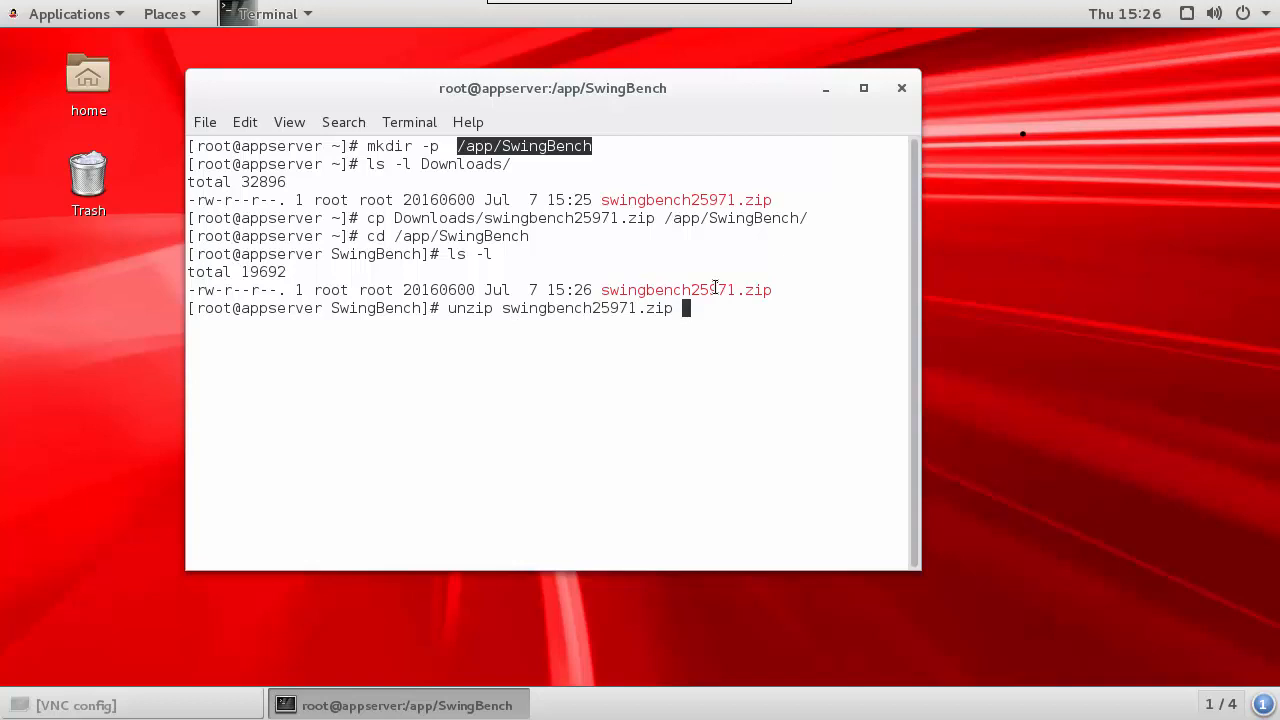
pyautogui.press('Return')
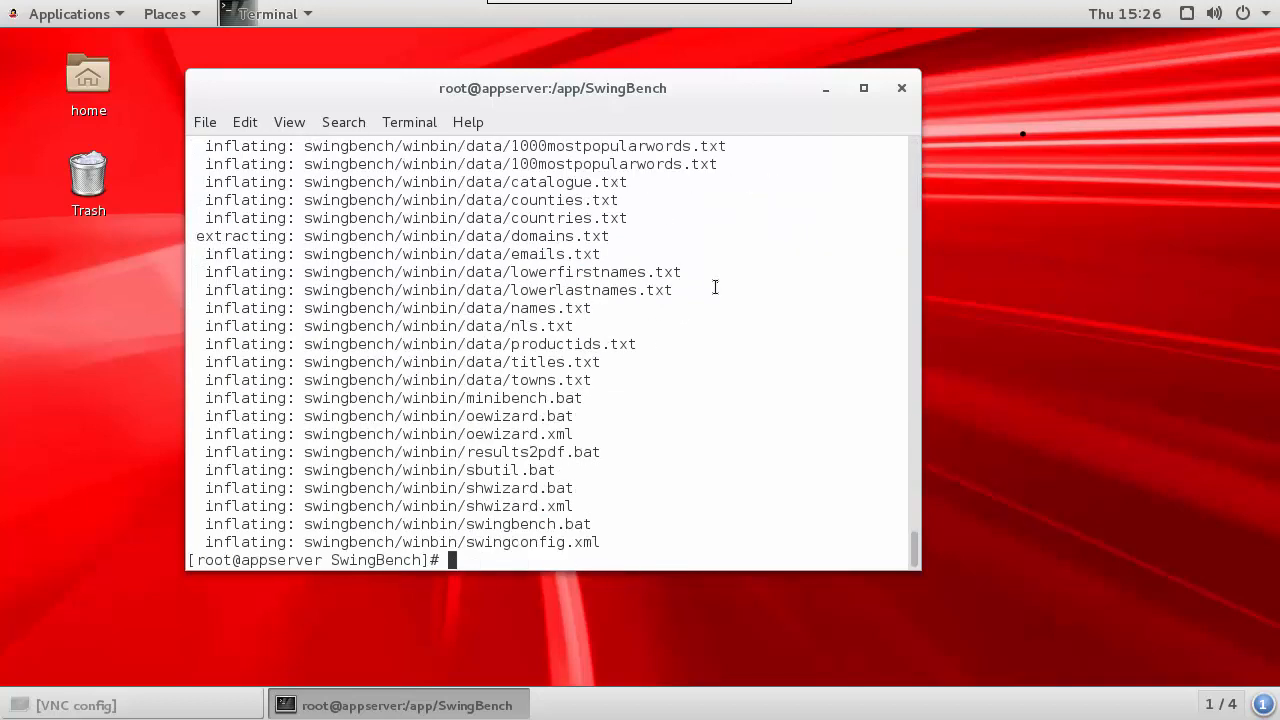
pyautogui.write('ls -l')
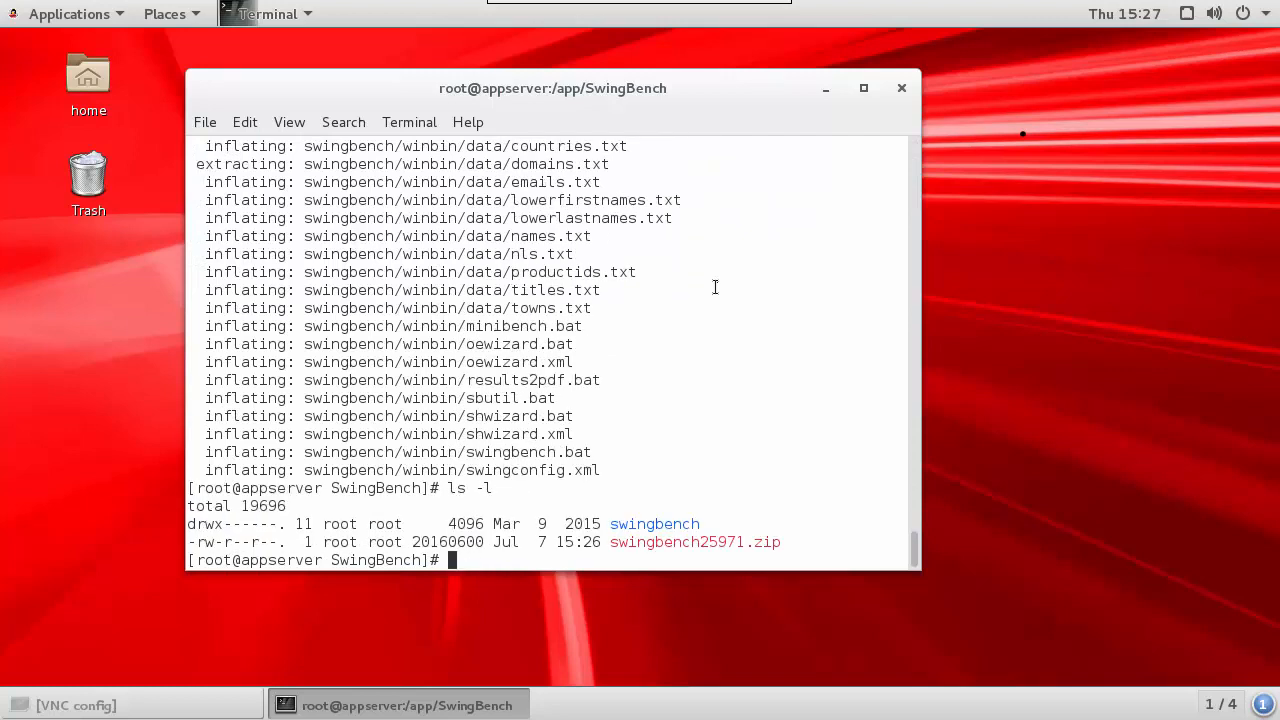
# Step: Move into the swingbench folder and confirm Java resolves to /bin/java with which java
pyautogui.write('cd s')
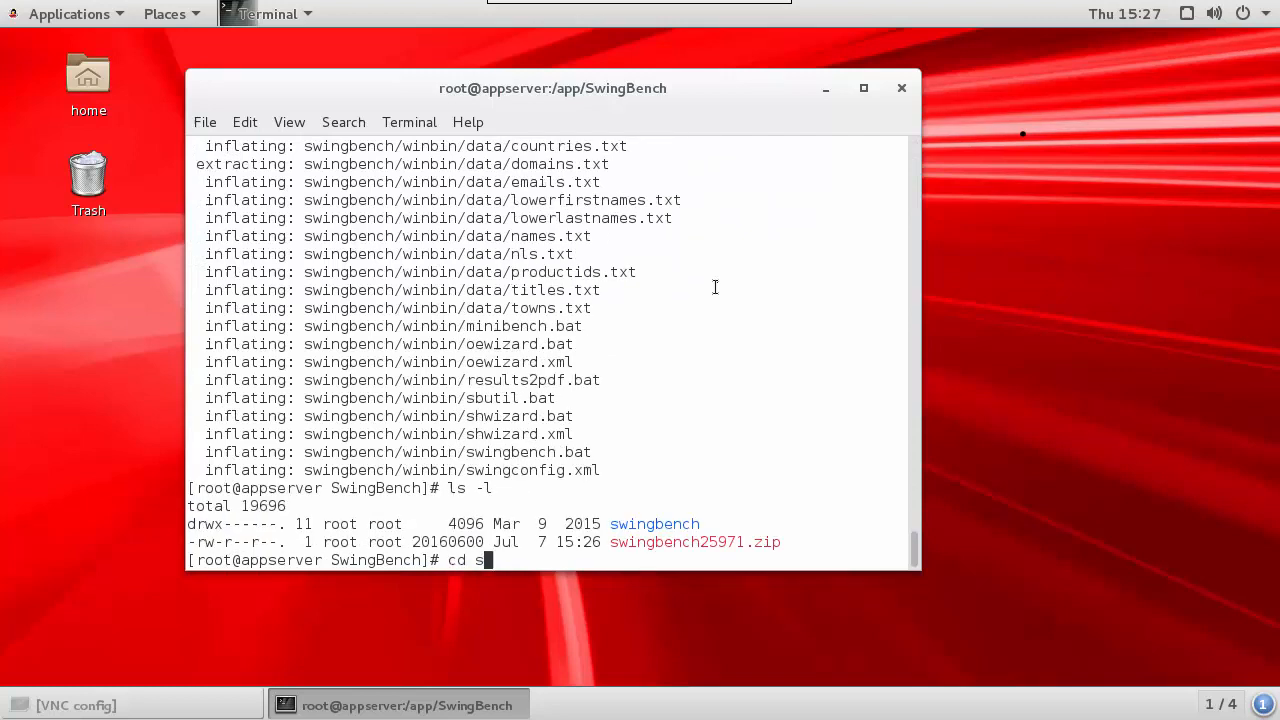
pyautogui.press('Return')
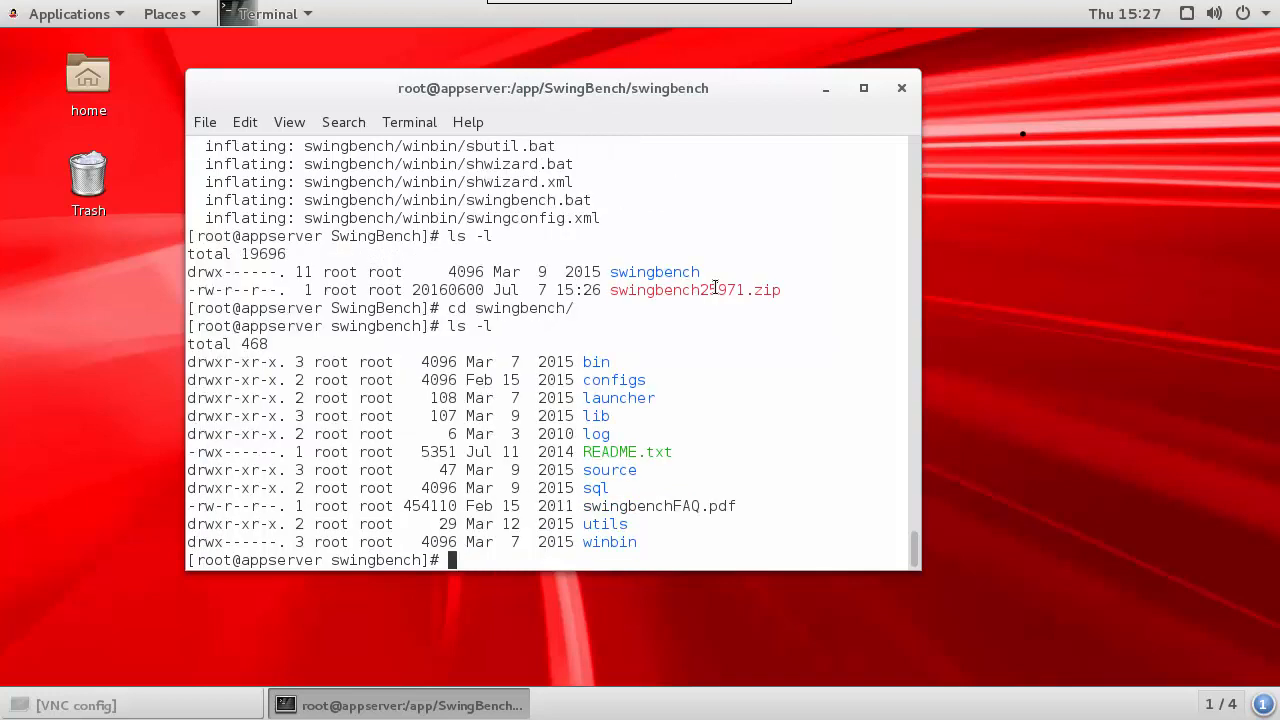
pyautogui.write('which java')
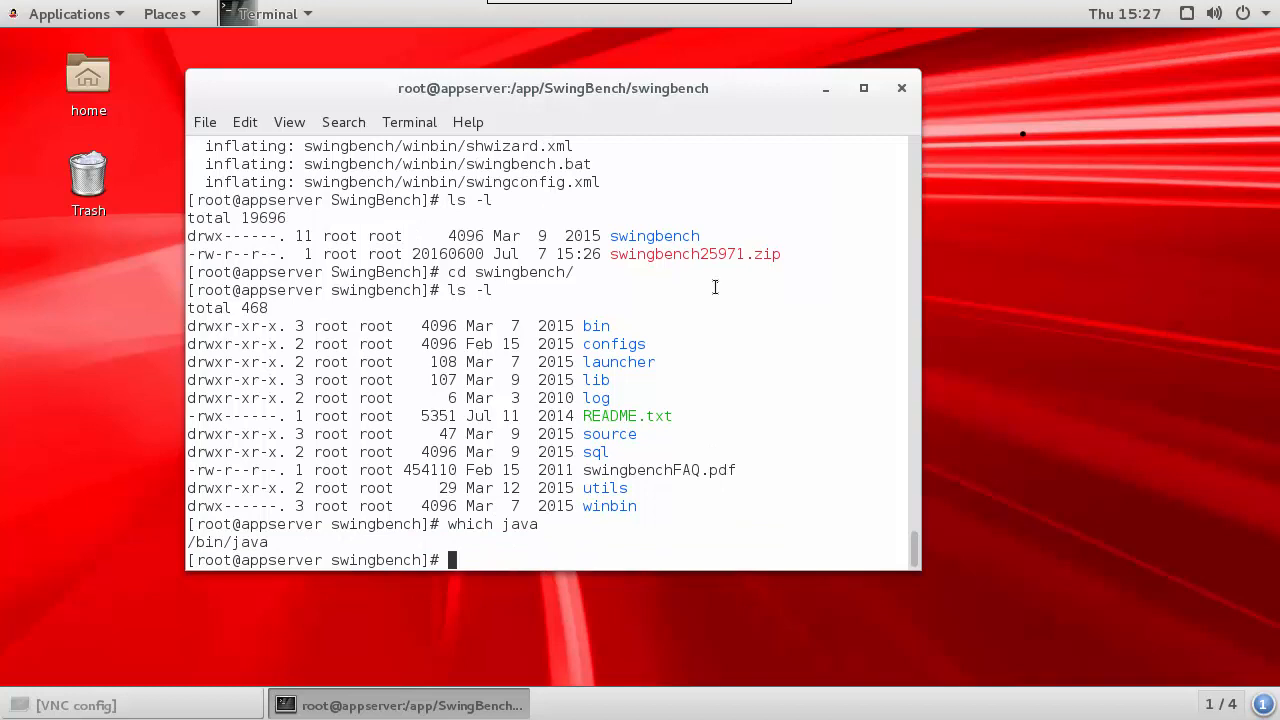
pyautogui.write('java')
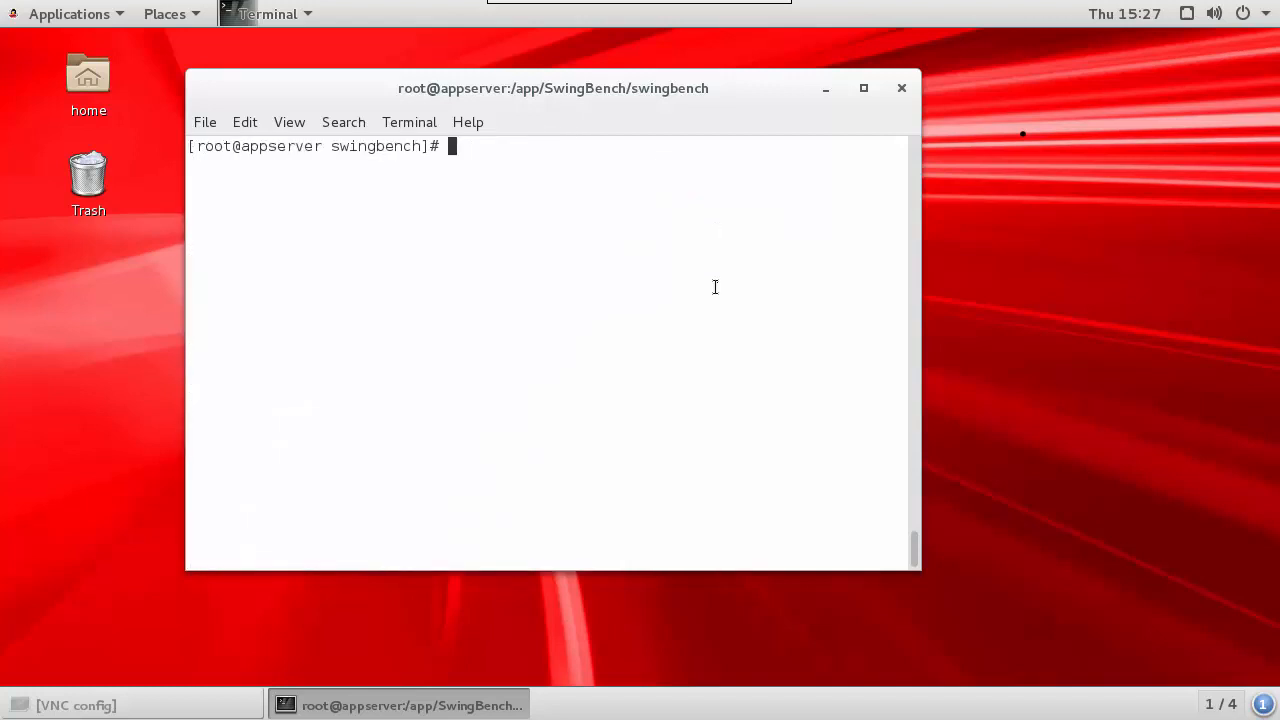
# Step: Move into the swingbench bin folder and run ./oewizard to start the Order Entry install wizard
pyautogui.write('ls -l')
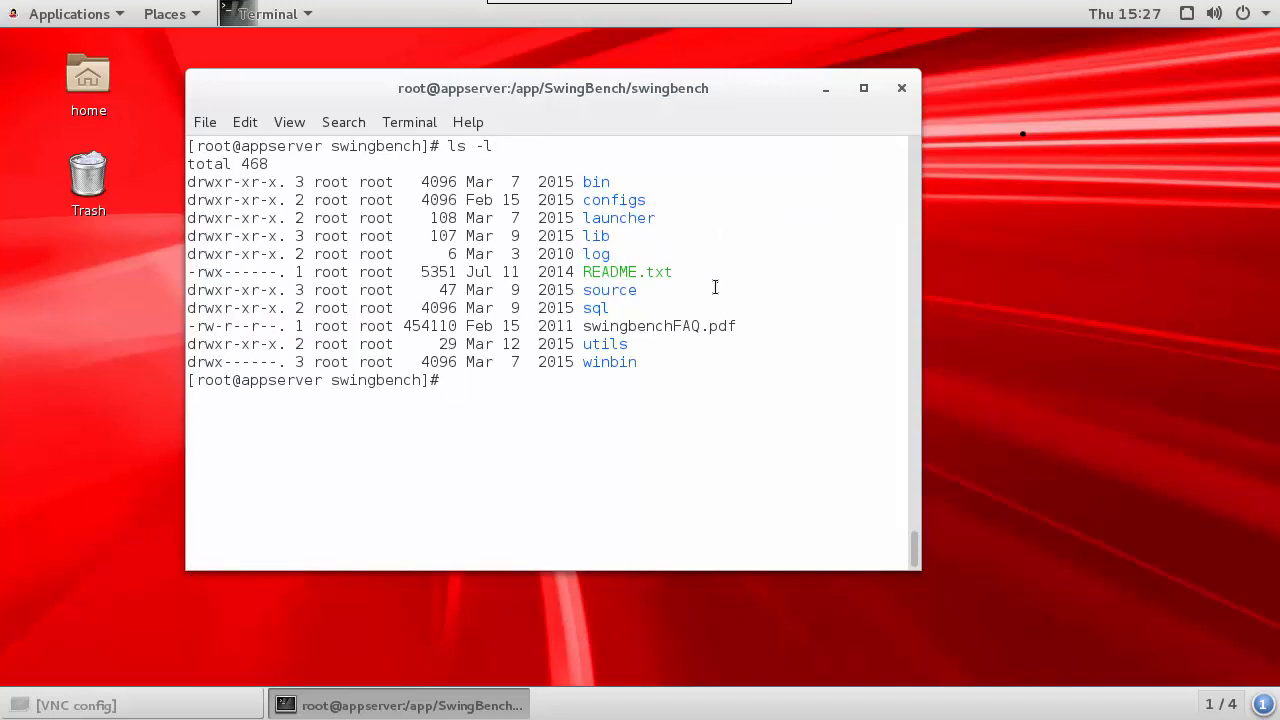
pyautogui.write('cd bin')
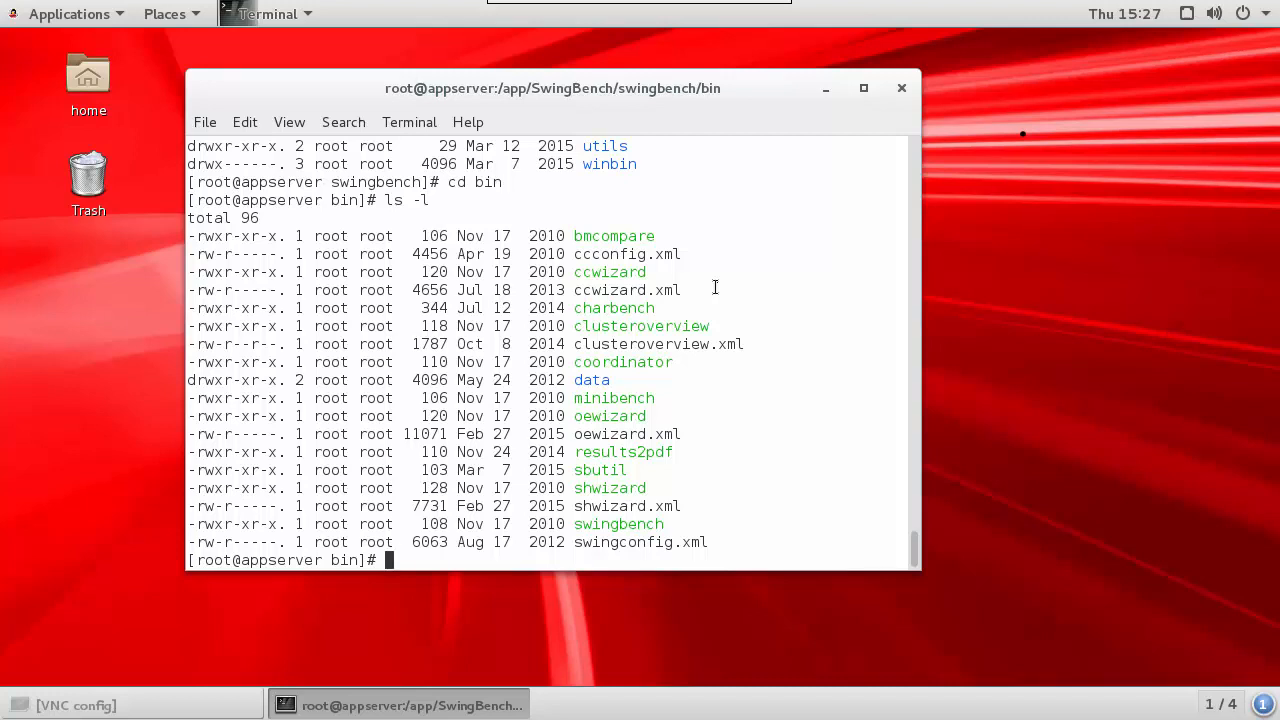
pyautogui.doubleClick(612, 416)
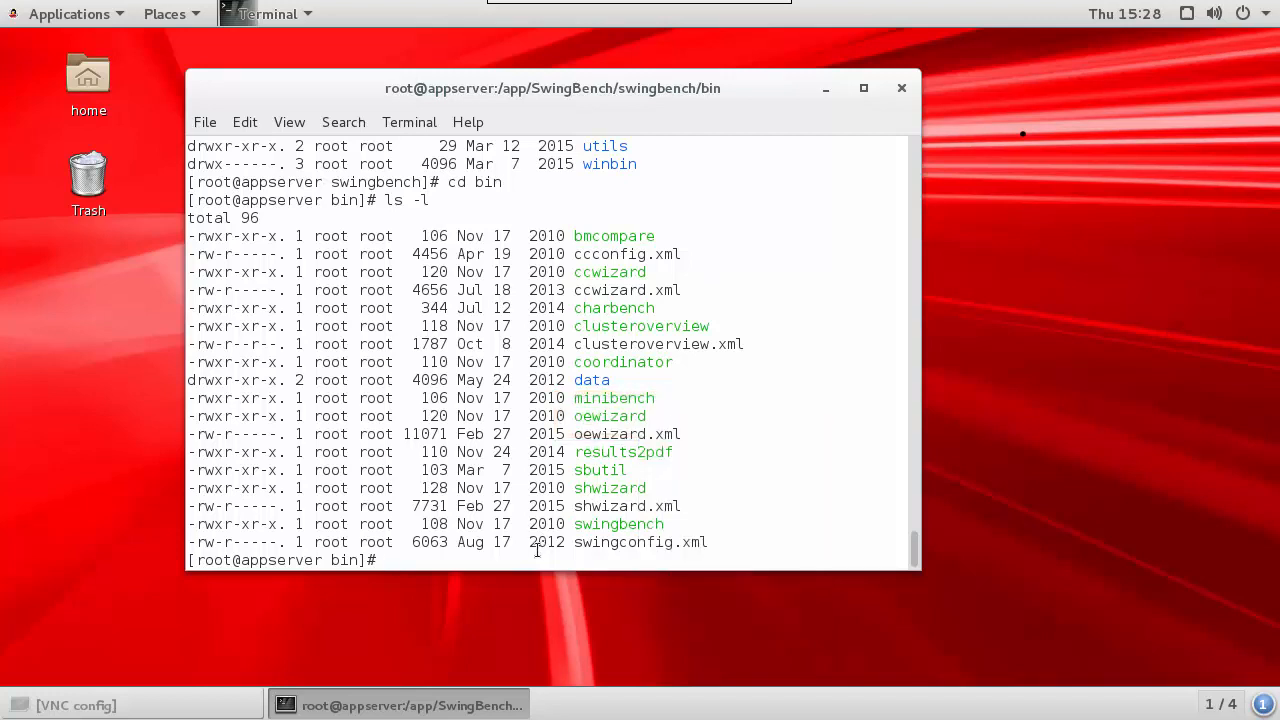
pyautogui.rightClick(556, 556)
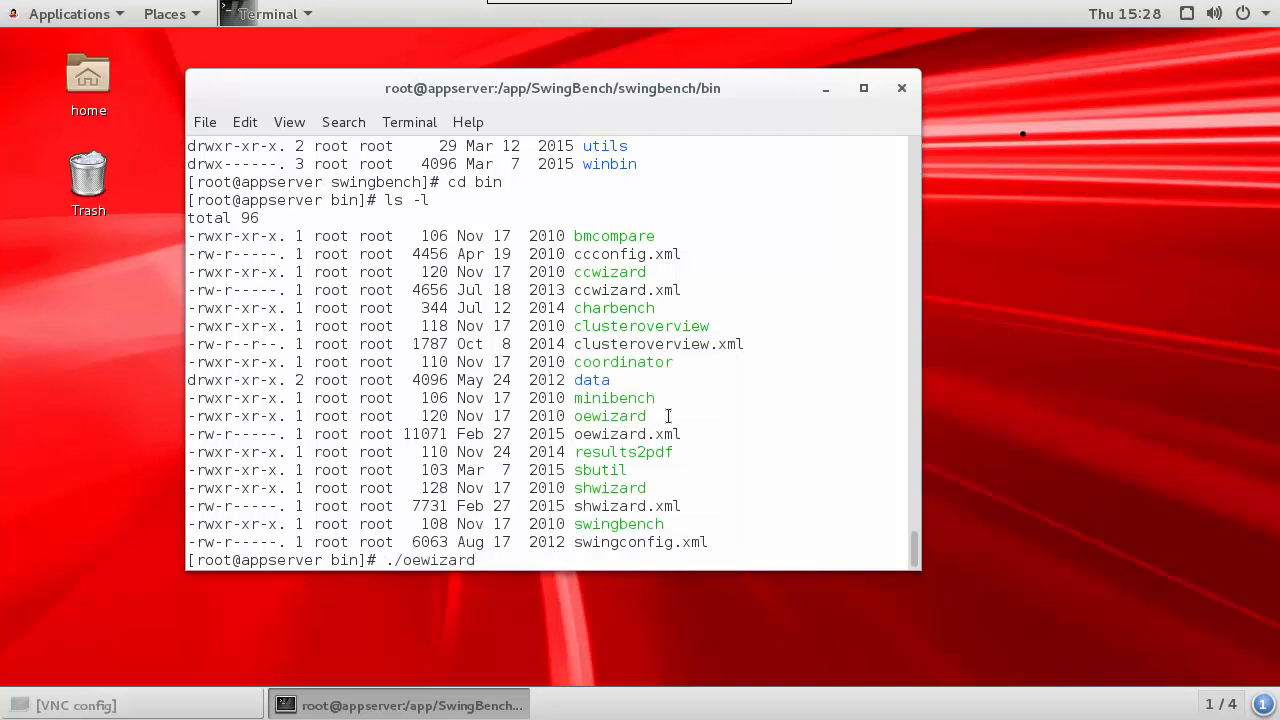
pyautogui.scroll(-3)
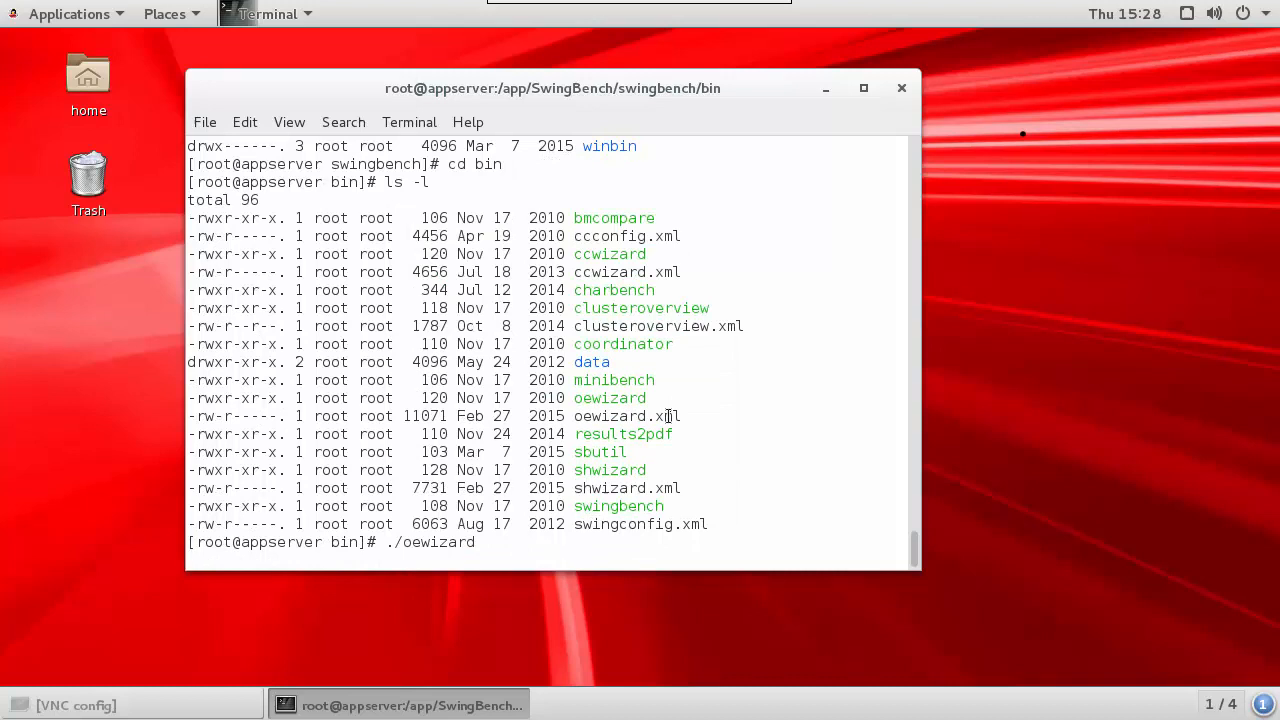
pyautogui.press('Return')
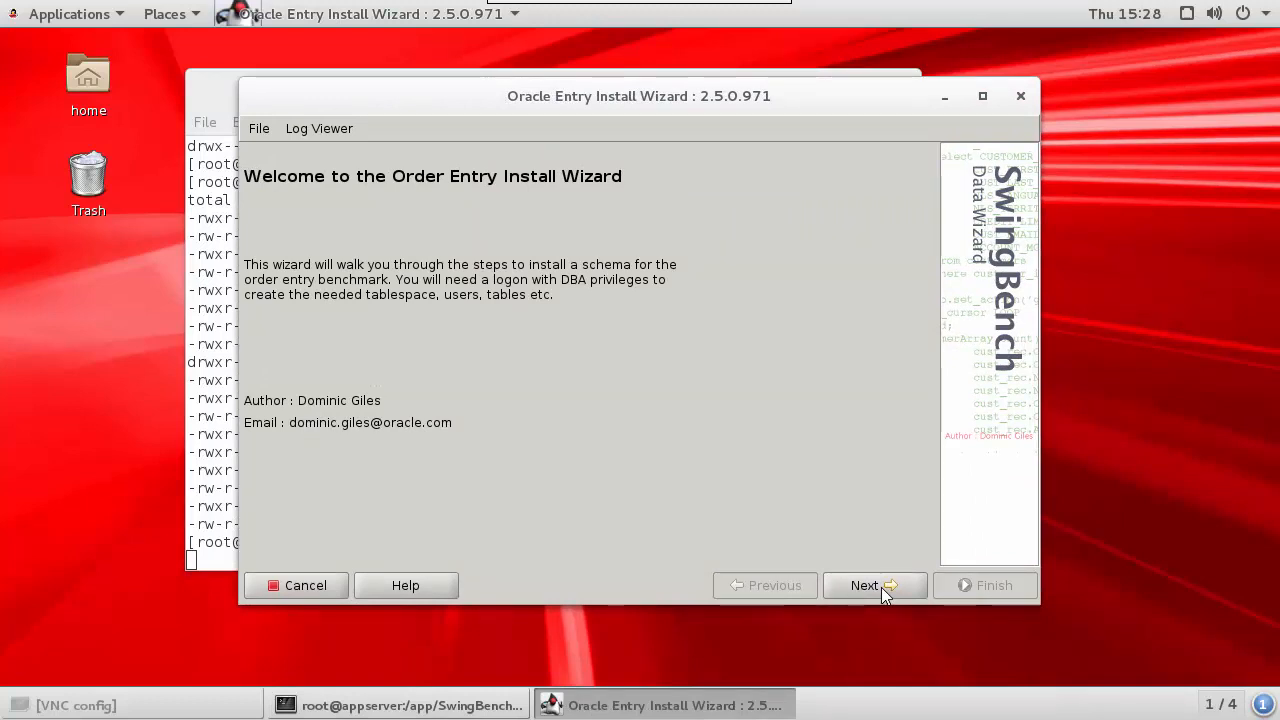
# Step: Accept benchmark version 2.0 and the 'Create the Order Entry Schema' task, advancing to Database Details
pyautogui.click(864, 584)
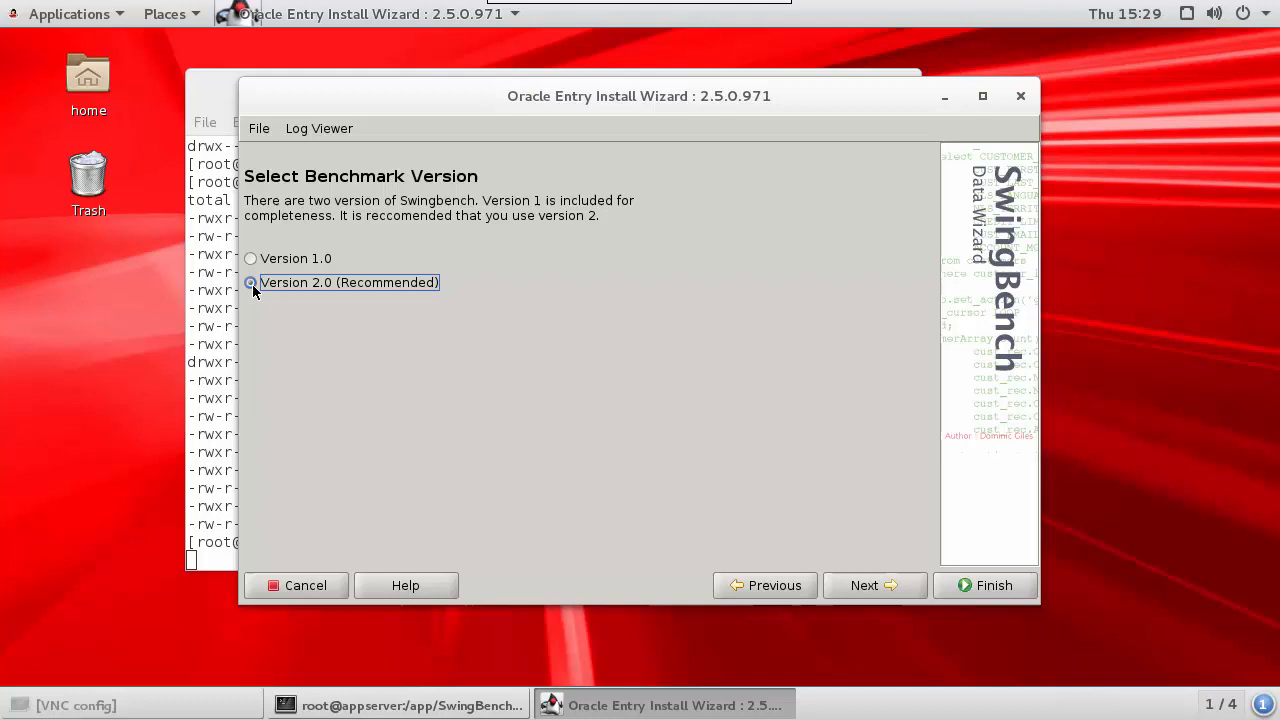
pyautogui.click(864, 584)
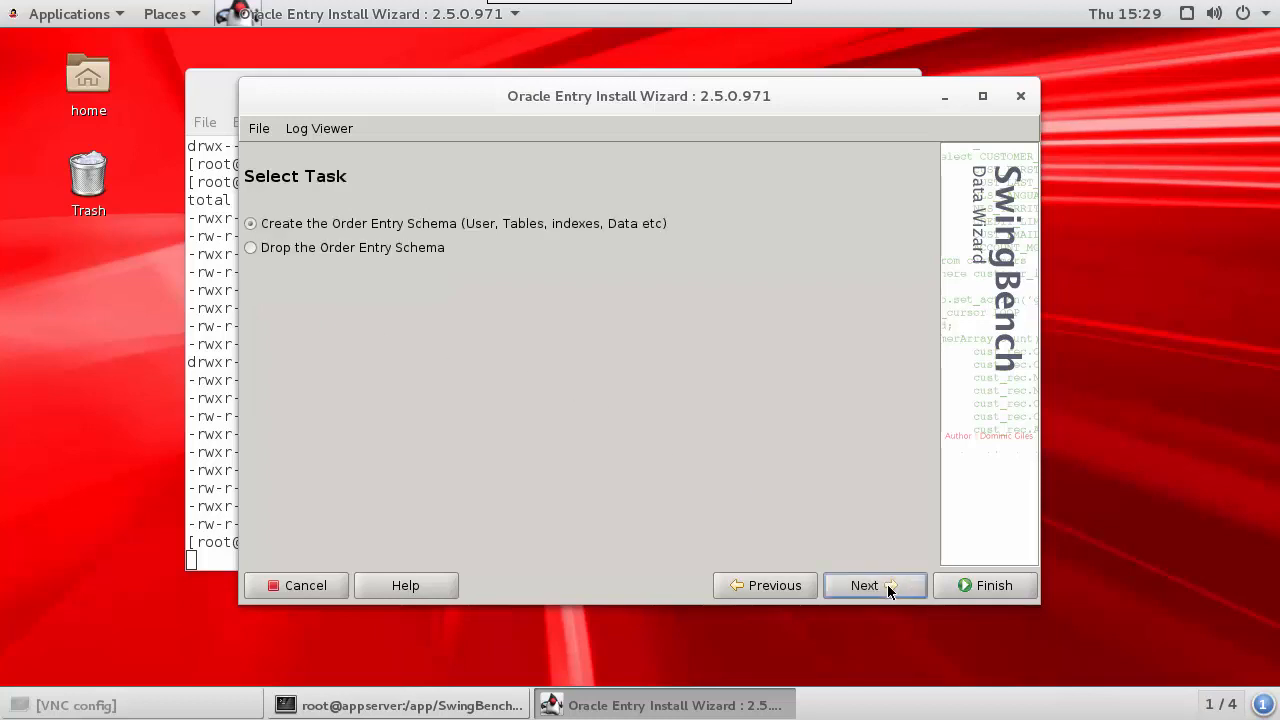
pyautogui.moveTo(238, 264)
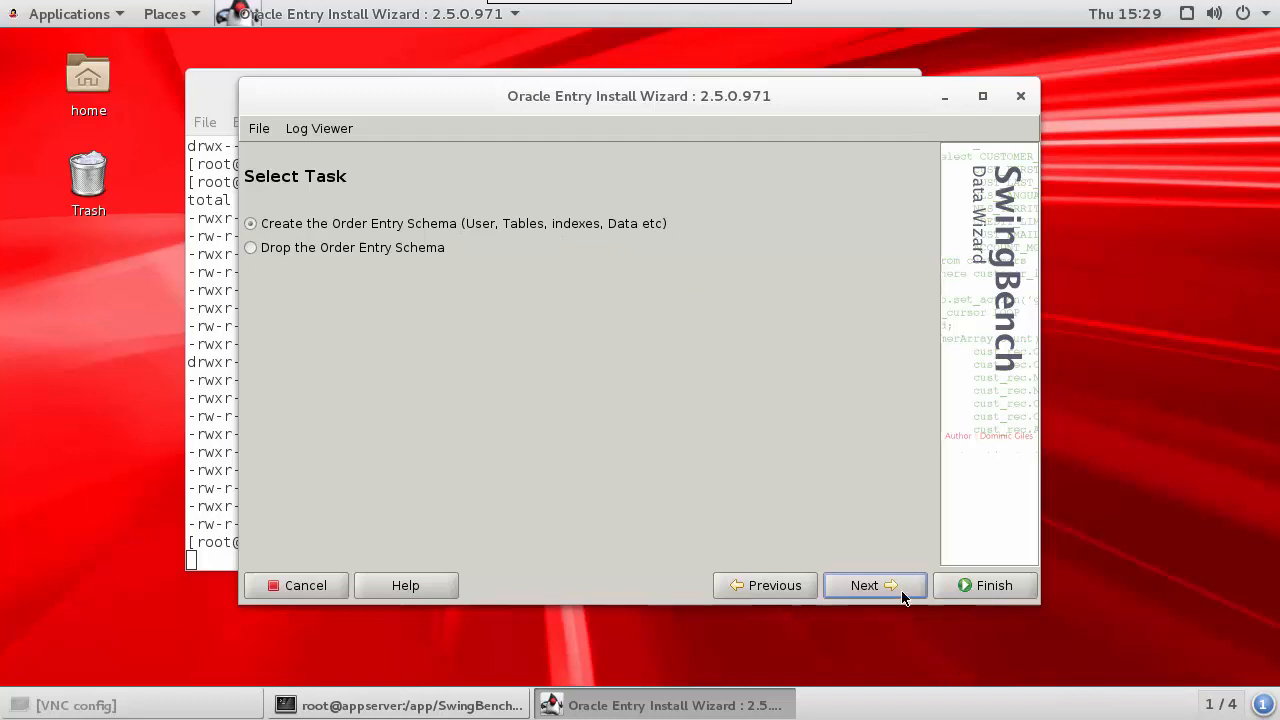
pyautogui.click(864, 584)
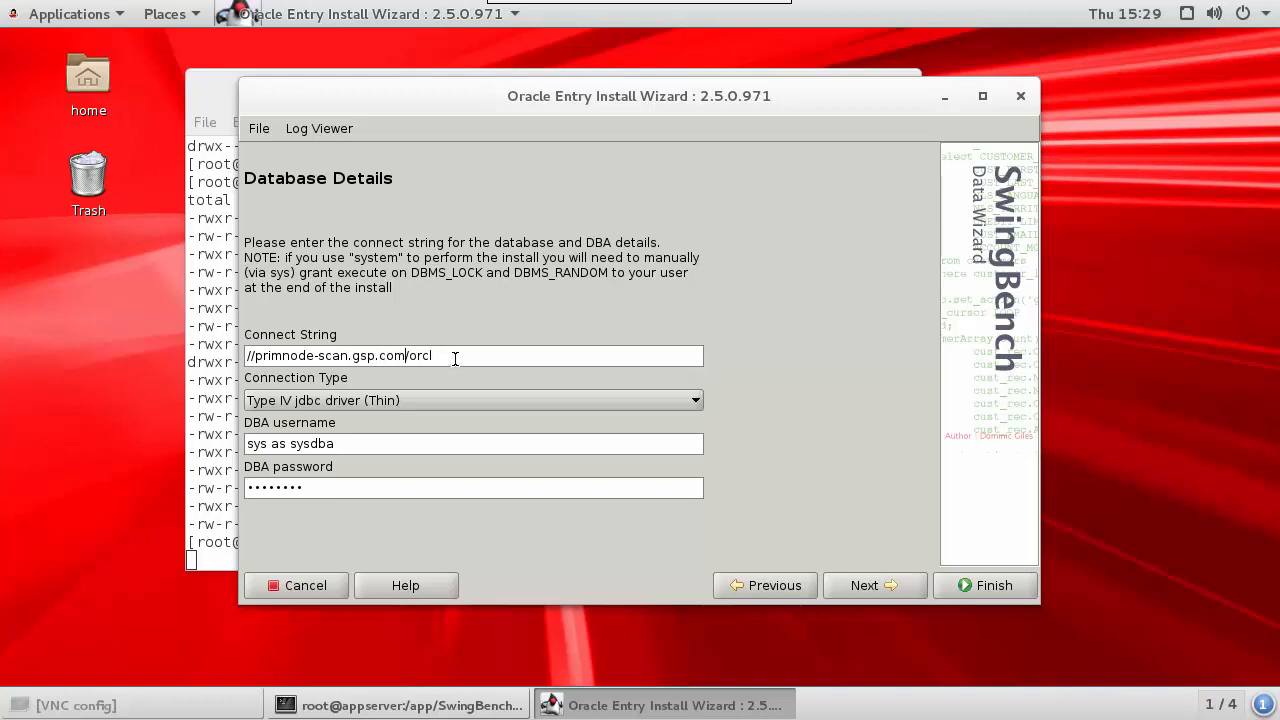
# Step: Set the connect string to //primnode-scan.gsp.com:1521/gspdb.gsp.com with the DBA password and continue to Schema Details
pyautogui.write(':1521/')
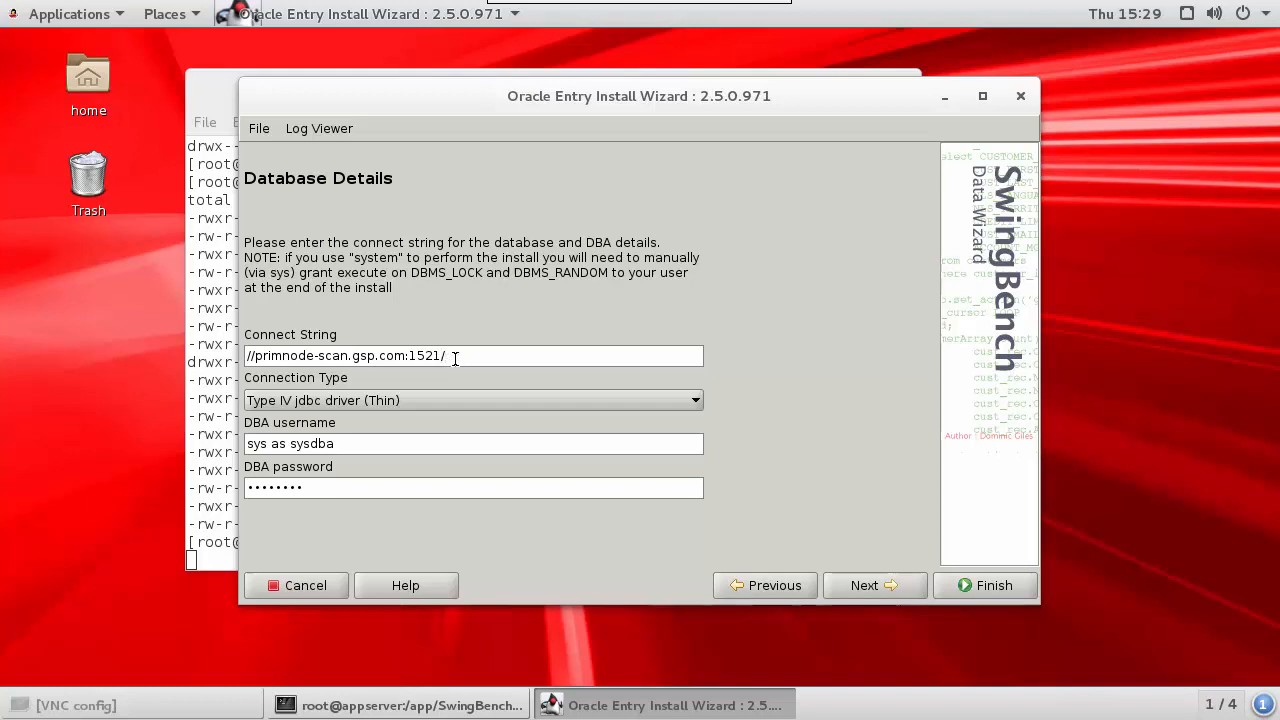
pyautogui.write('gspdb')
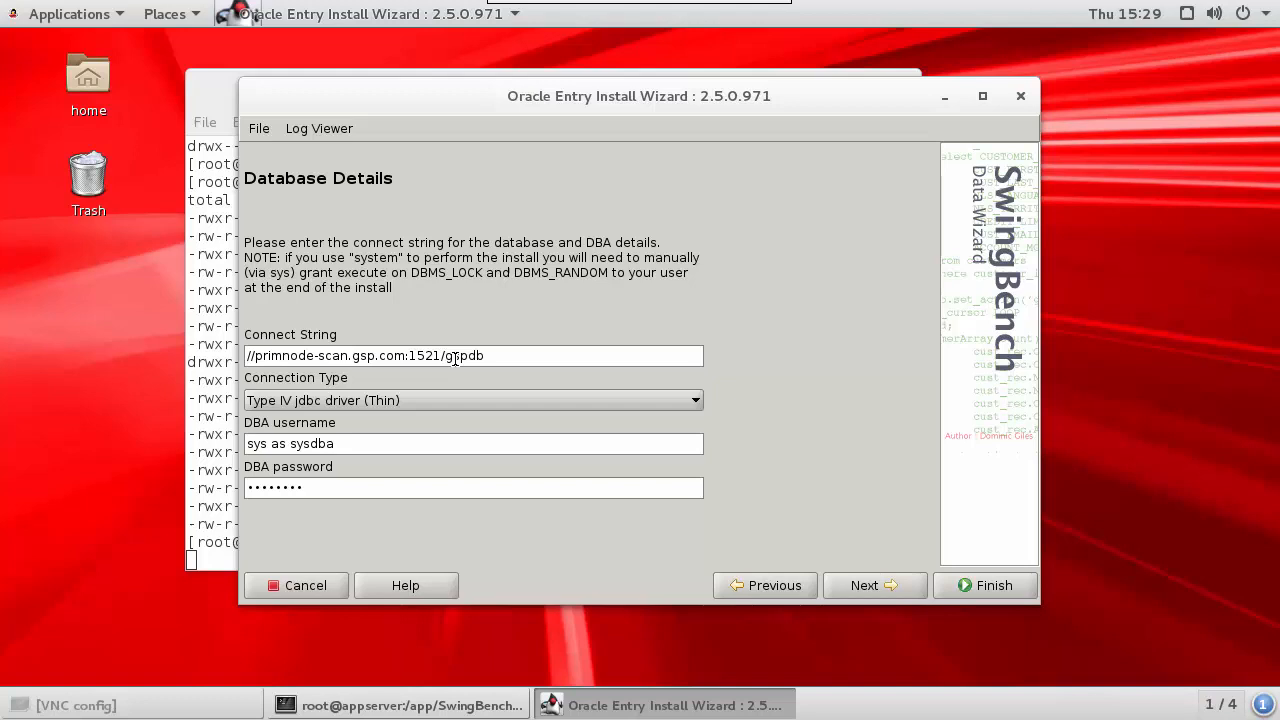
pyautogui.write('.gsp.com')
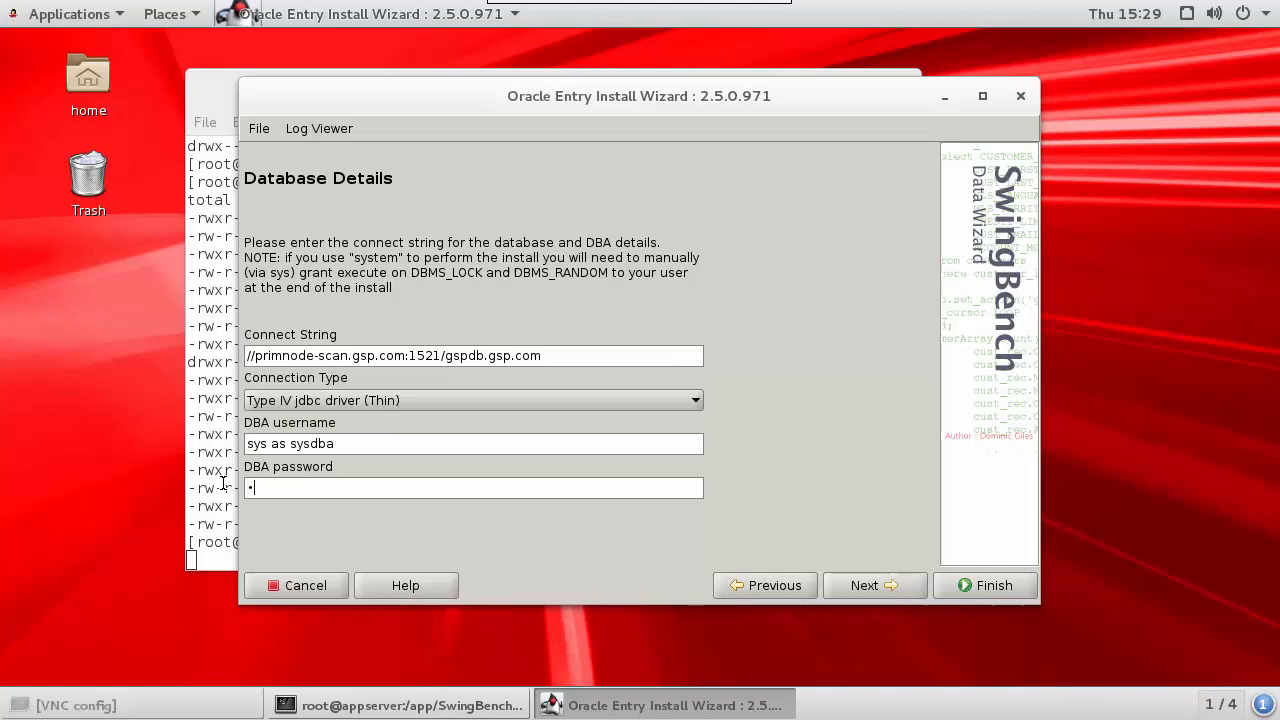
pyautogui.write('••••')
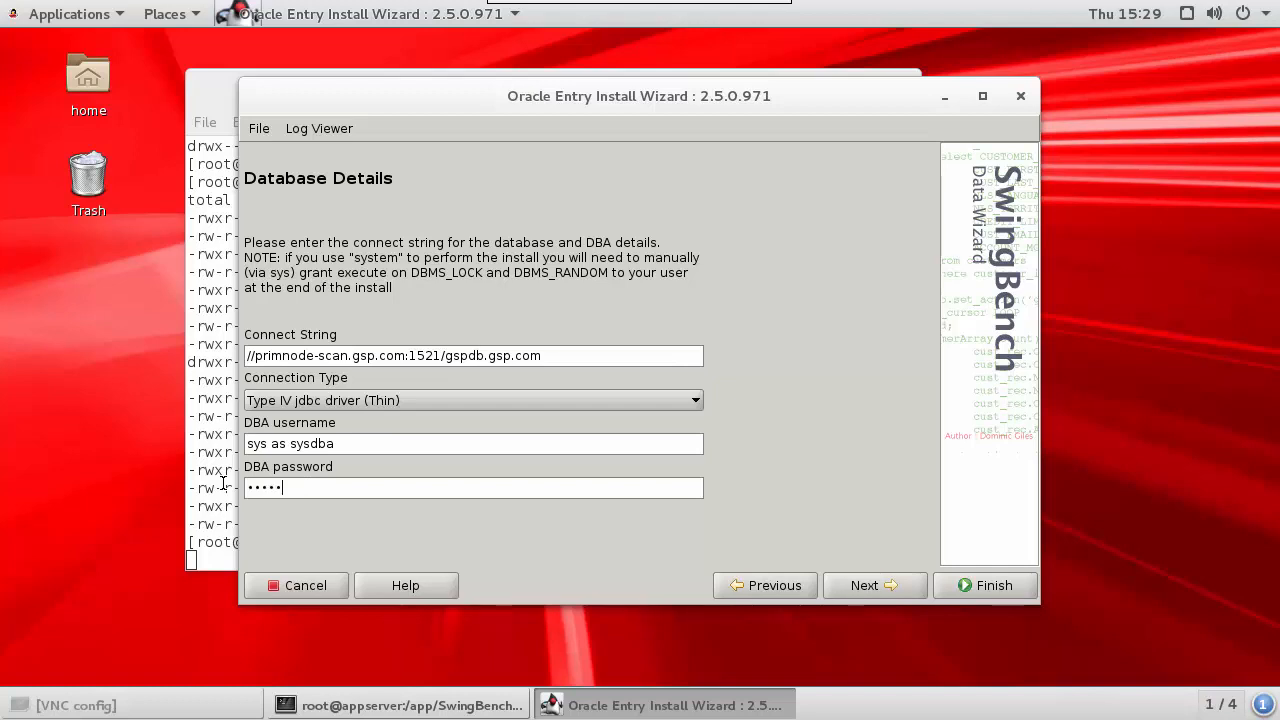
pyautogui.write('••••')
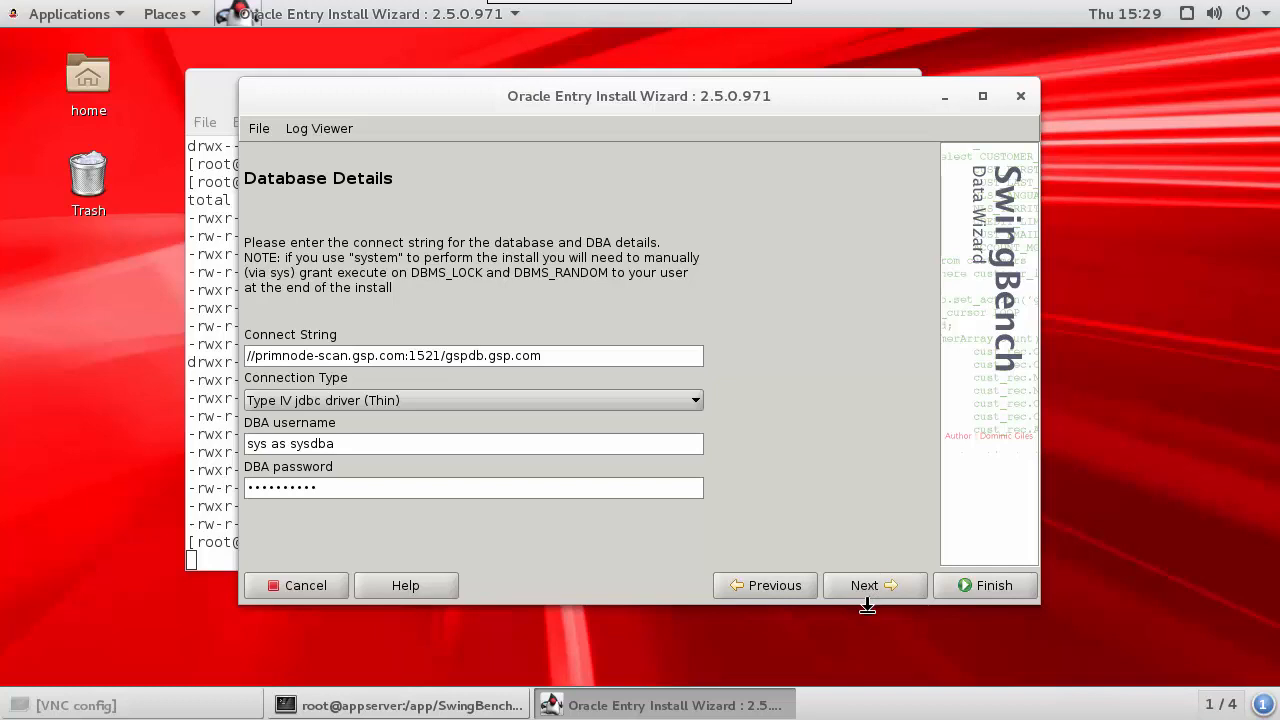
pyautogui.click(864, 584)
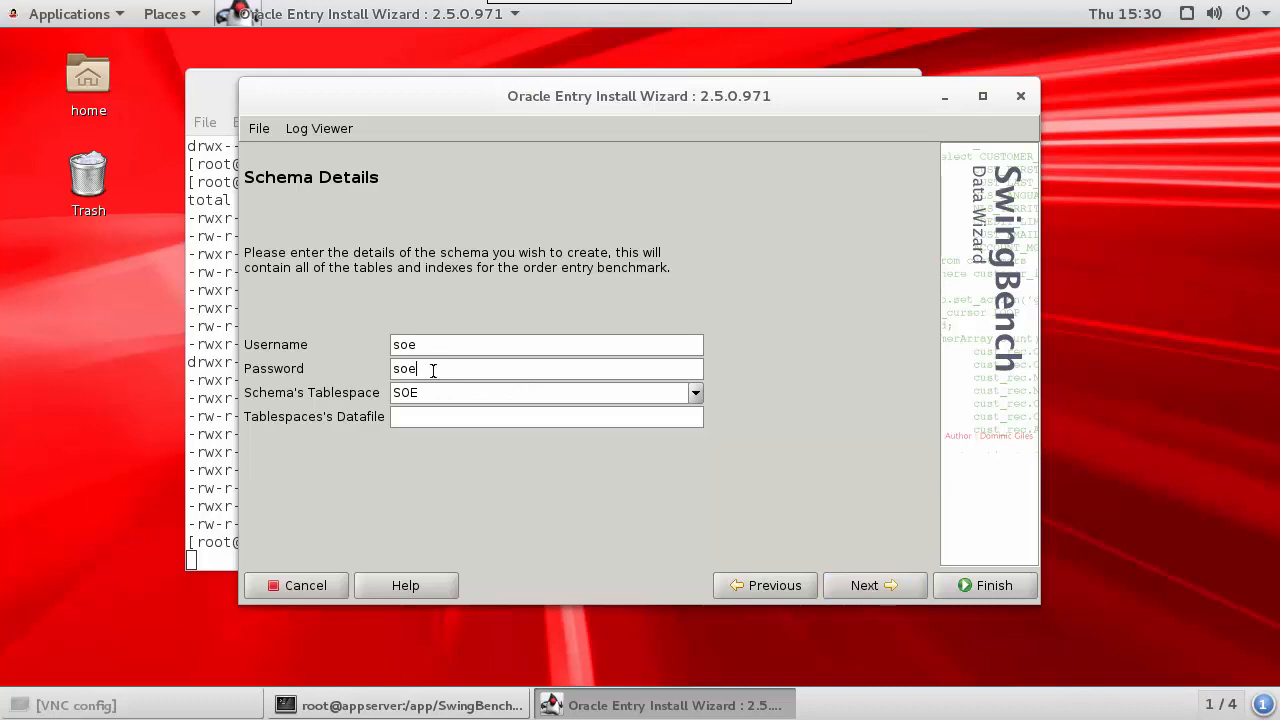
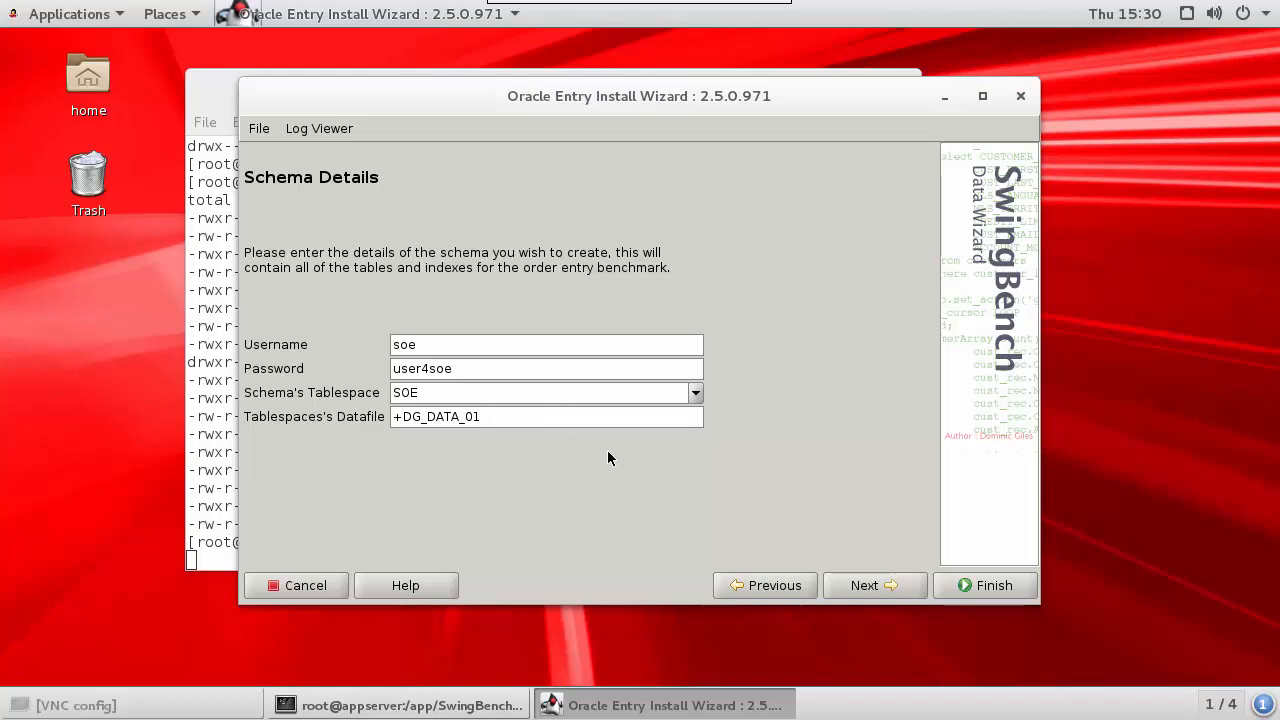
pyautogui.moveTo(618, 452)
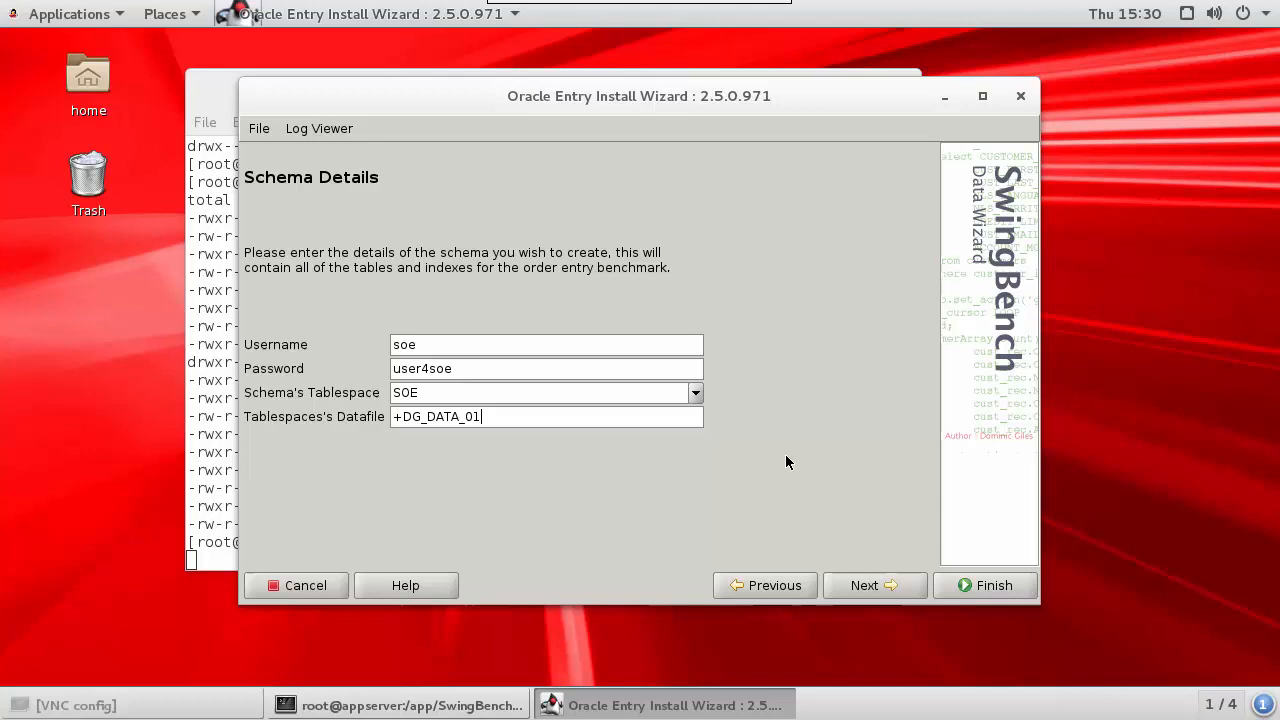
pyautogui.moveTo(900, 590)
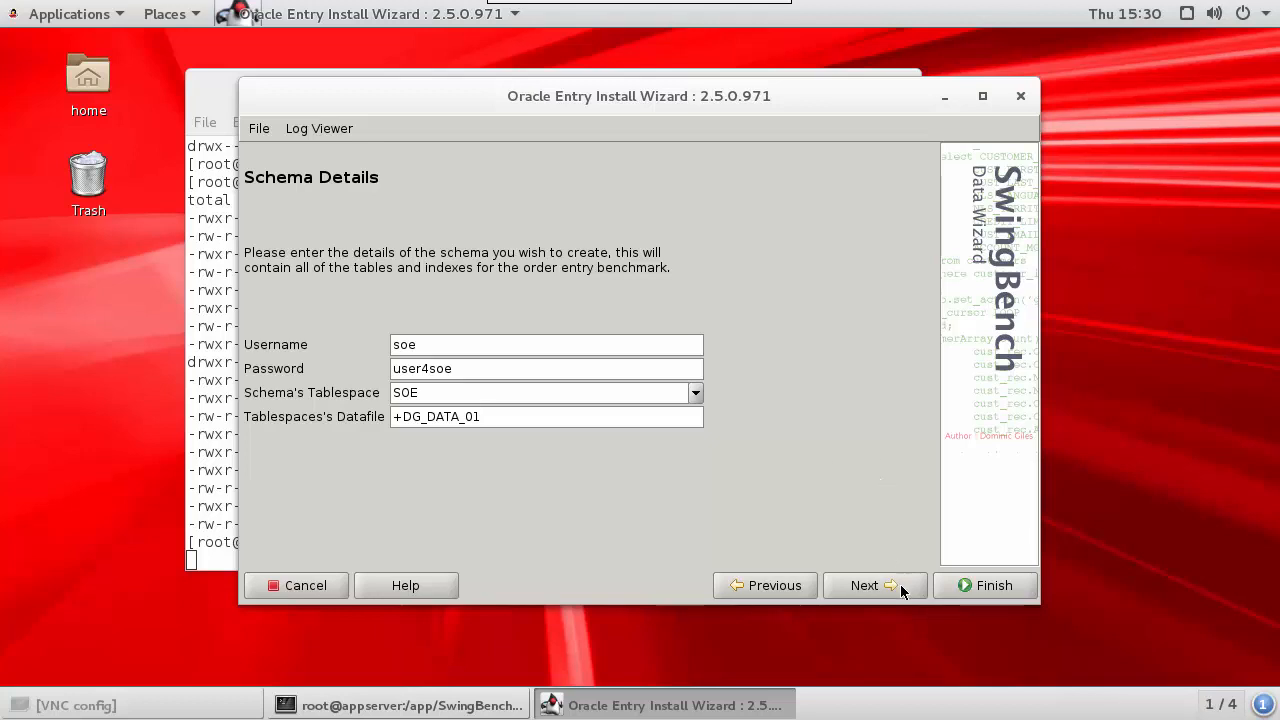
# Step: Choose Hash Partitioning, Normal Tablespace and Primary Keys Only indexing in Database Options
pyautogui.click(864, 584)
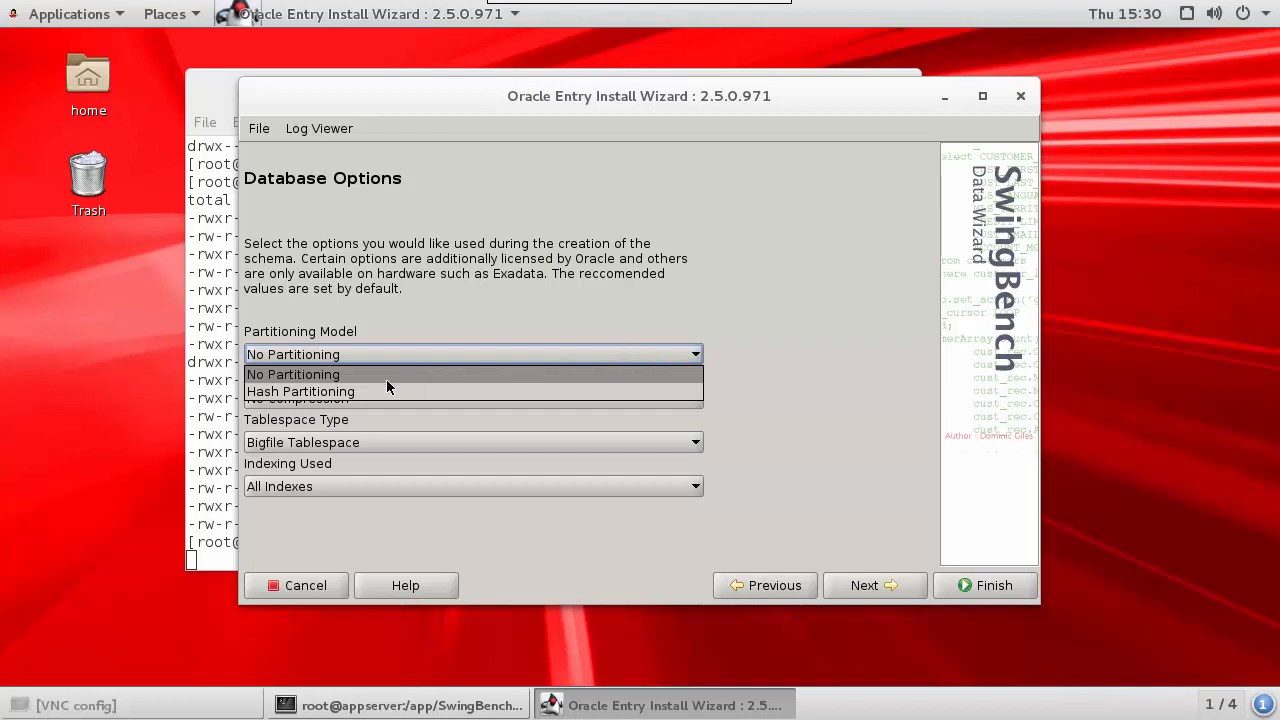
pyautogui.click(300, 390)
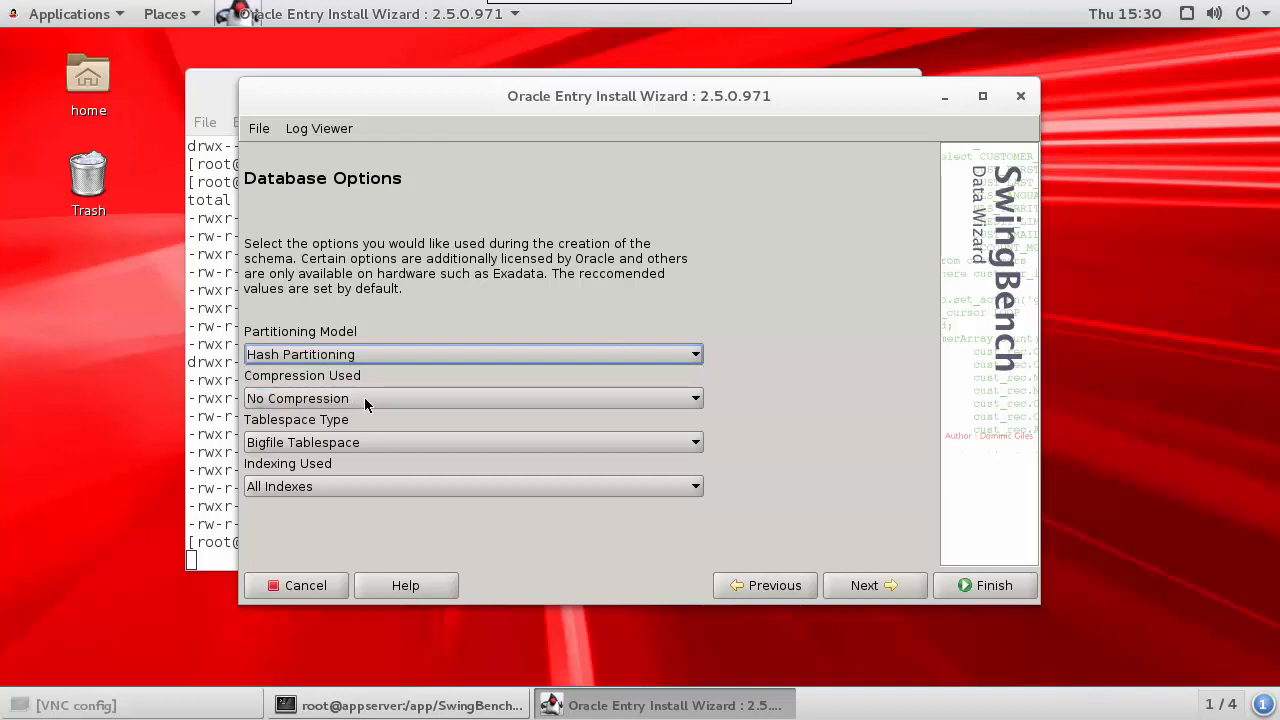
pyautogui.click(472, 442)
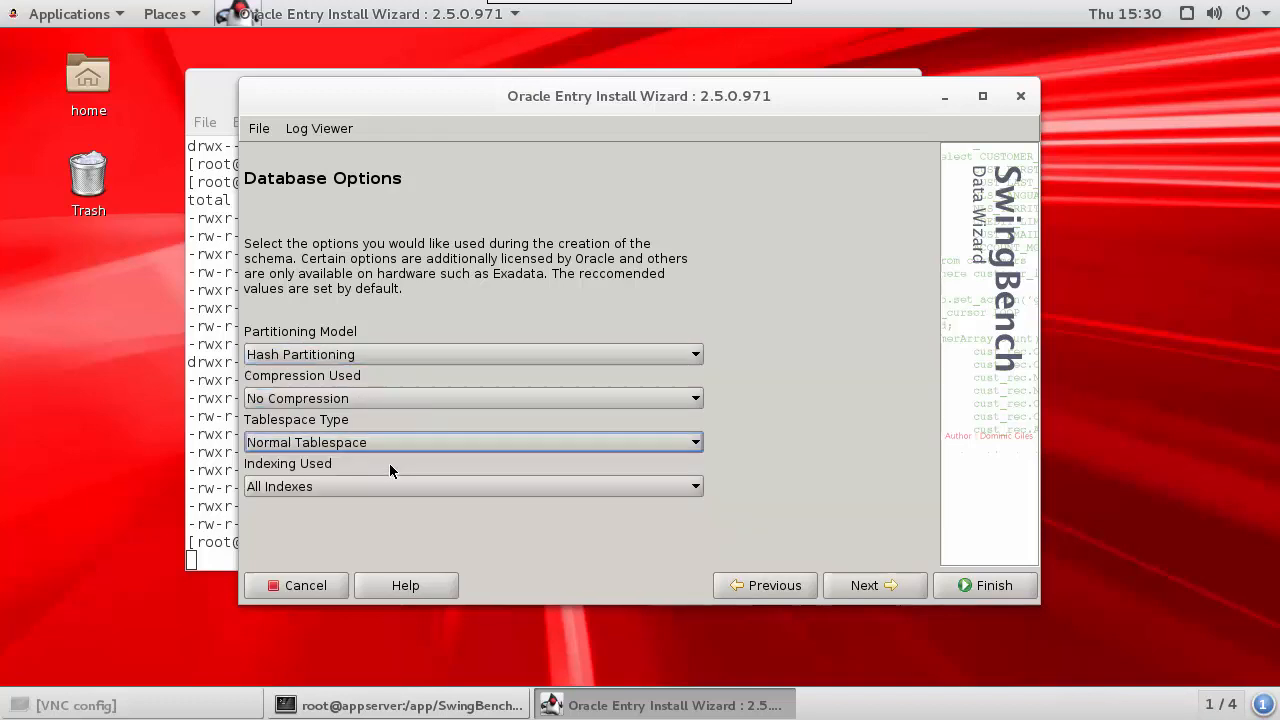
pyautogui.moveTo(848, 554)
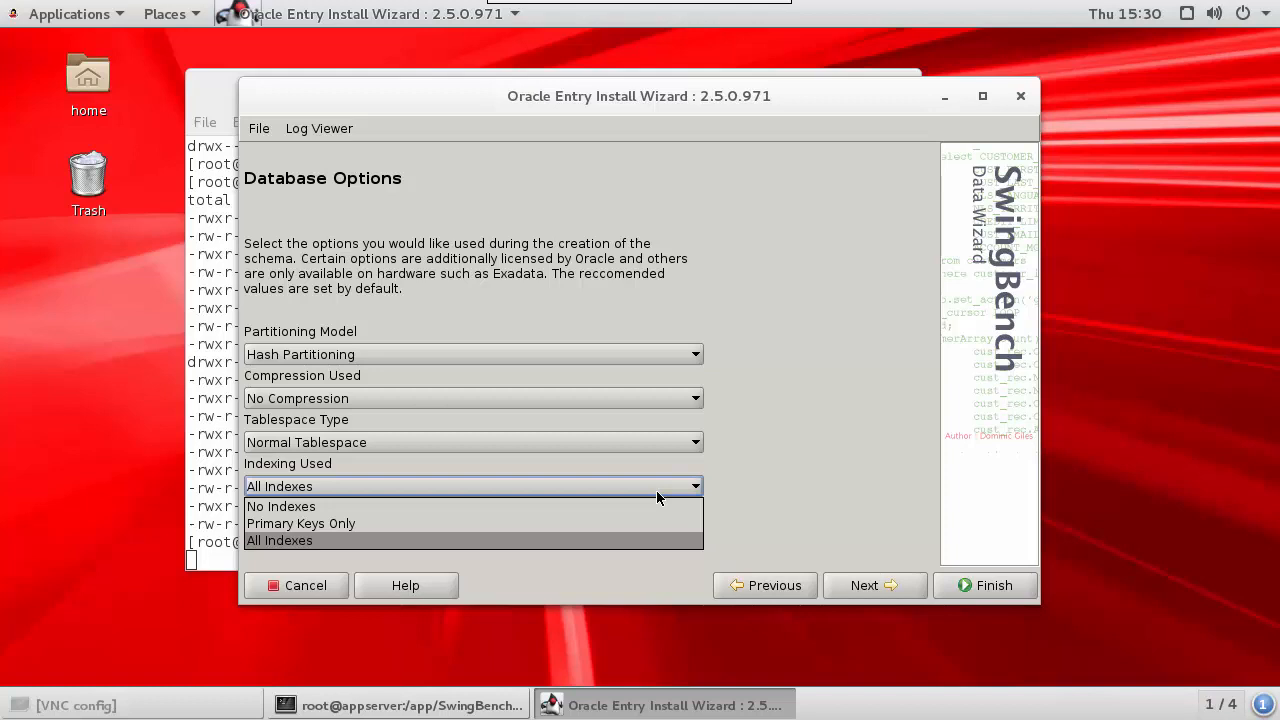
pyautogui.click(280, 540)
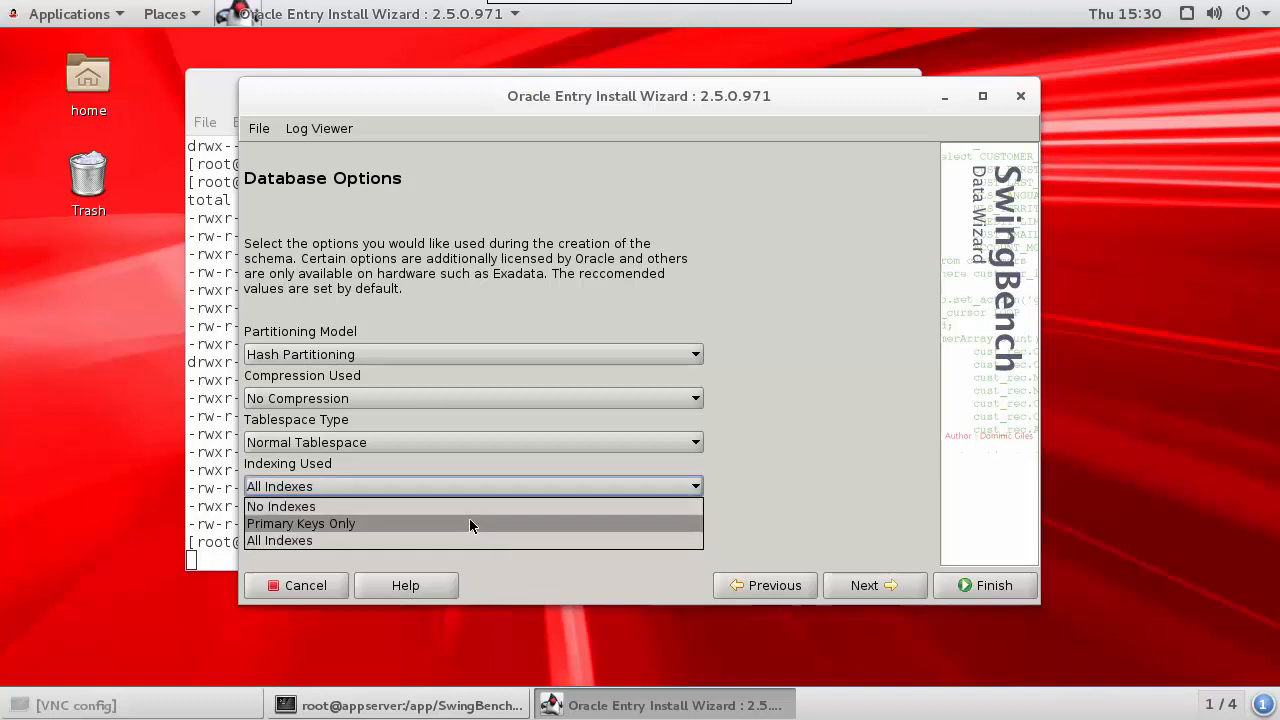
pyautogui.click(764, 584)
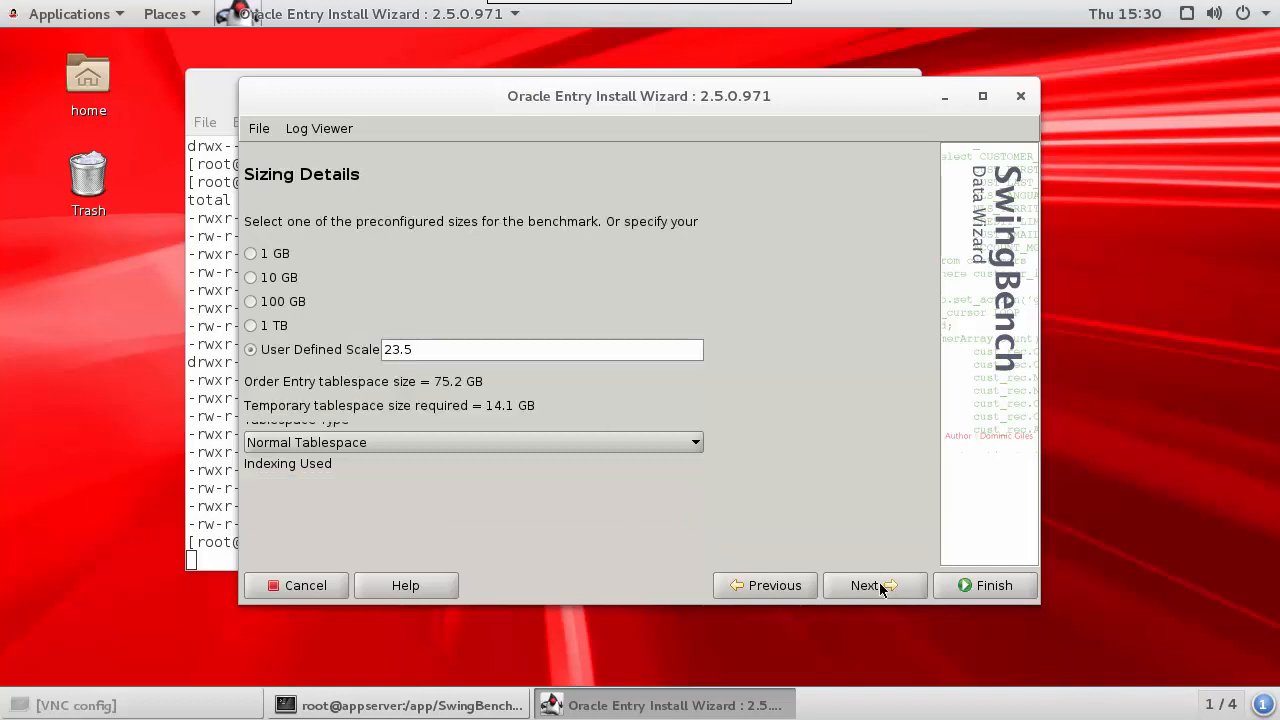
# Step: Keep the 1 GB sizing preset and advance to All Details Entered with parallelism level 2
pyautogui.click(252, 288)
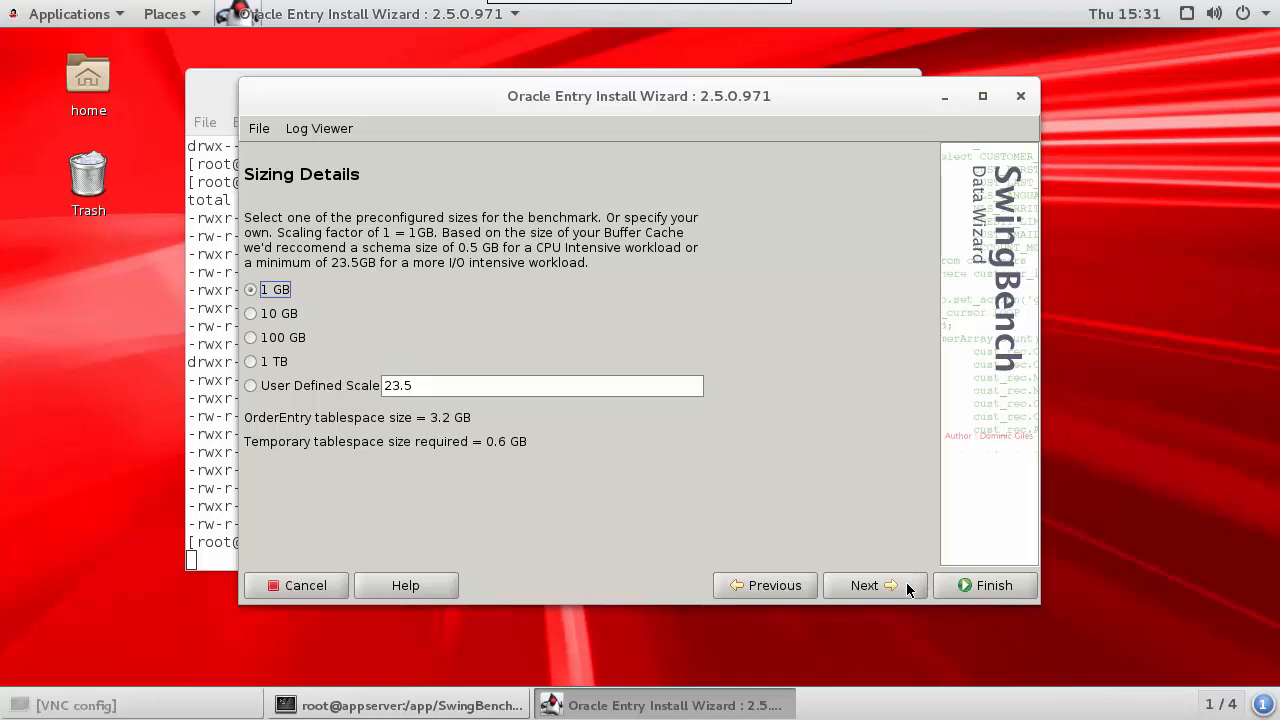
pyautogui.click(864, 584)
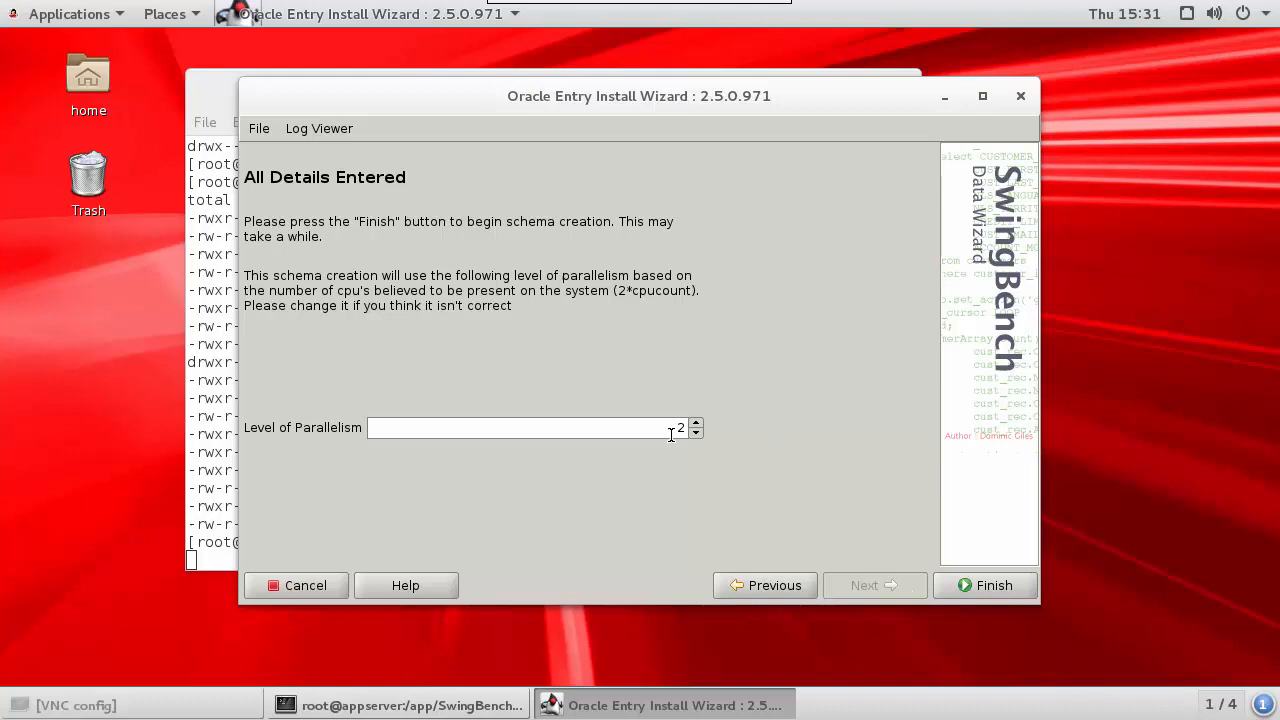
pyautogui.moveTo(670, 444)
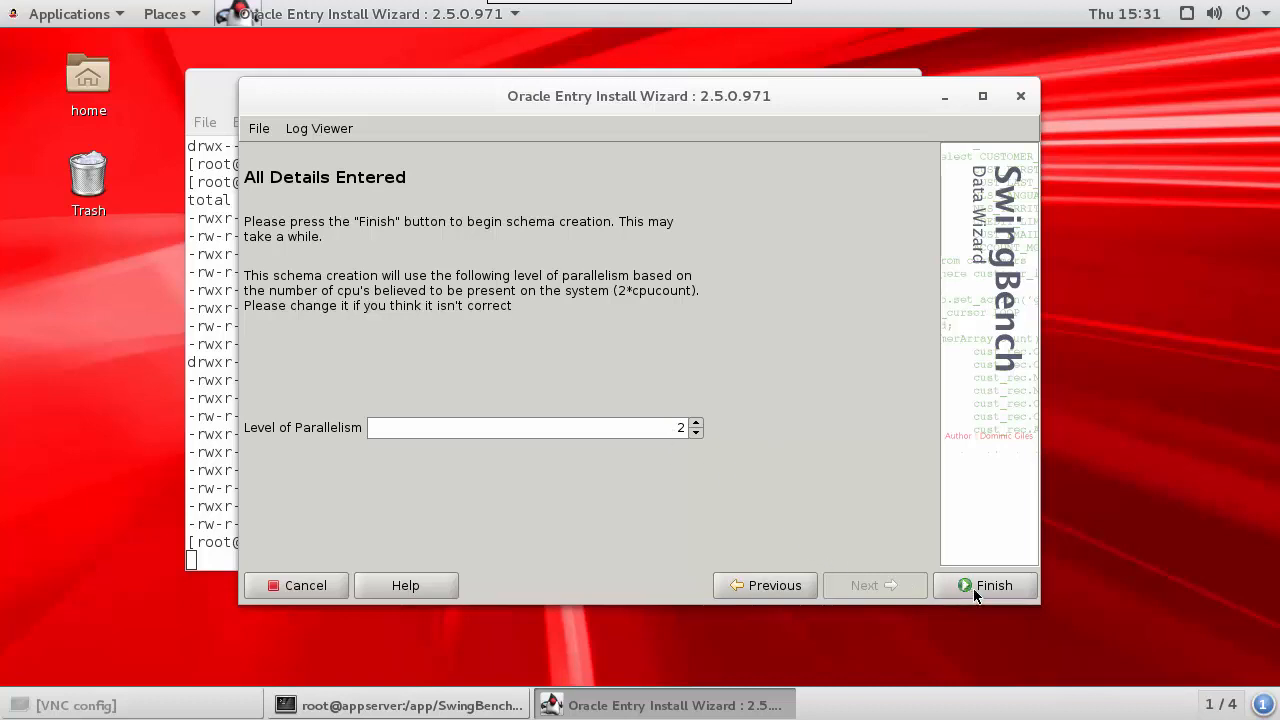
pyautogui.click(984, 584)
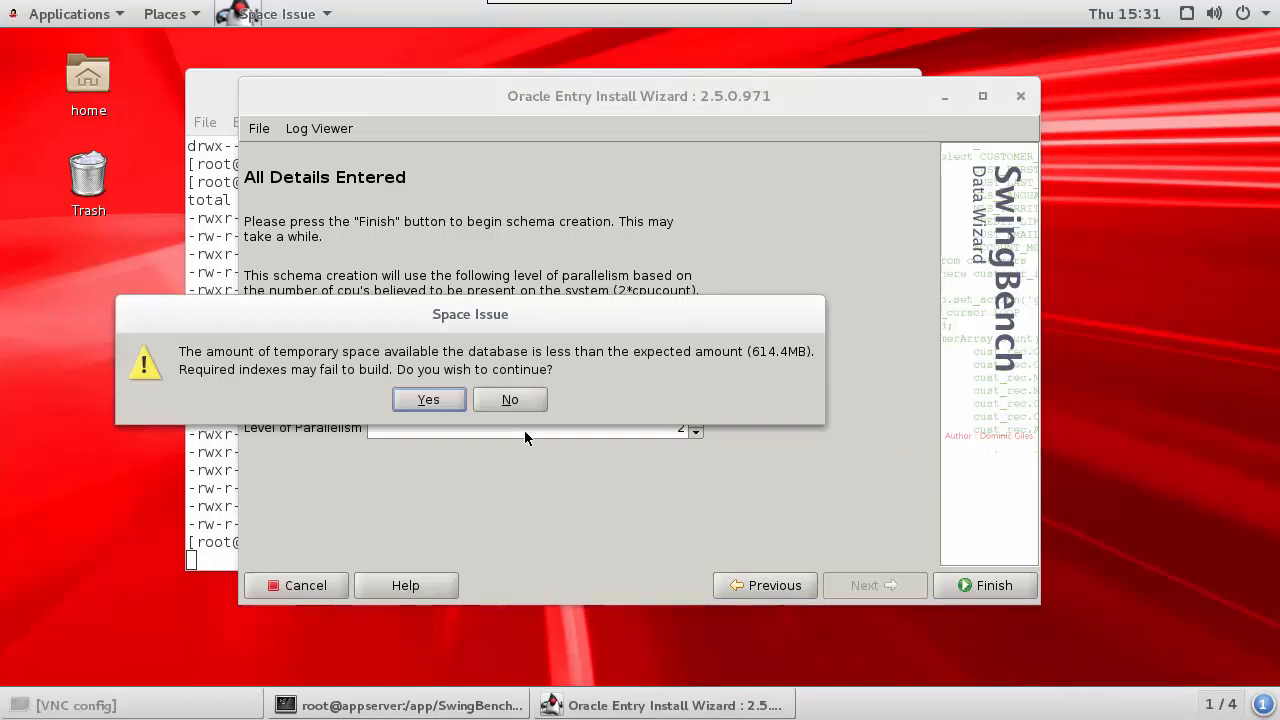
pyautogui.moveTo(438, 418)
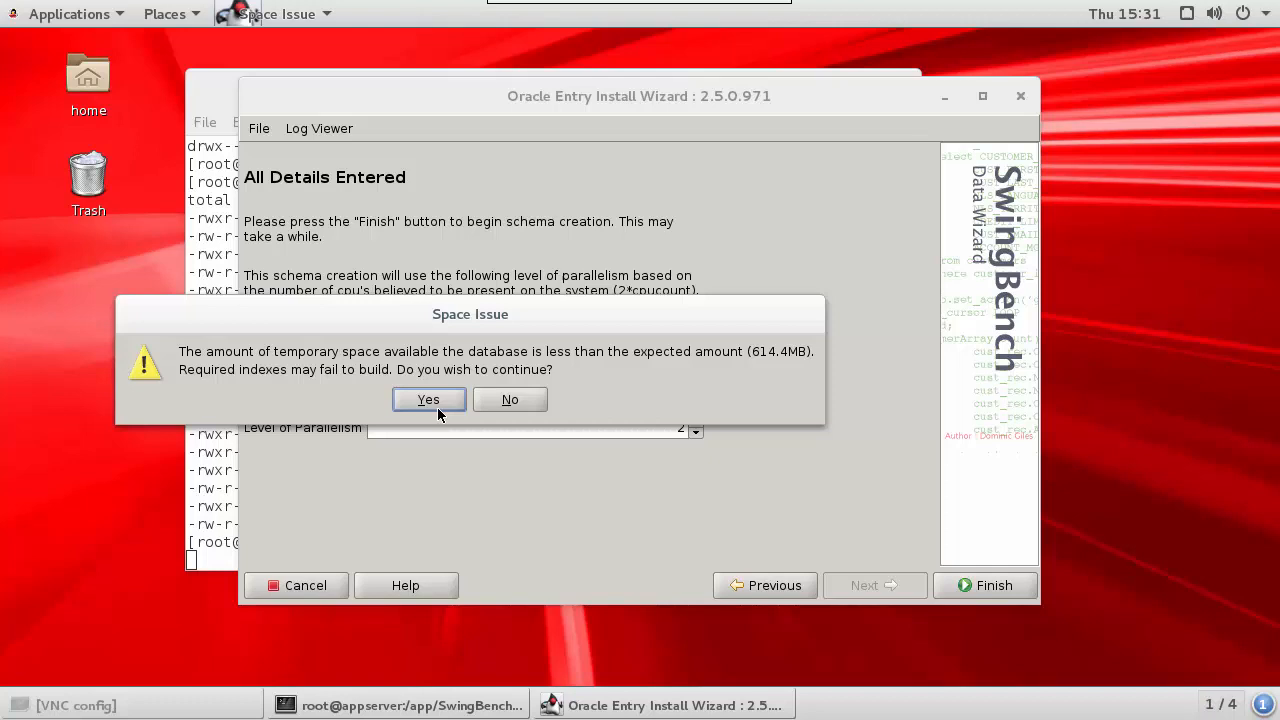
# Step: Accept the low temporary space warning and let the Order Entry schema build proceed
pyautogui.click(428, 400)
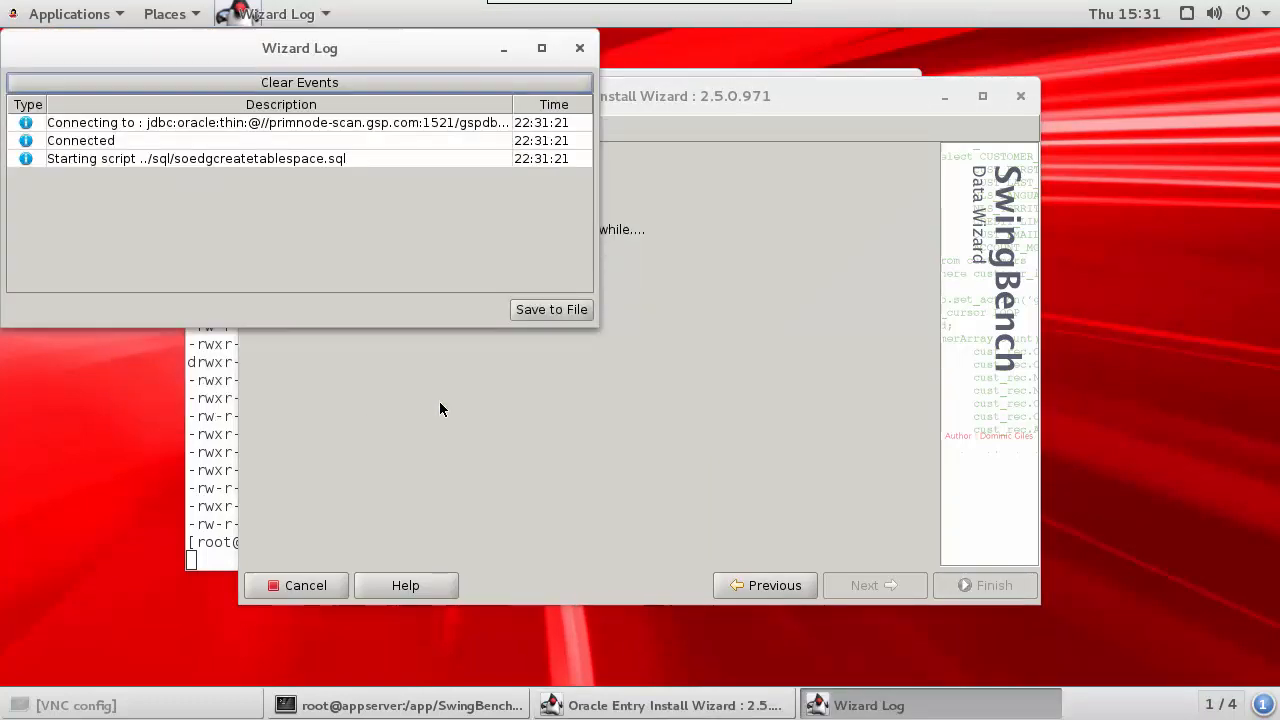
pyautogui.moveTo(700, 120)
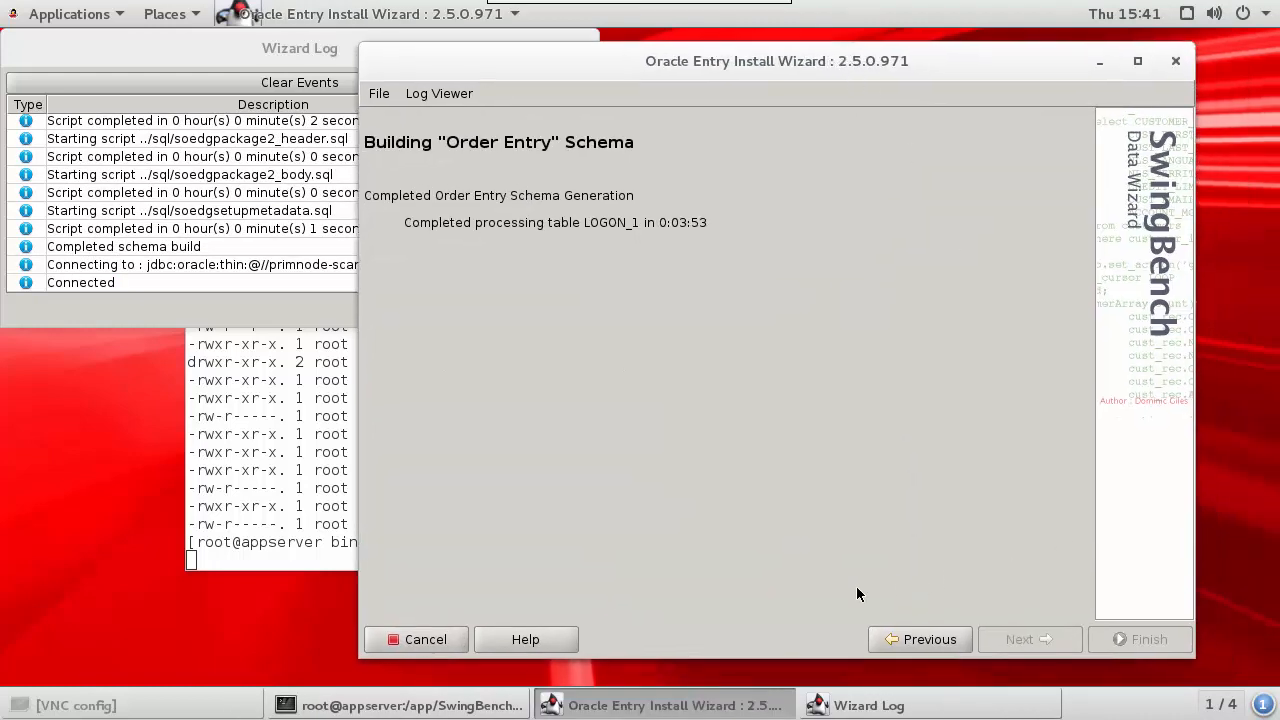
pyautogui.moveTo(744, 572)
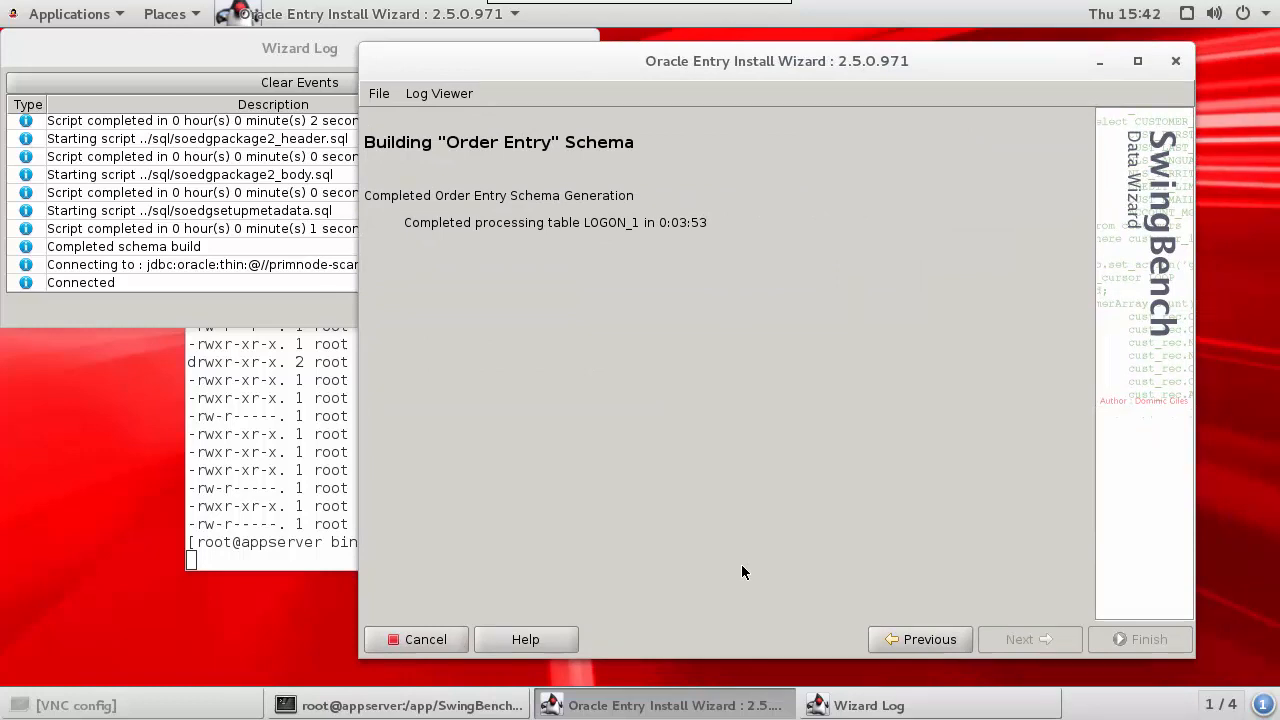
pyautogui.moveTo(1164, 396)
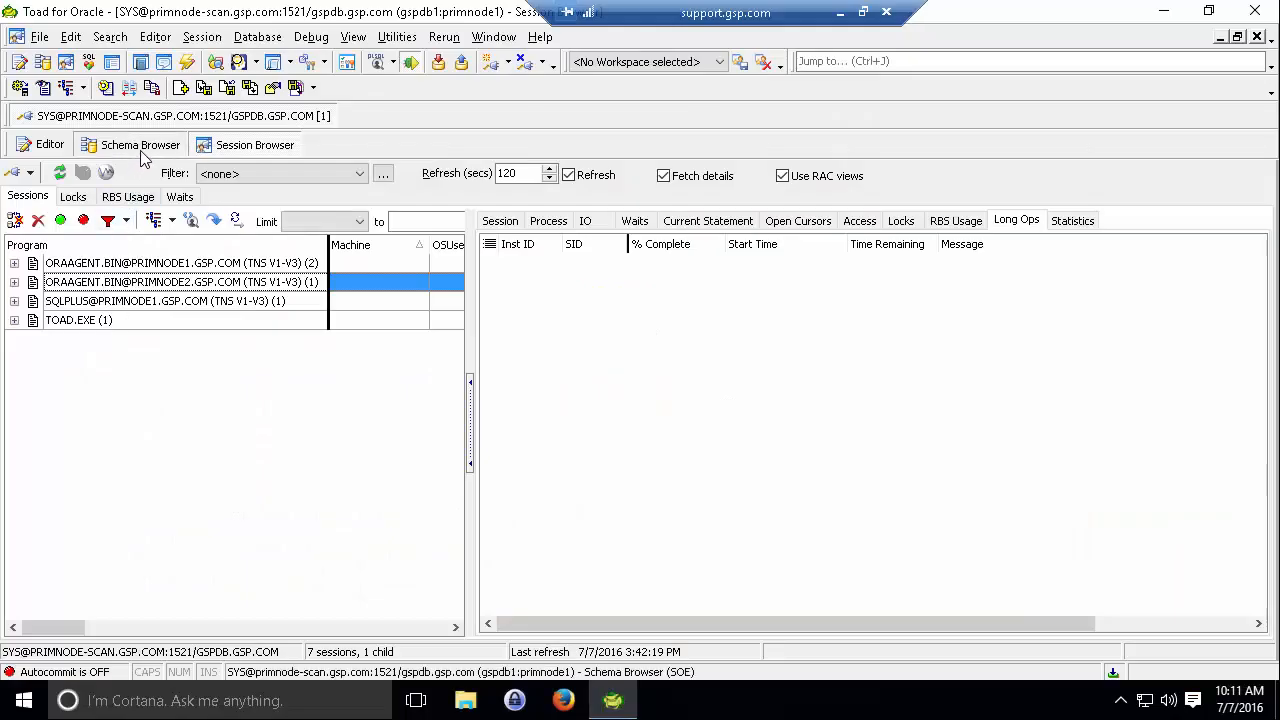
# Step: Browse the SOE schema in Schema Browser, view its sequences and the ADDRESSES table's 32 hash partitions
pyautogui.click(140, 144)
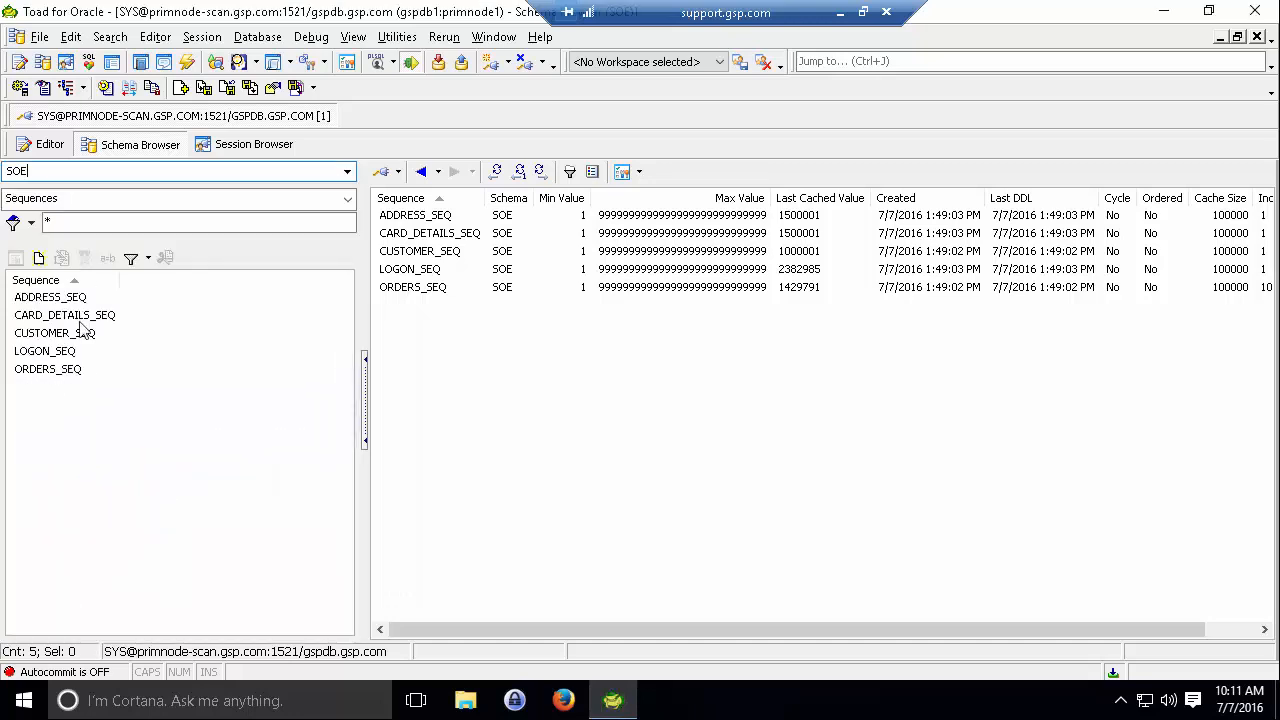
pyautogui.click(348, 198)
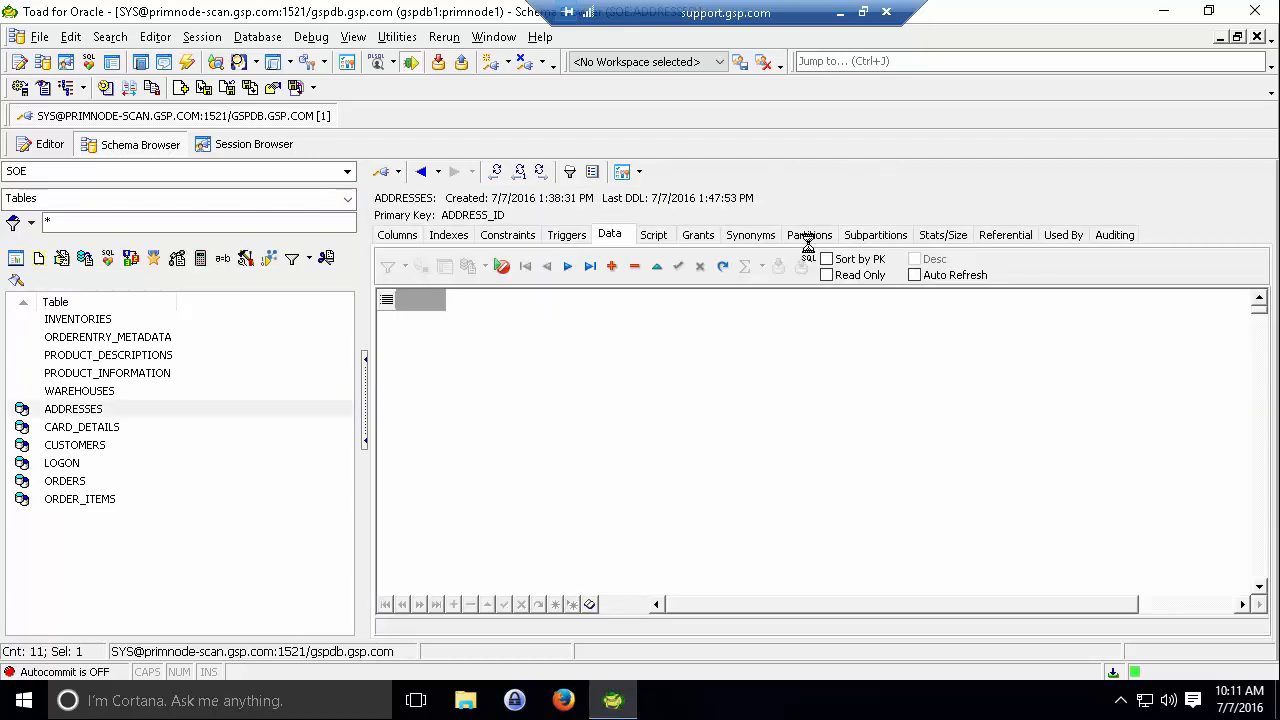
pyautogui.click(808, 234)
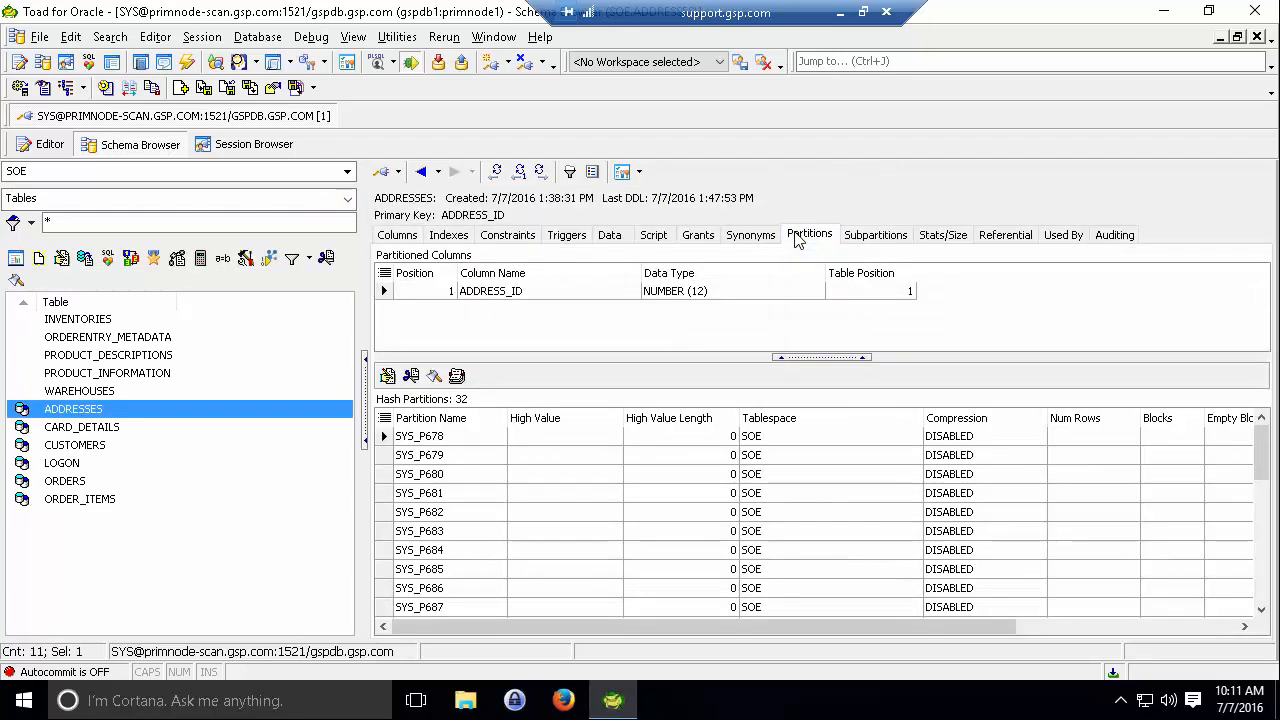
pyautogui.click(252, 144)
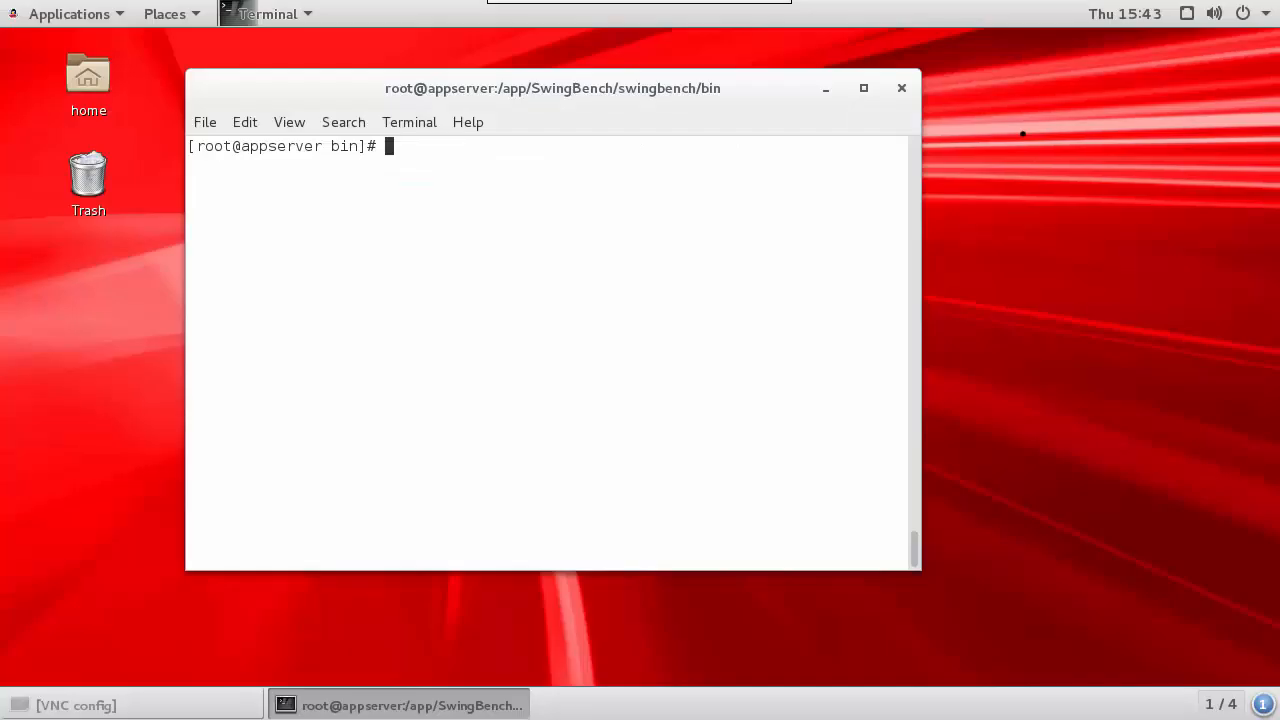
pyautogui.moveTo(812, 422)
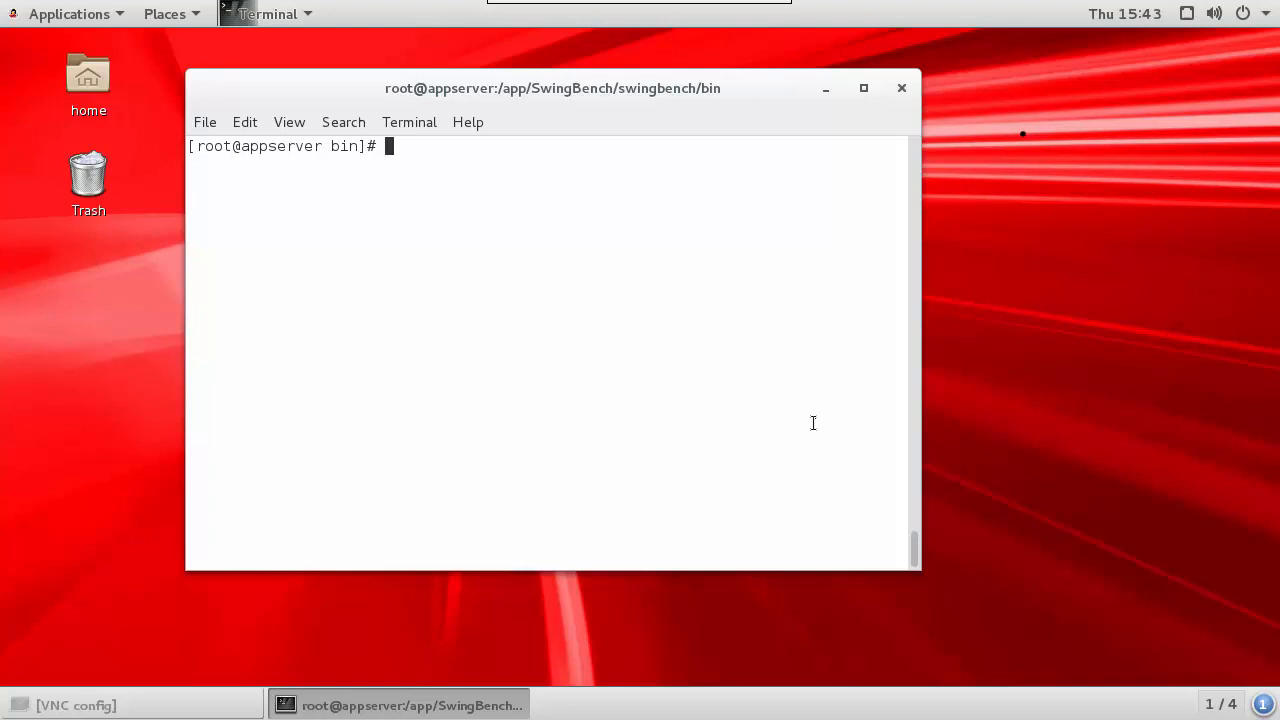
# Step: List the bin directory with ls -l and launch ./swingbench from the terminal
pyautogui.write('ls -l')
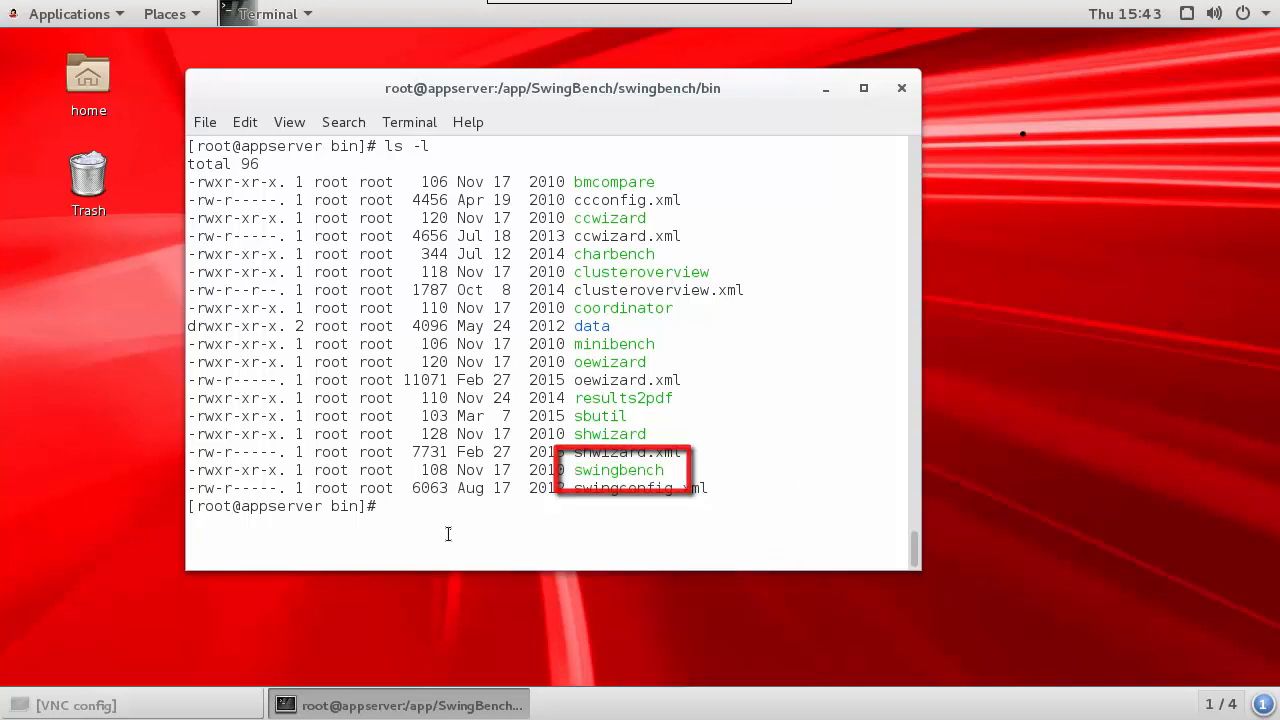
pyautogui.write('./')
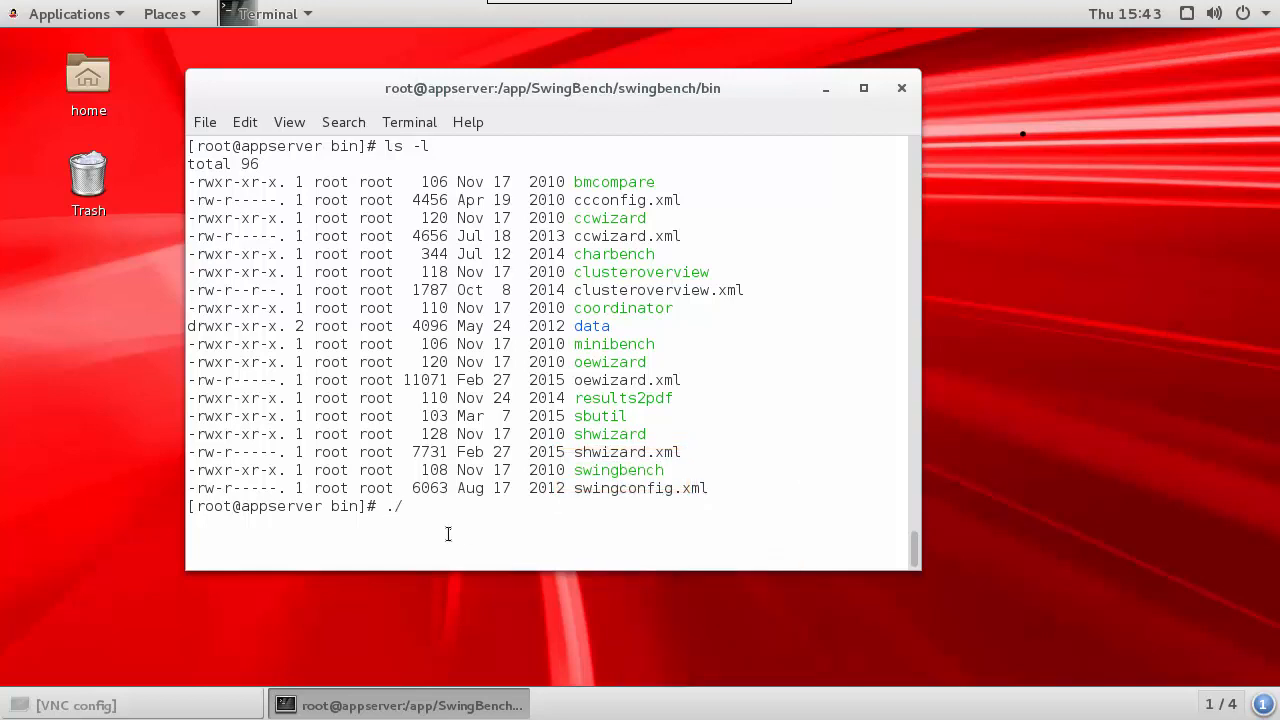
pyautogui.write('swingbench')
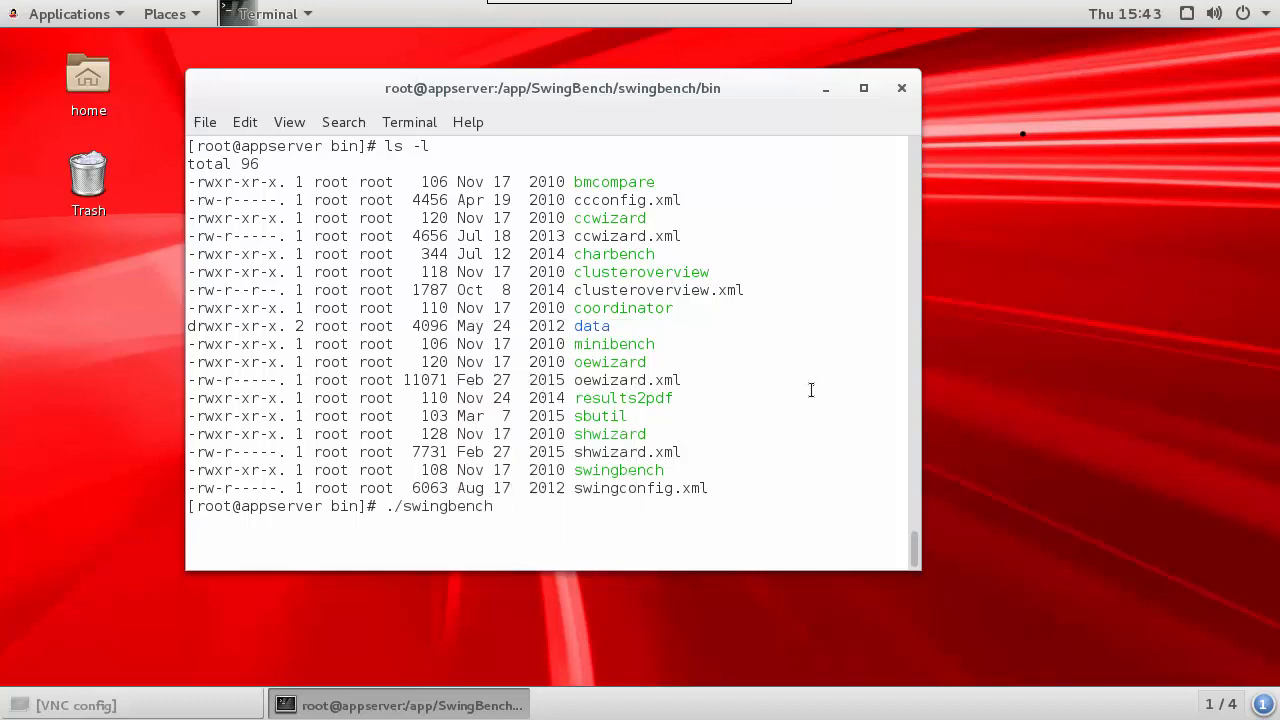
pyautogui.press('Return')
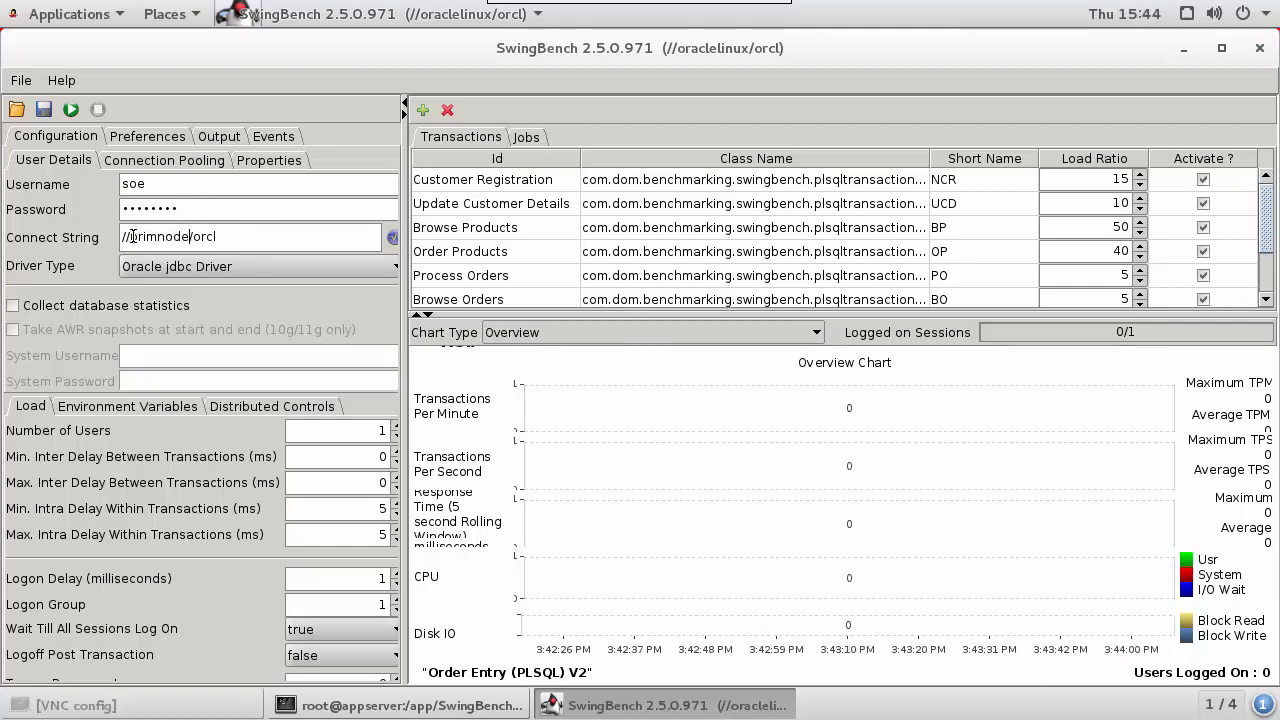
# Step: Set the Connect String to //primnode-scan.gsp.com:1521 pointing at the gspdb service
pyautogui.write('//primnode-scan.gsp.com:1521/orcl')
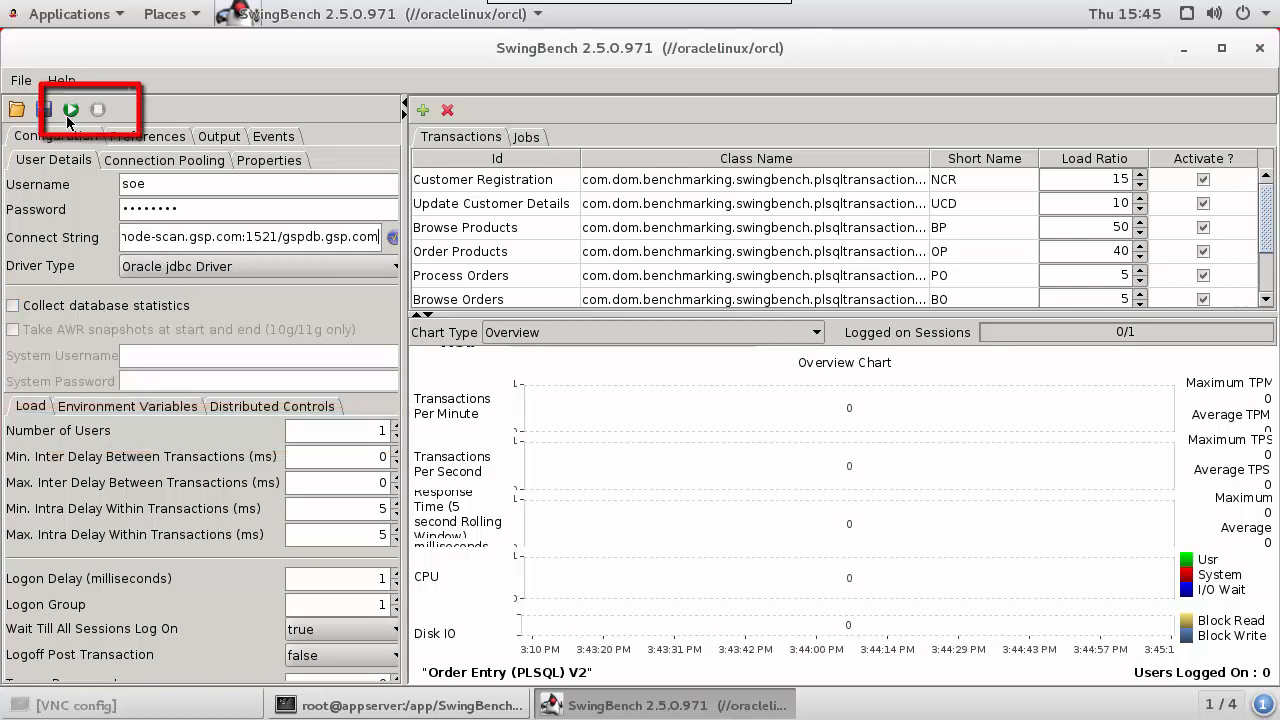
# Step: Start the Order Entry benchmark run and watch the Events log as the user logs on
pyautogui.click(72, 108)
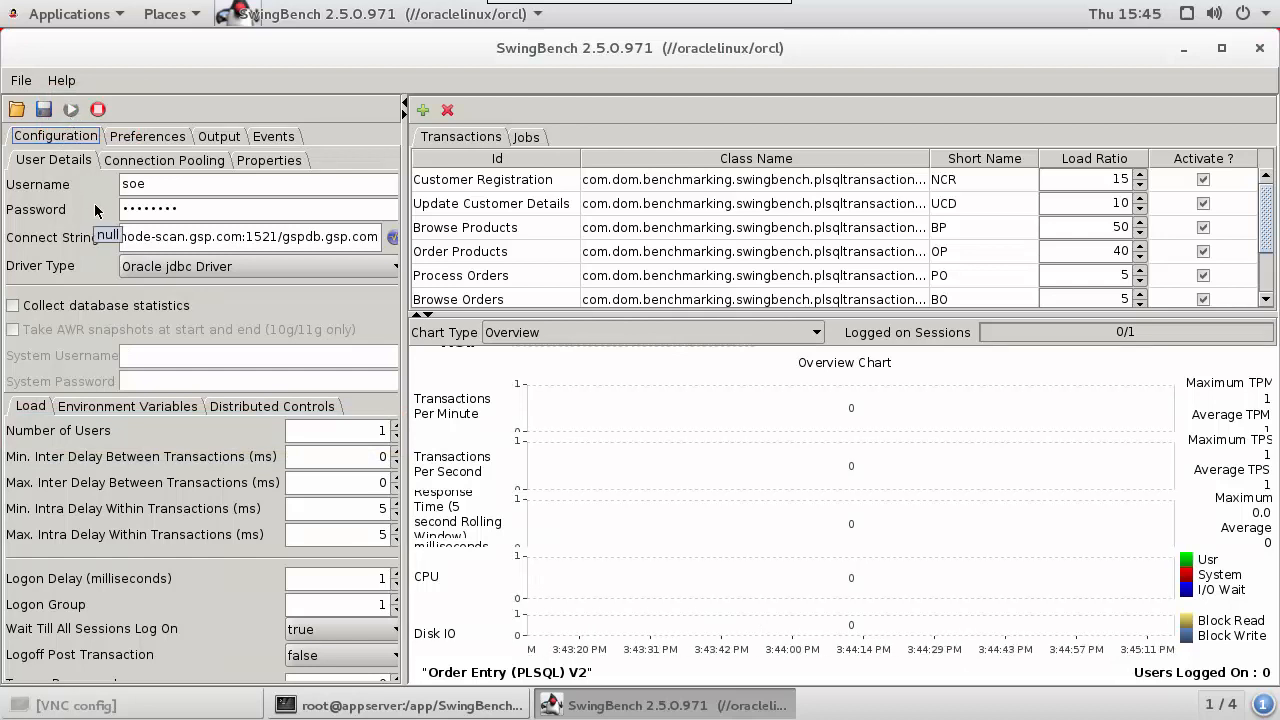
pyautogui.click(272, 136)
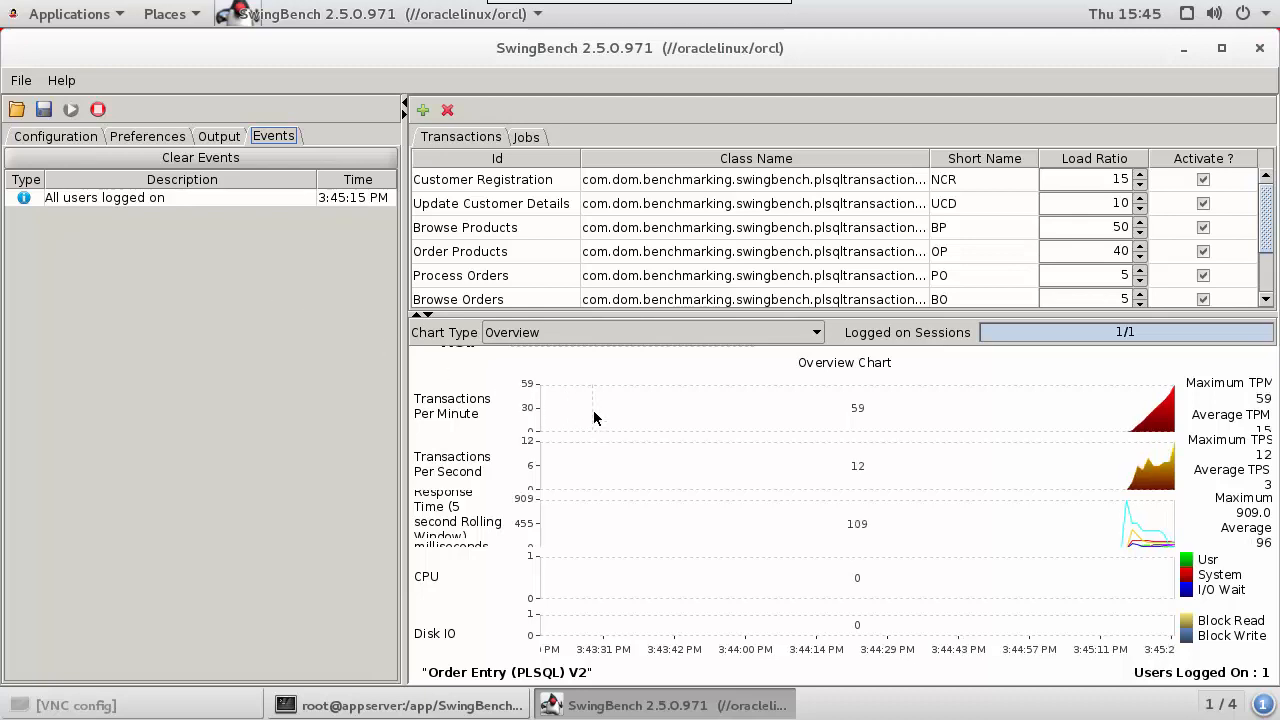
pyautogui.moveTo(1218, 426)
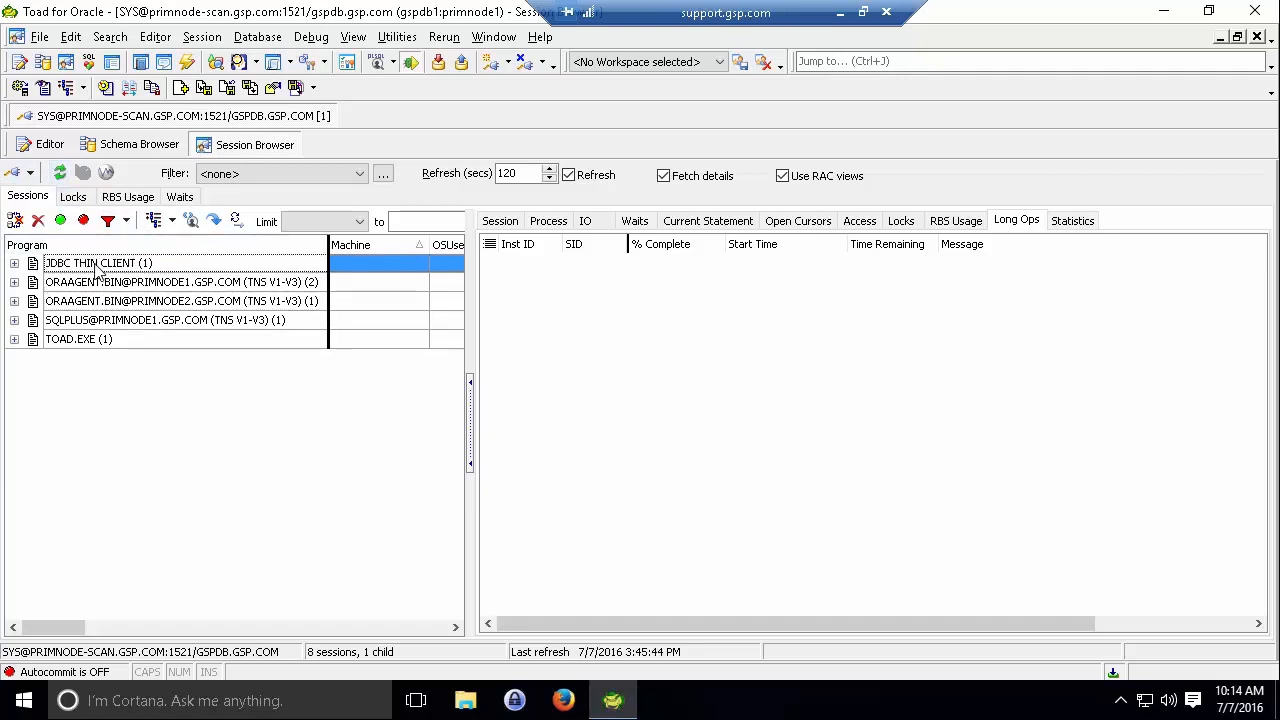
# Step: Expand the JDBC THIN CLIENT group to reveal the SOE session from the app server
pyautogui.click(14, 264)
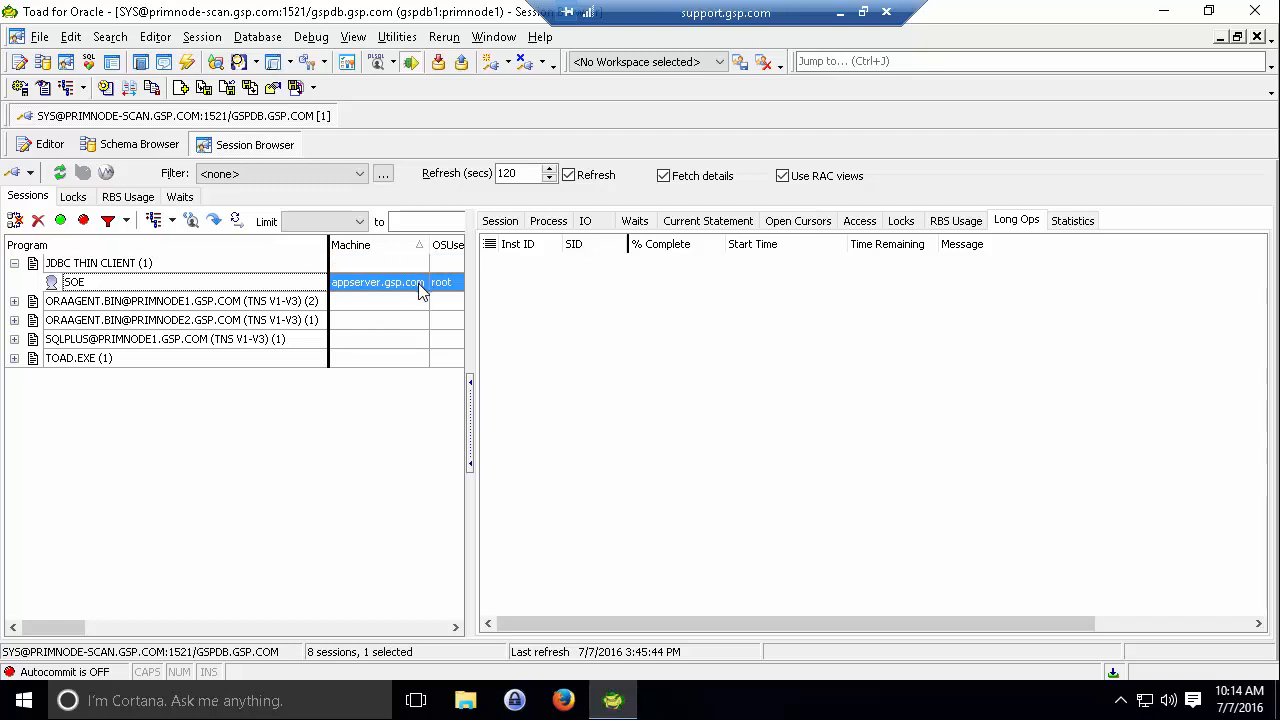
pyautogui.moveTo(452, 288)
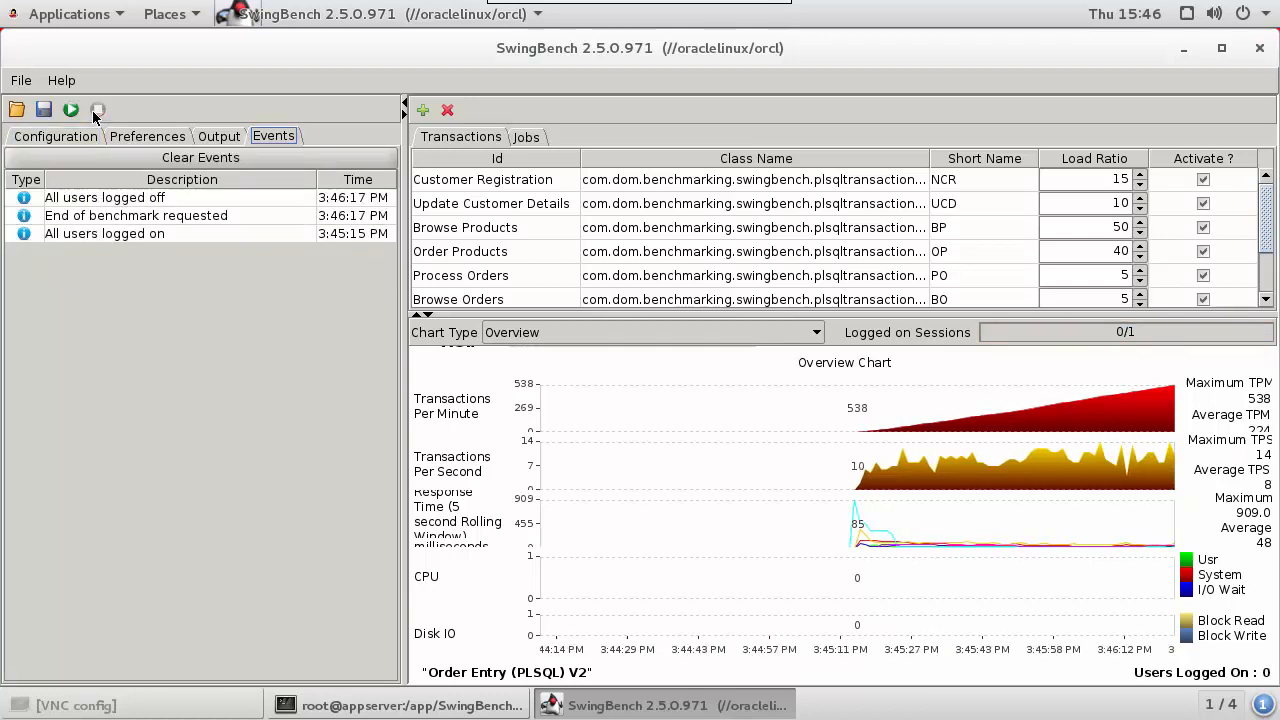
# Step: Save the benchmark configuration as GSPDB_TEST_USERS_1 via Save BenchMark As
pyautogui.click(56, 136)
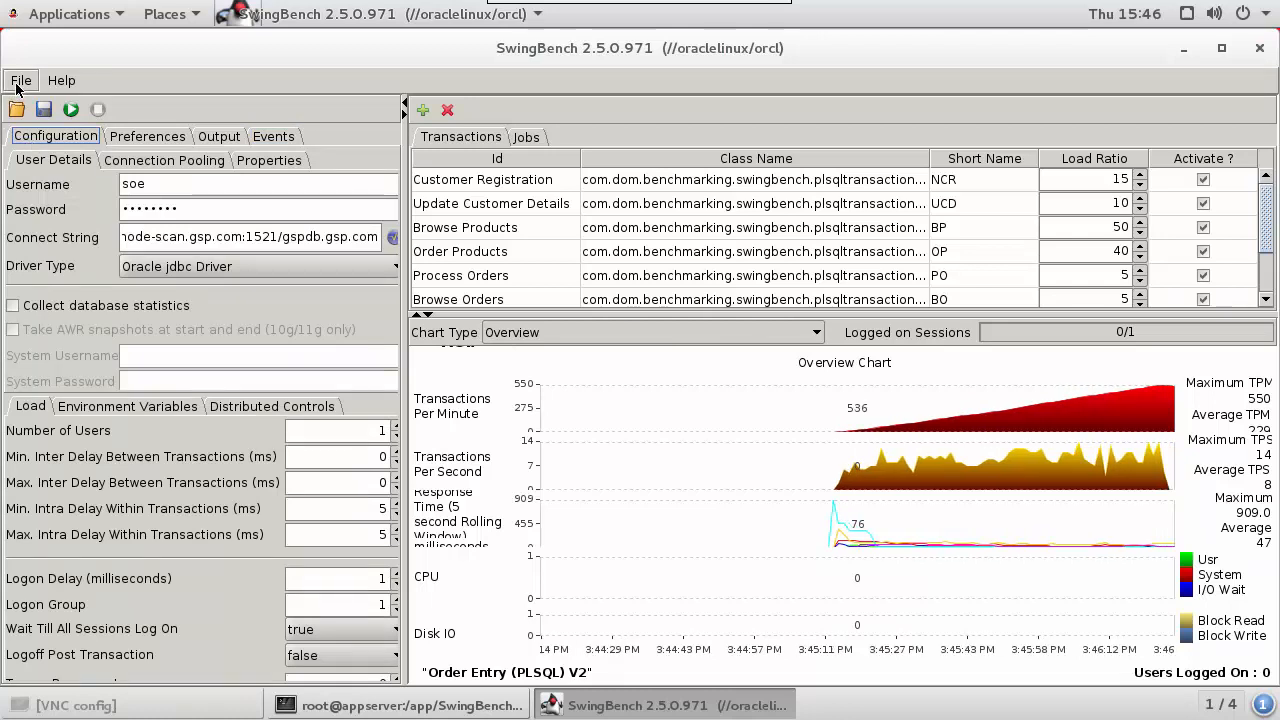
pyautogui.click(20, 80)
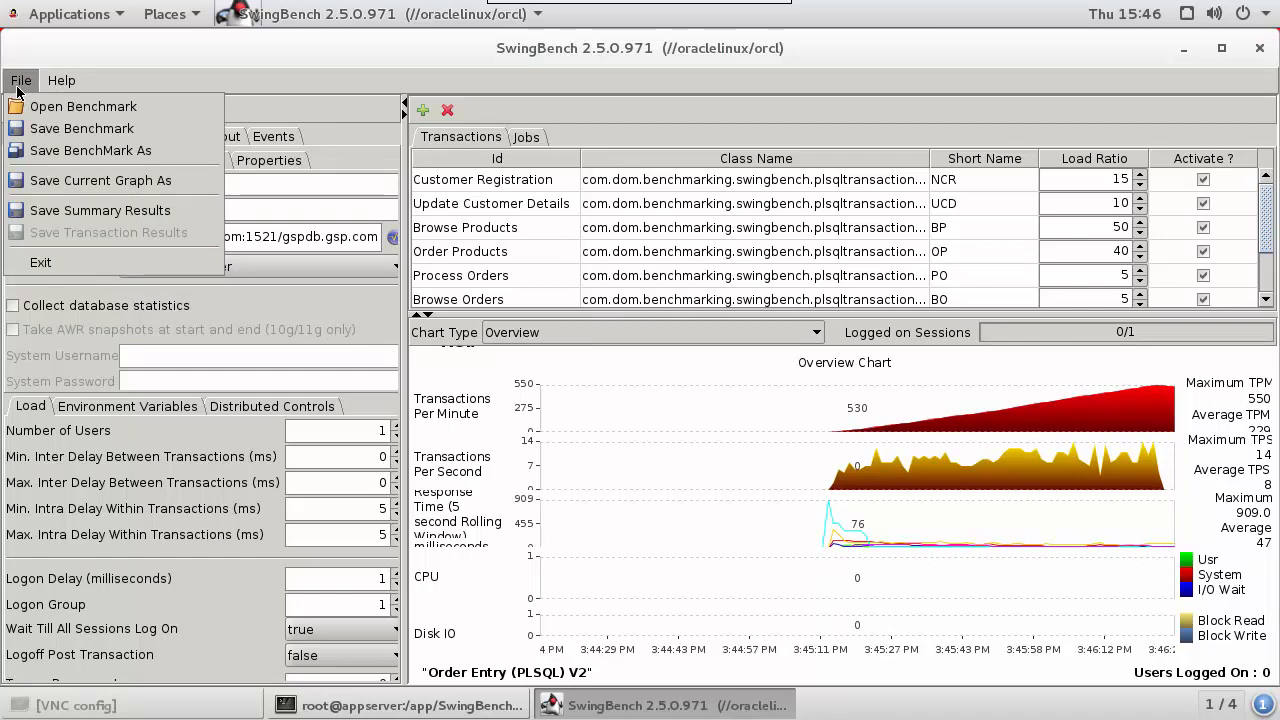
pyautogui.moveTo(90, 150)
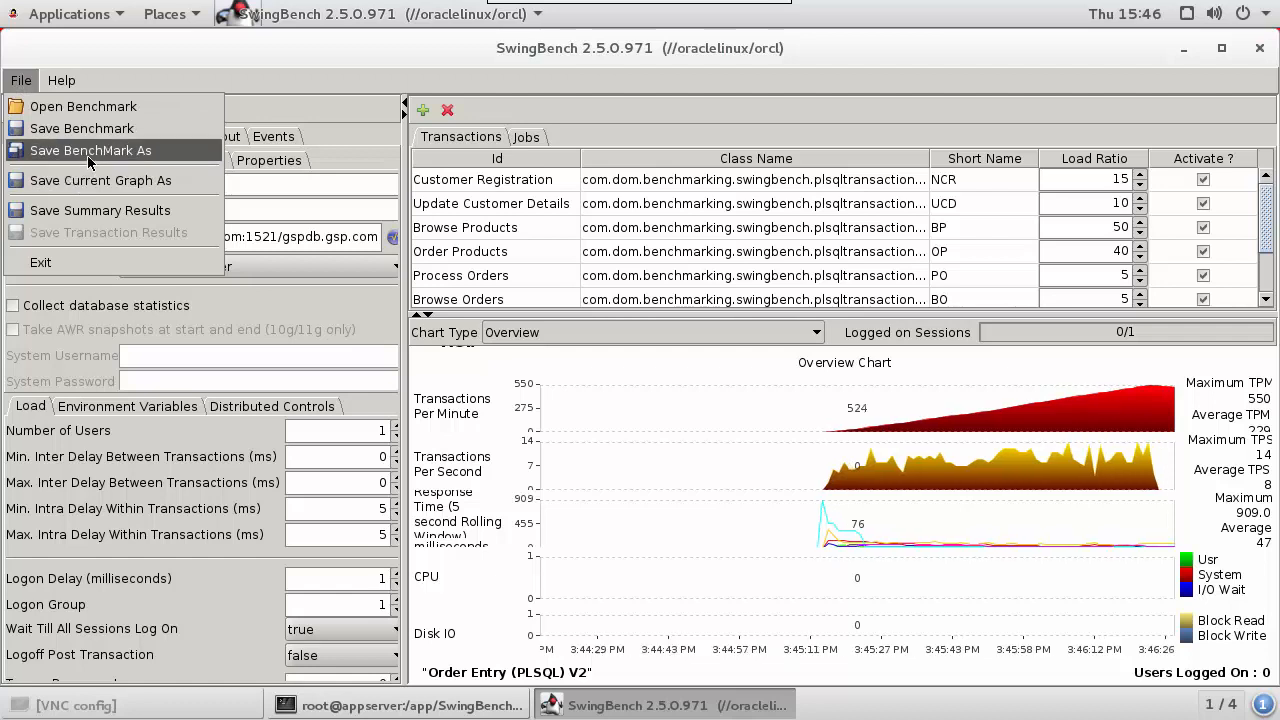
pyautogui.click(90, 150)
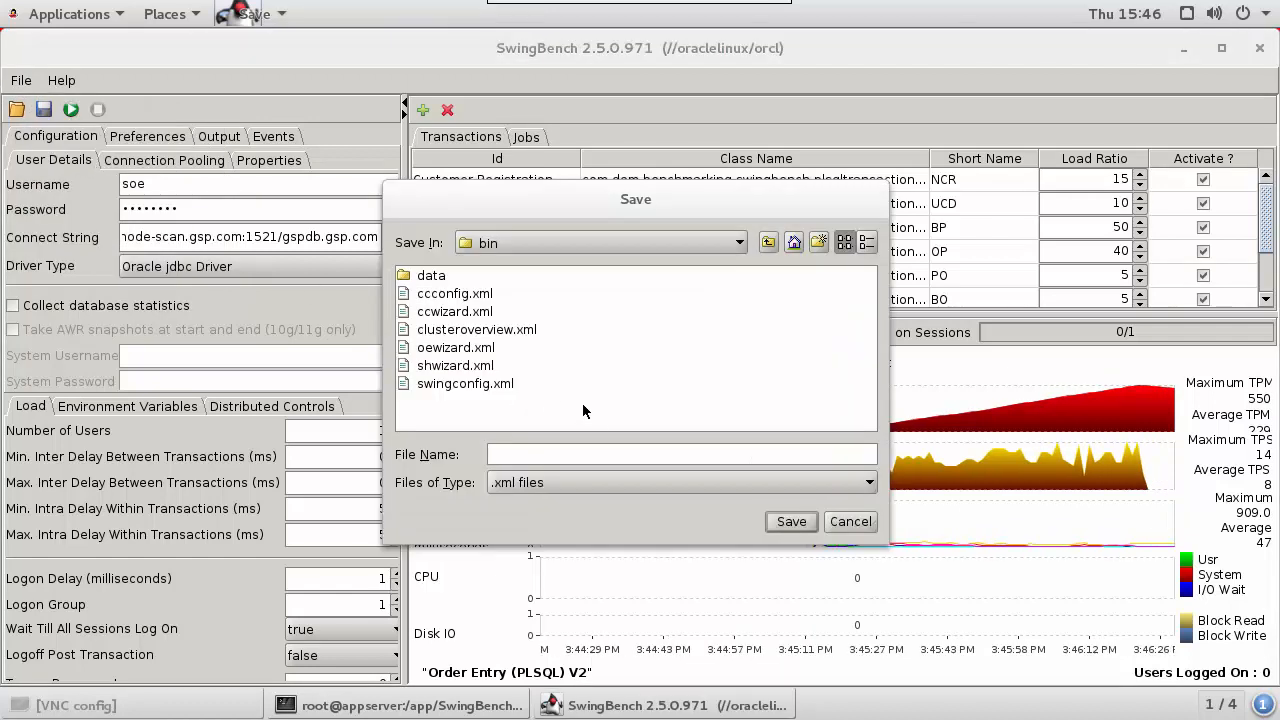
pyautogui.write('GSPDB_TEST_USERS_1')
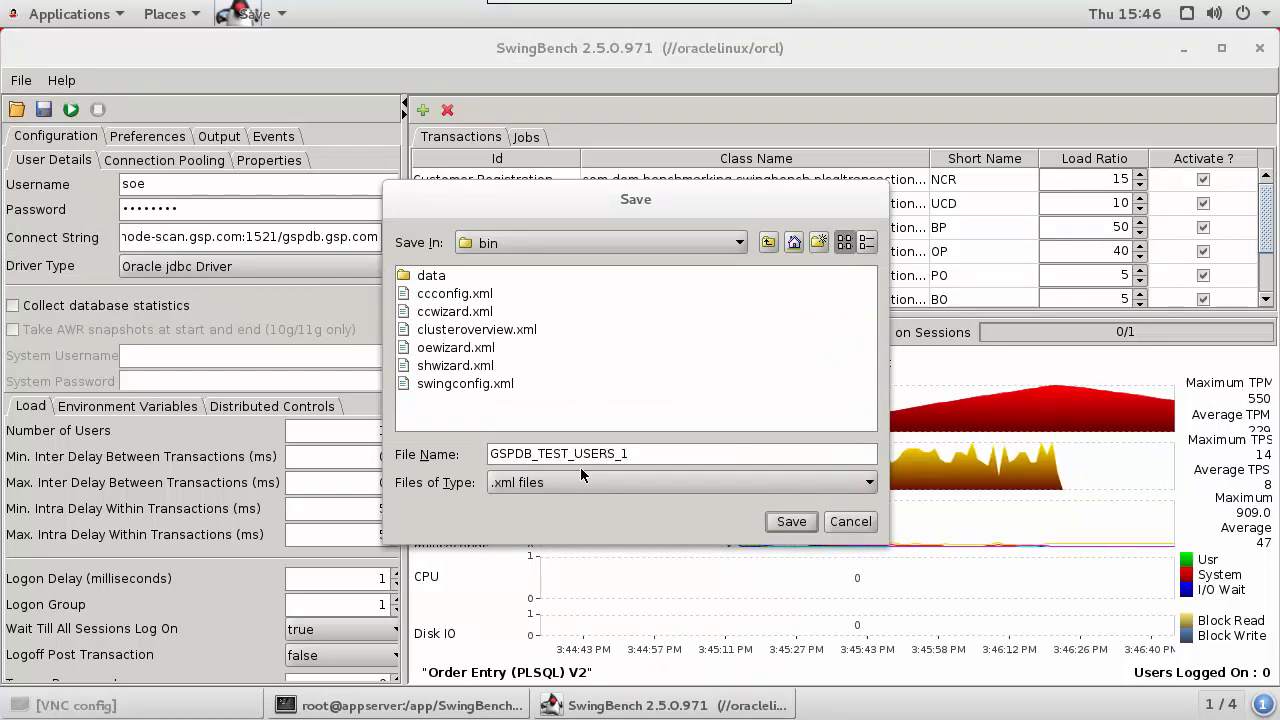
pyautogui.click(792, 520)
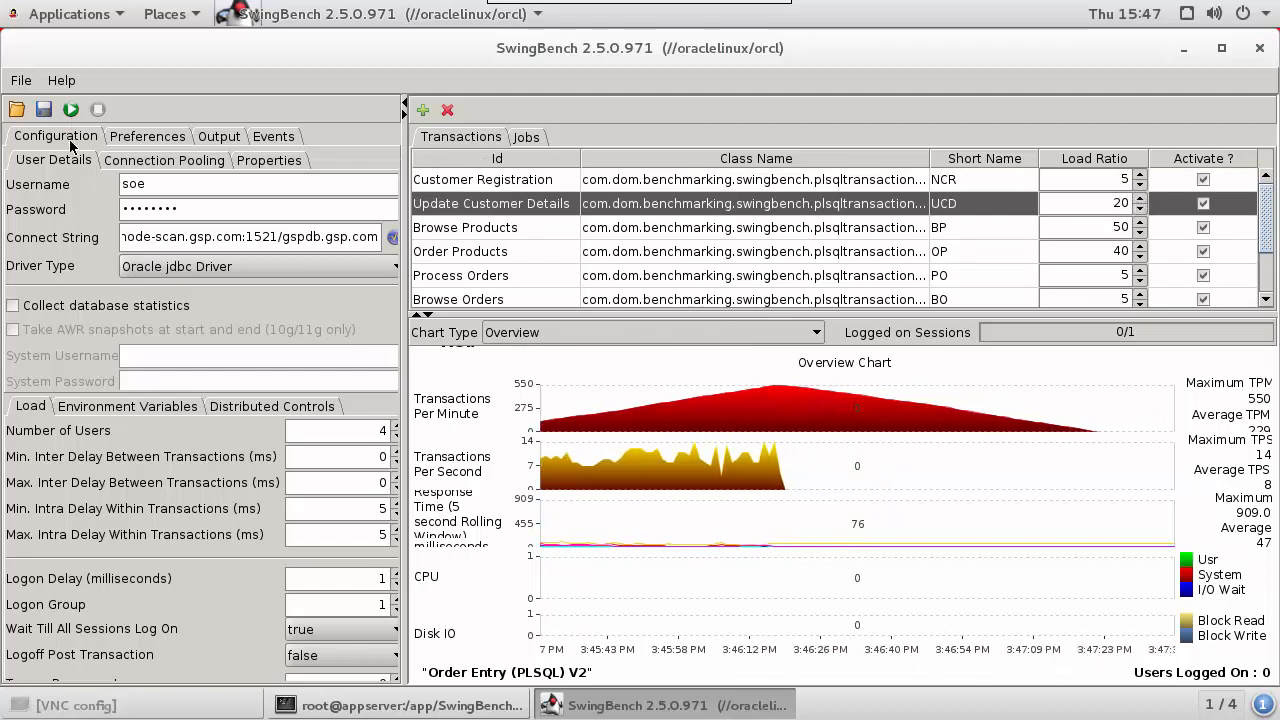
pyautogui.moveTo(72, 108)
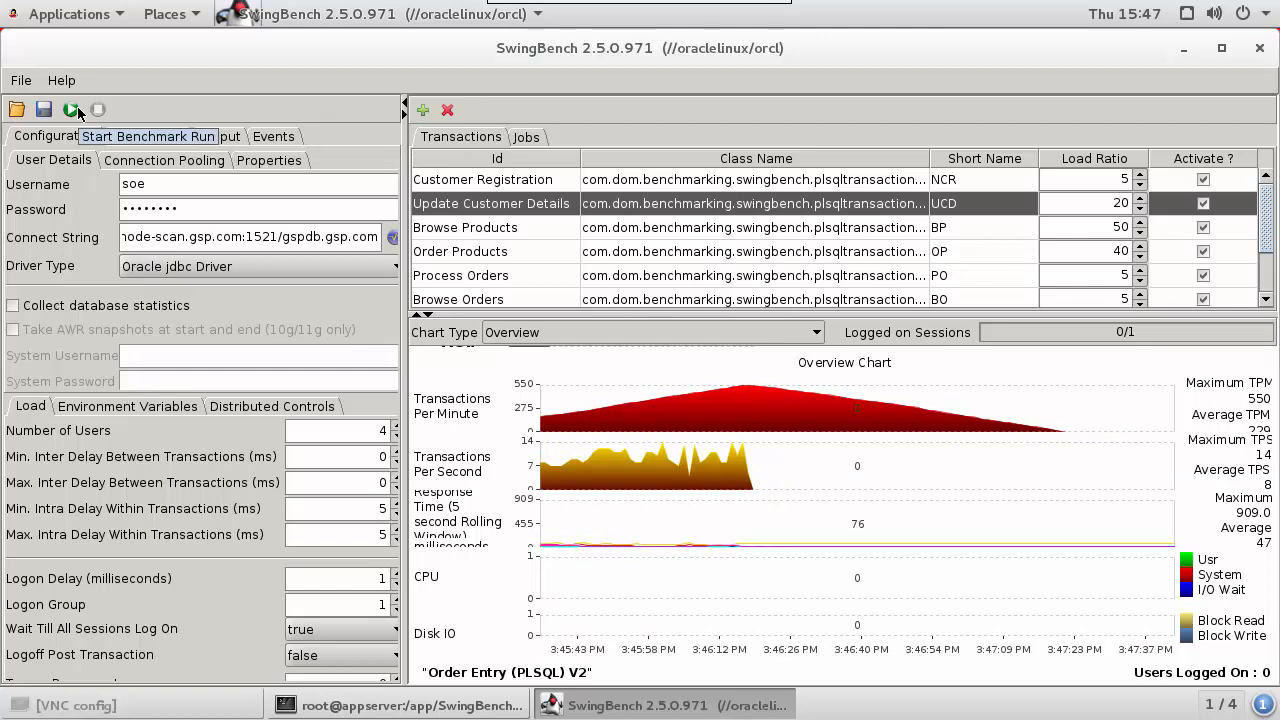
# Step: Start the benchmark run again with 4 users until all are logged on
pyautogui.click(70, 108)
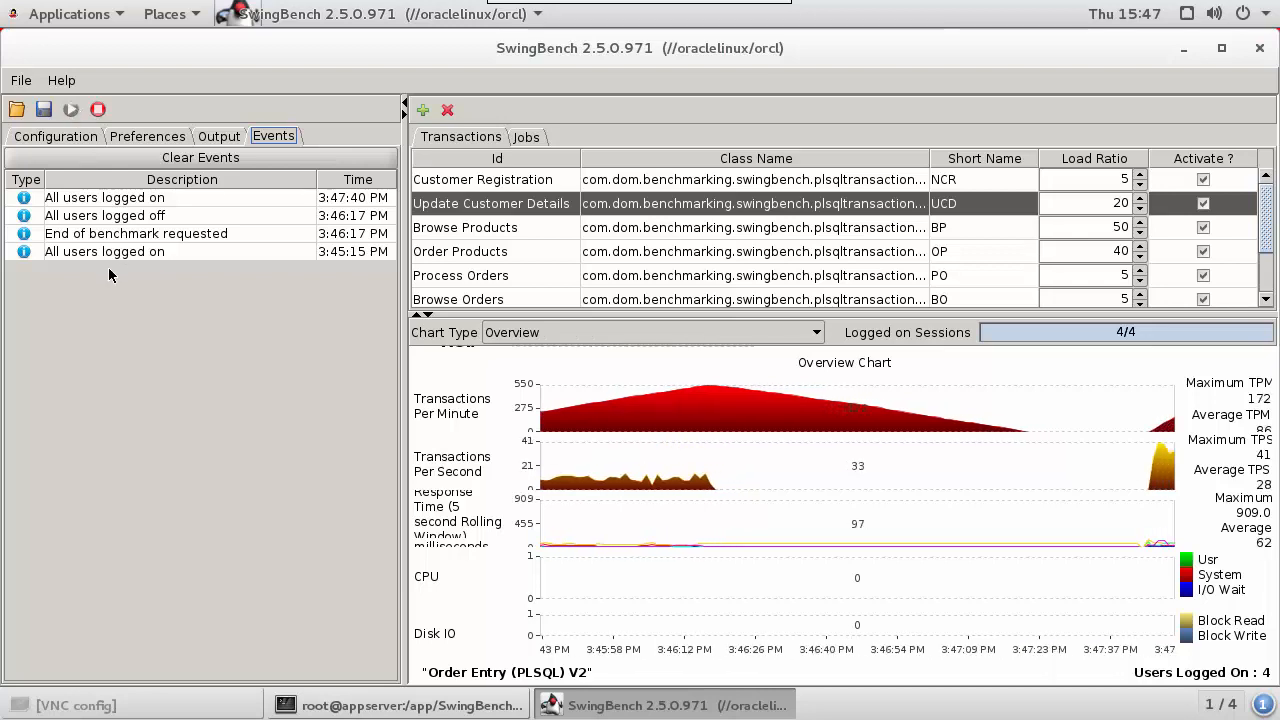
pyautogui.moveTo(656, 404)
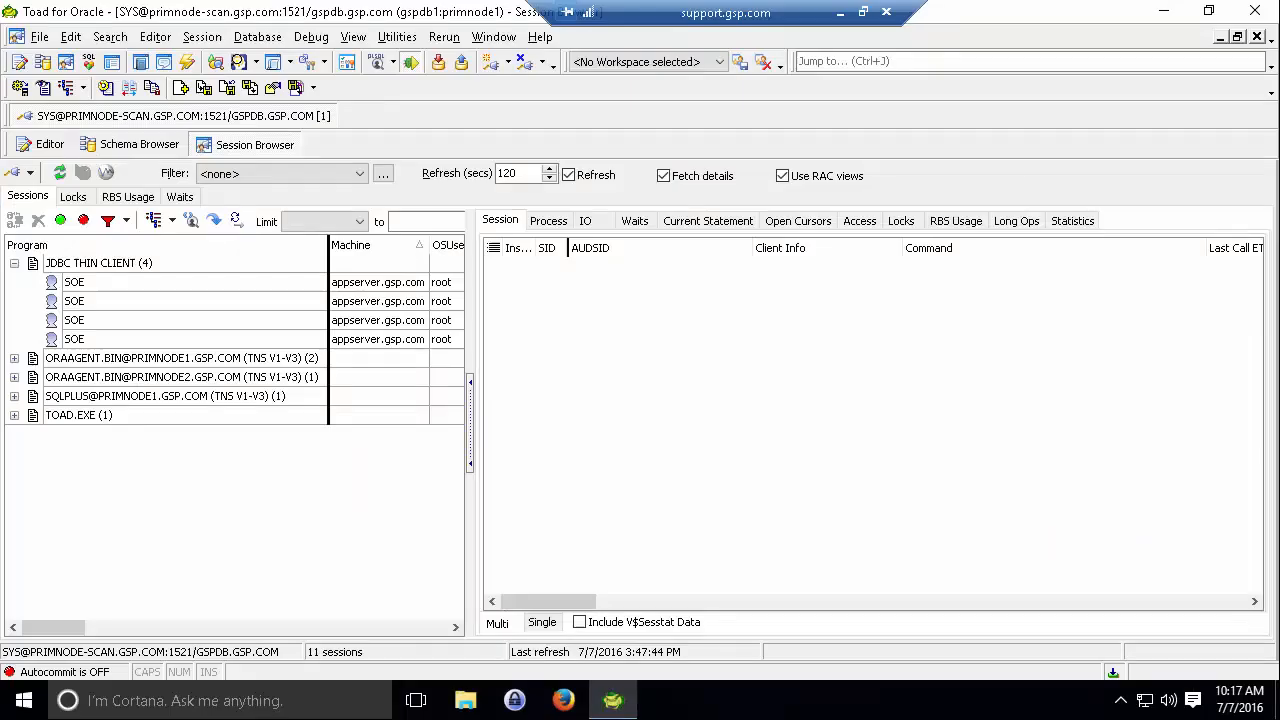
# Step: Expand the JDBC thin client sessions, select an SOE session and view its orderentry.neworder statement
pyautogui.click(100, 262)
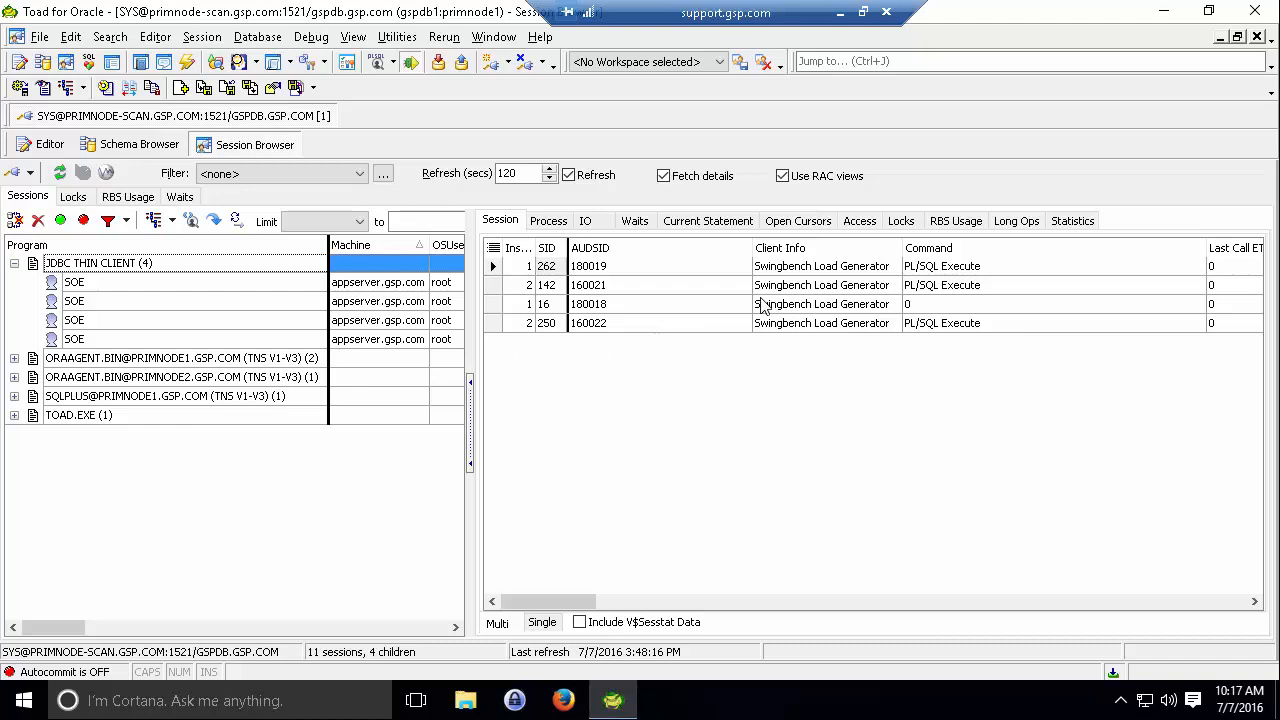
pyautogui.click(72, 282)
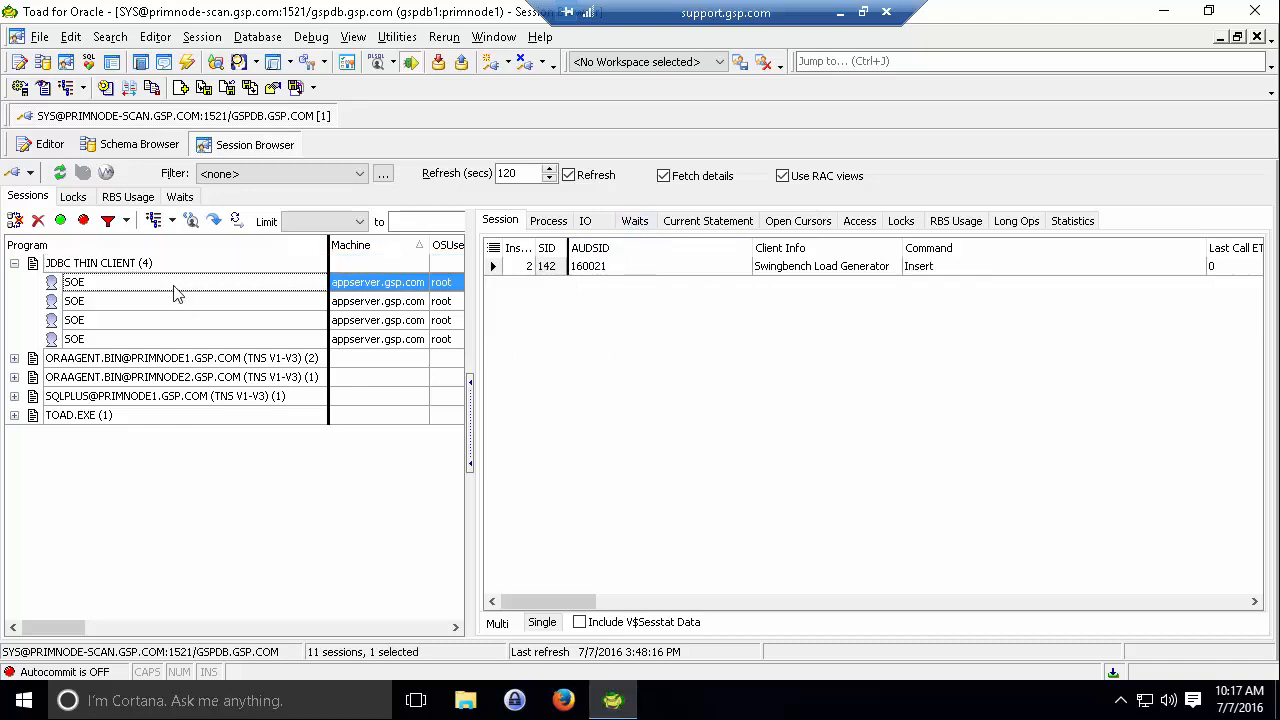
pyautogui.click(708, 220)
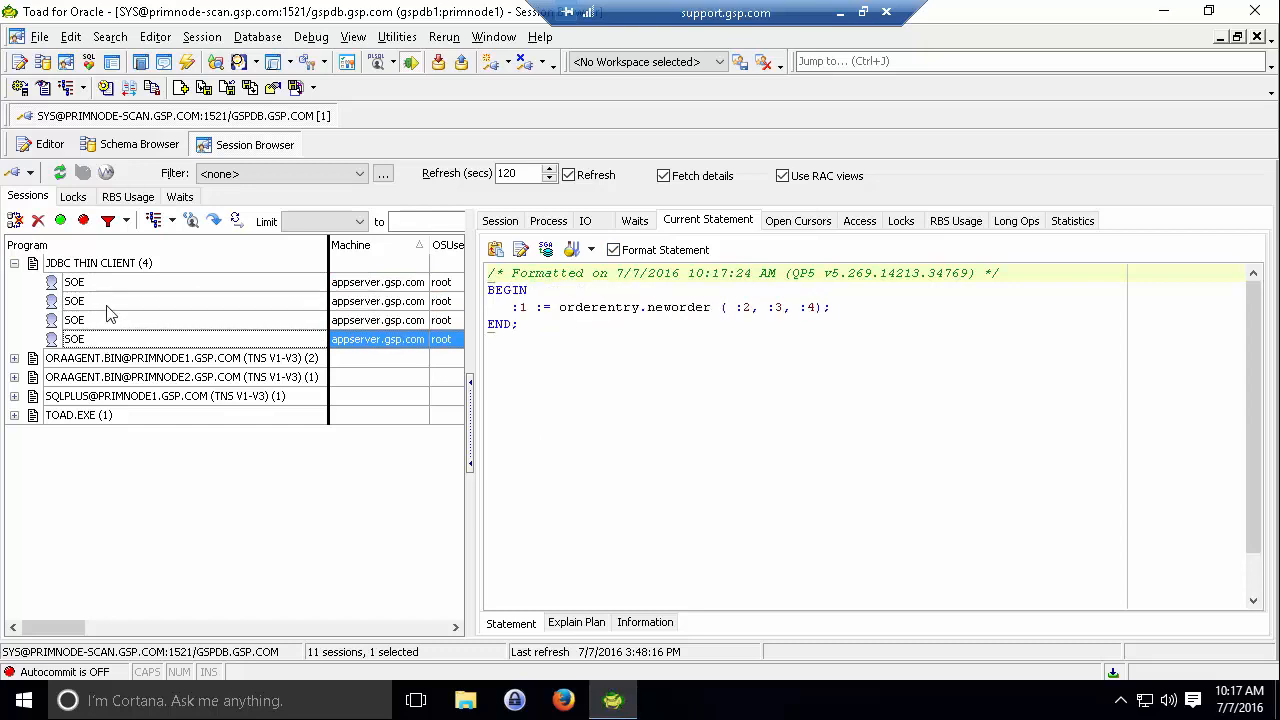
pyautogui.click(74, 280)
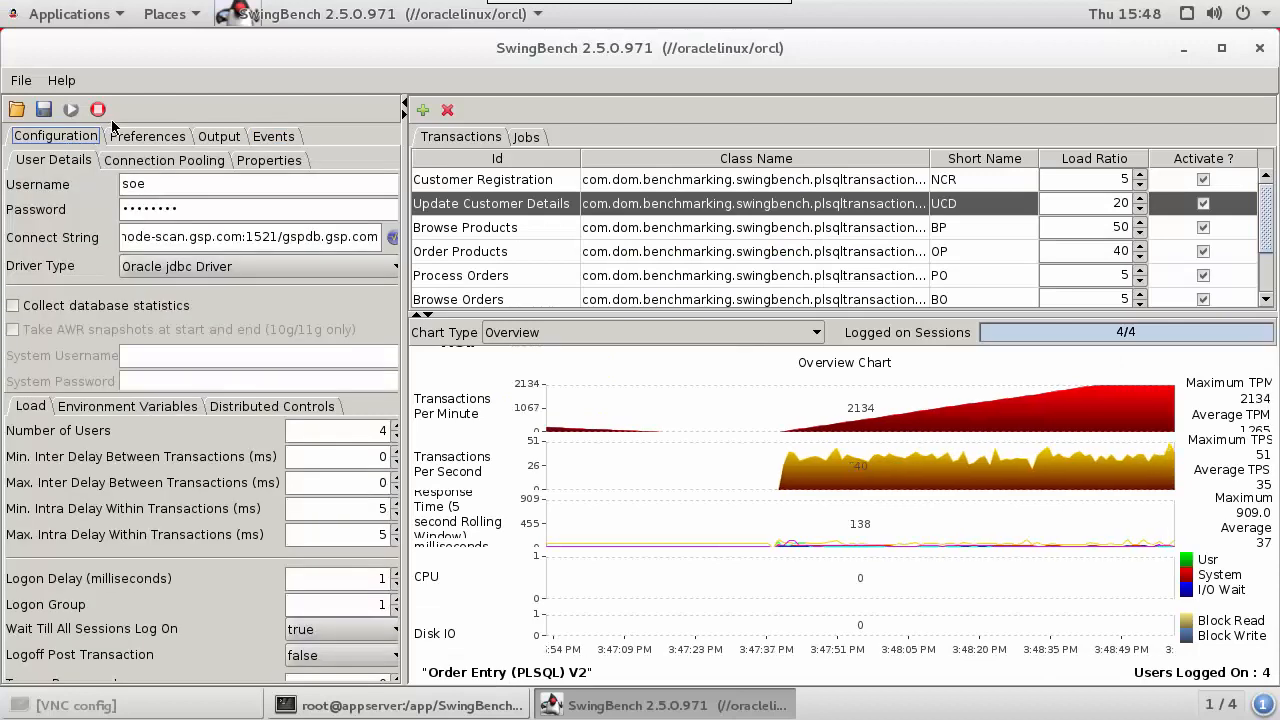
# Step: Stop the four-user benchmark run and begin saving the configuration under a new name
pyautogui.click(272, 136)
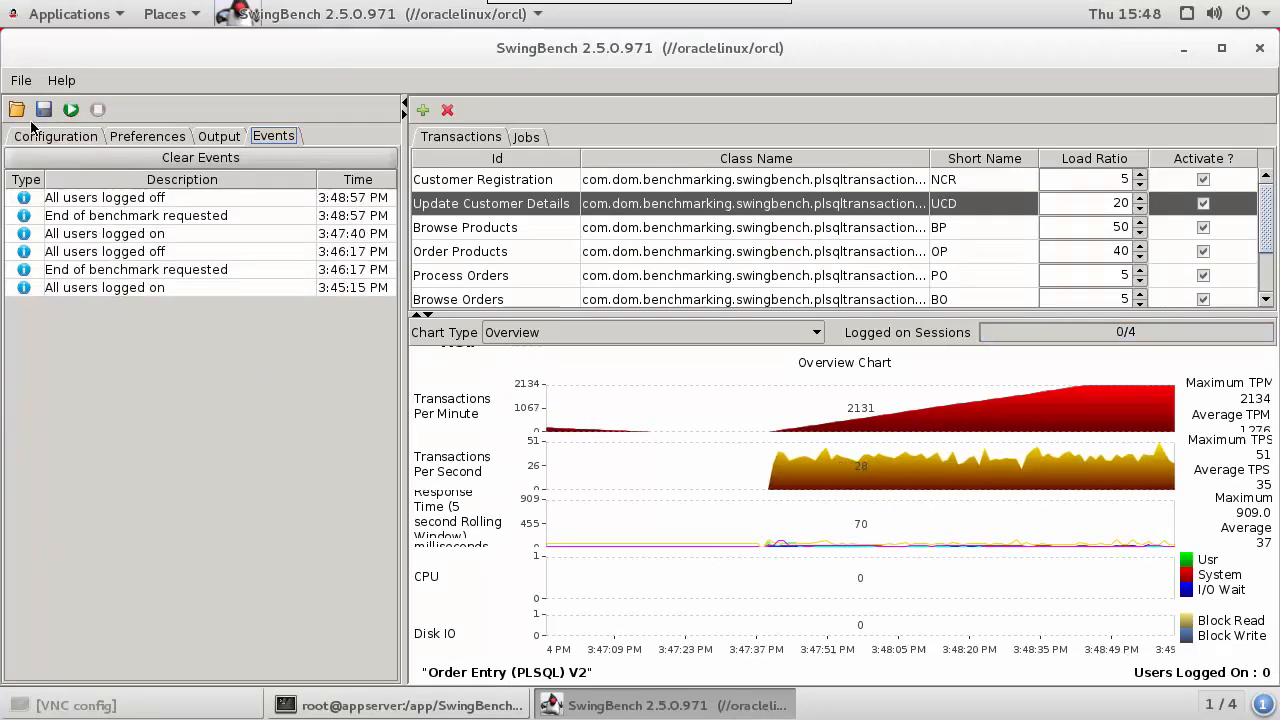
pyautogui.click(20, 80)
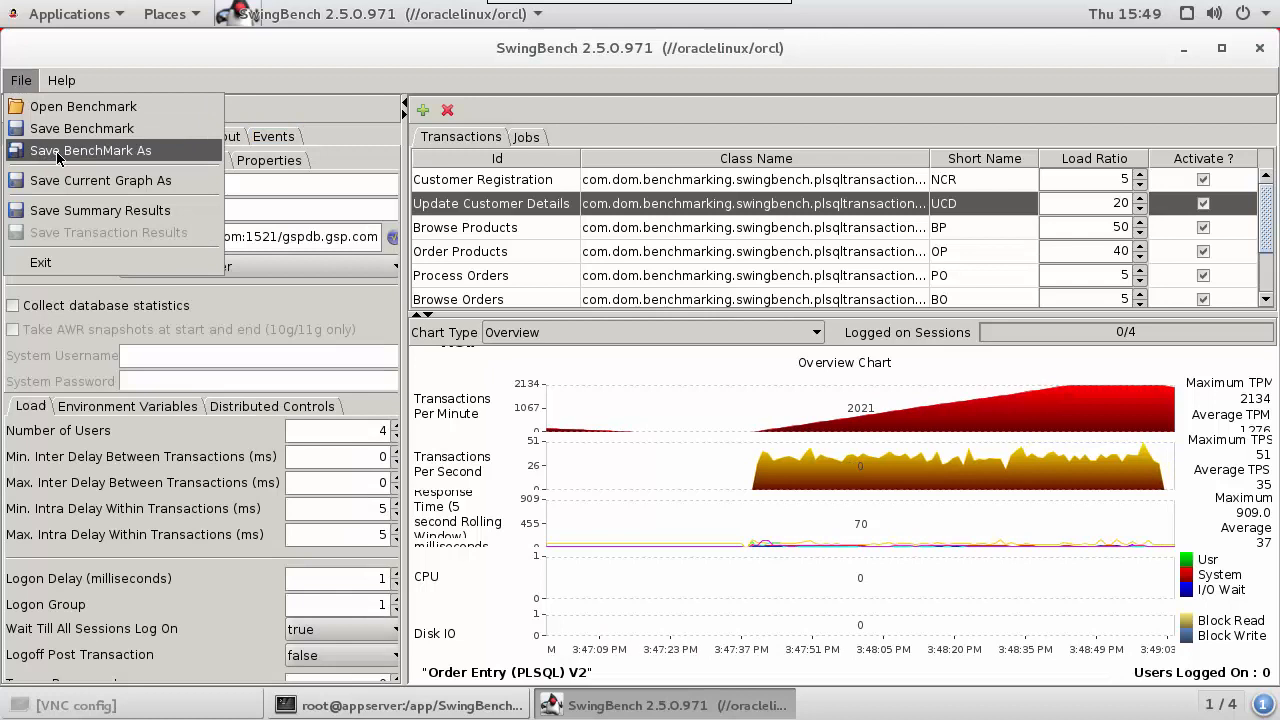
pyautogui.click(90, 150)
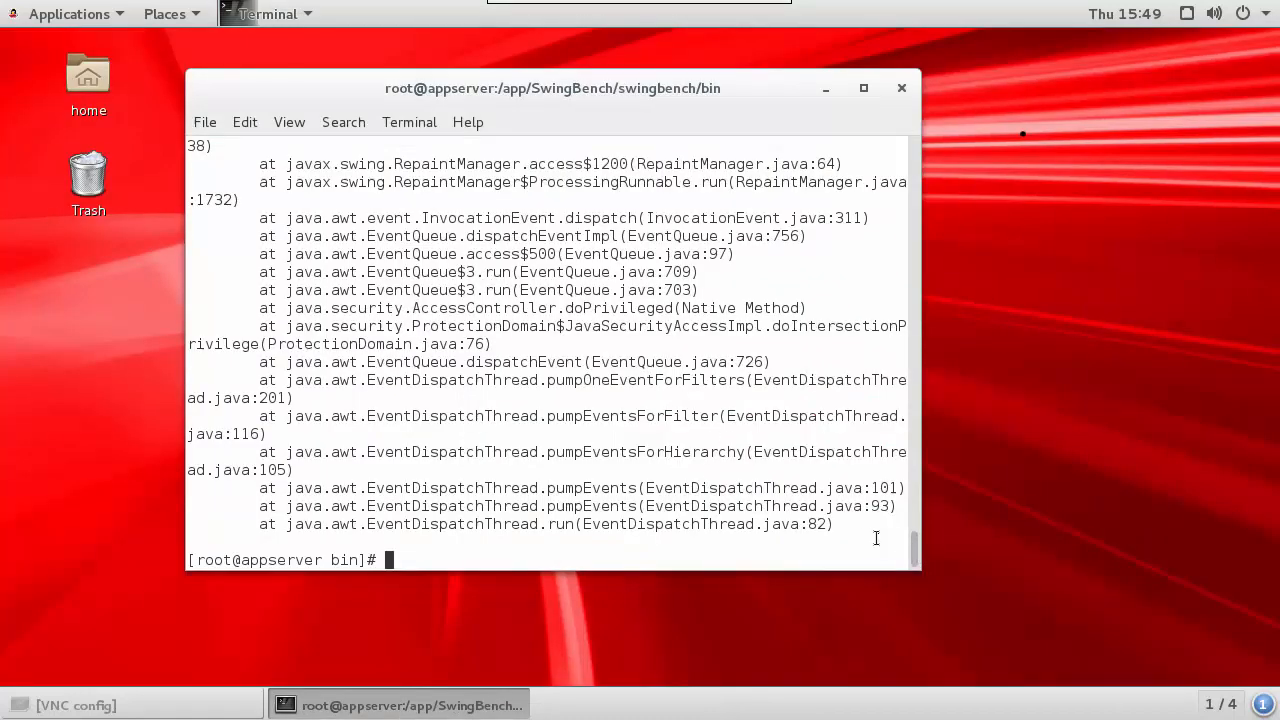
# Step: Relaunch SwingBench by running ./swingbench from the bin folder in Terminal
pyautogui.write('./swingbench')
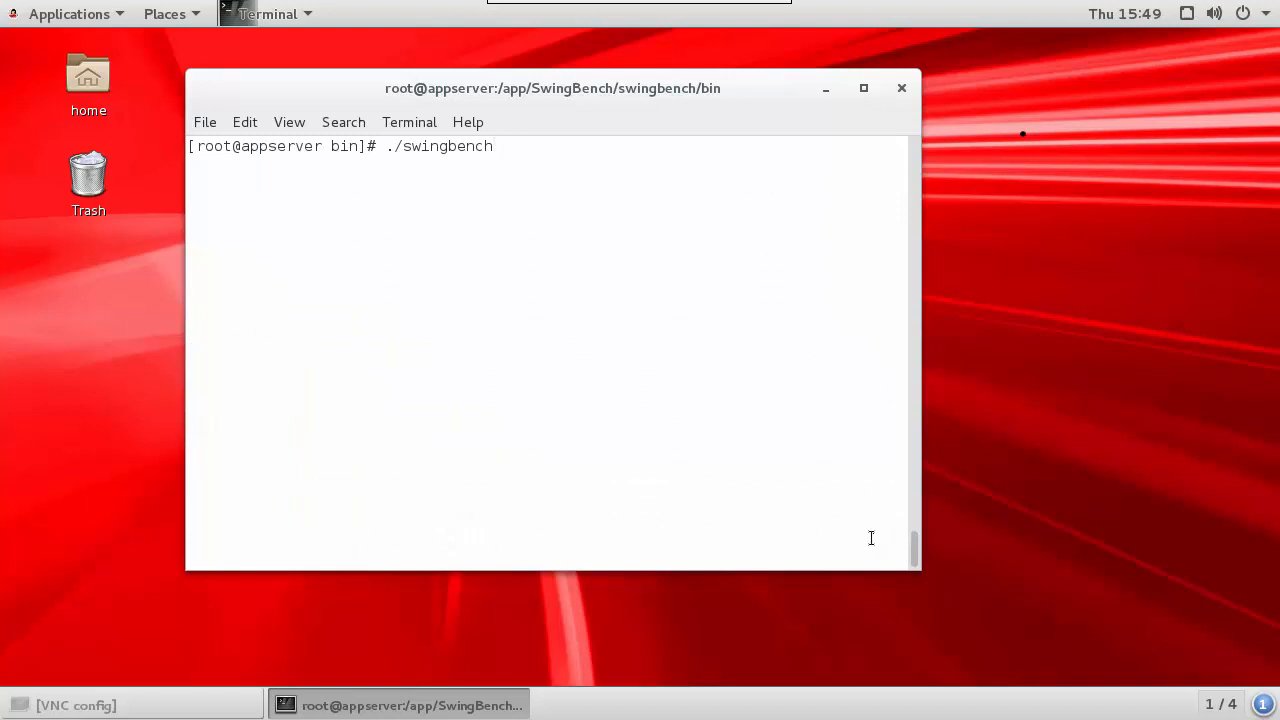
pyautogui.press('Return')
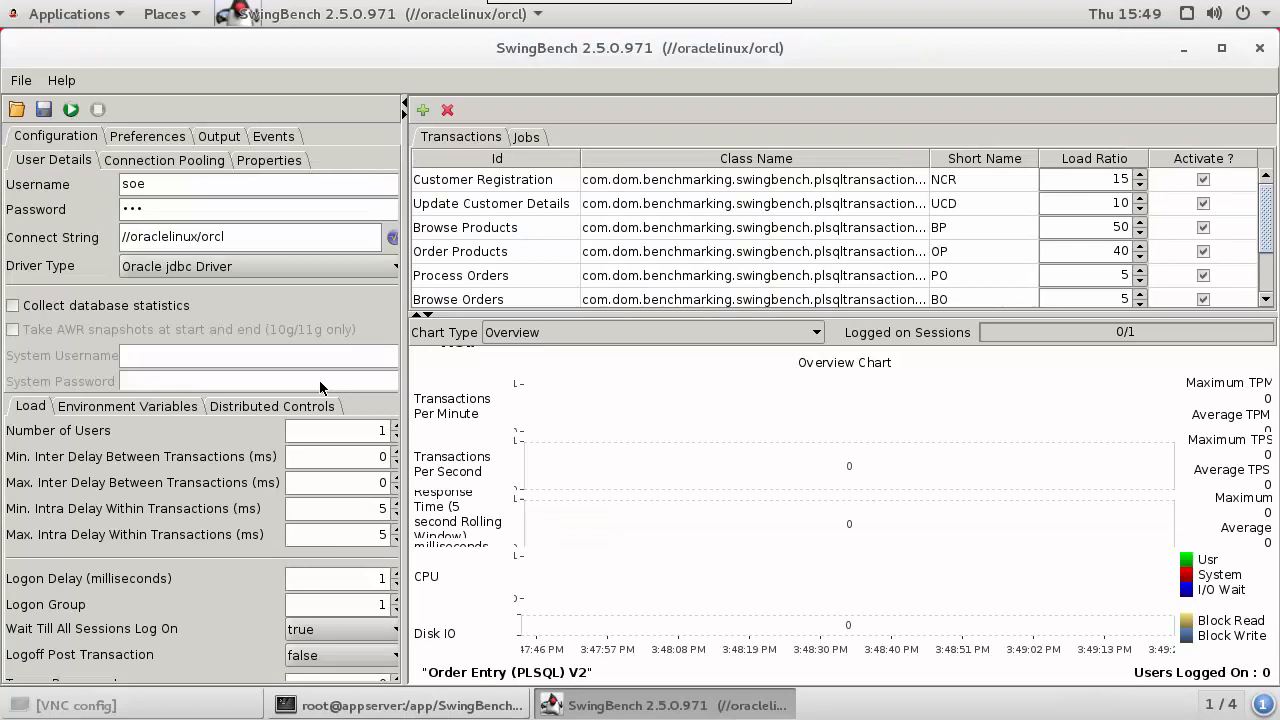
# Step: Load the saved GSPDB_TEST_USERS_4.xml benchmark via File > Open Benchmark
pyautogui.click(20, 80)
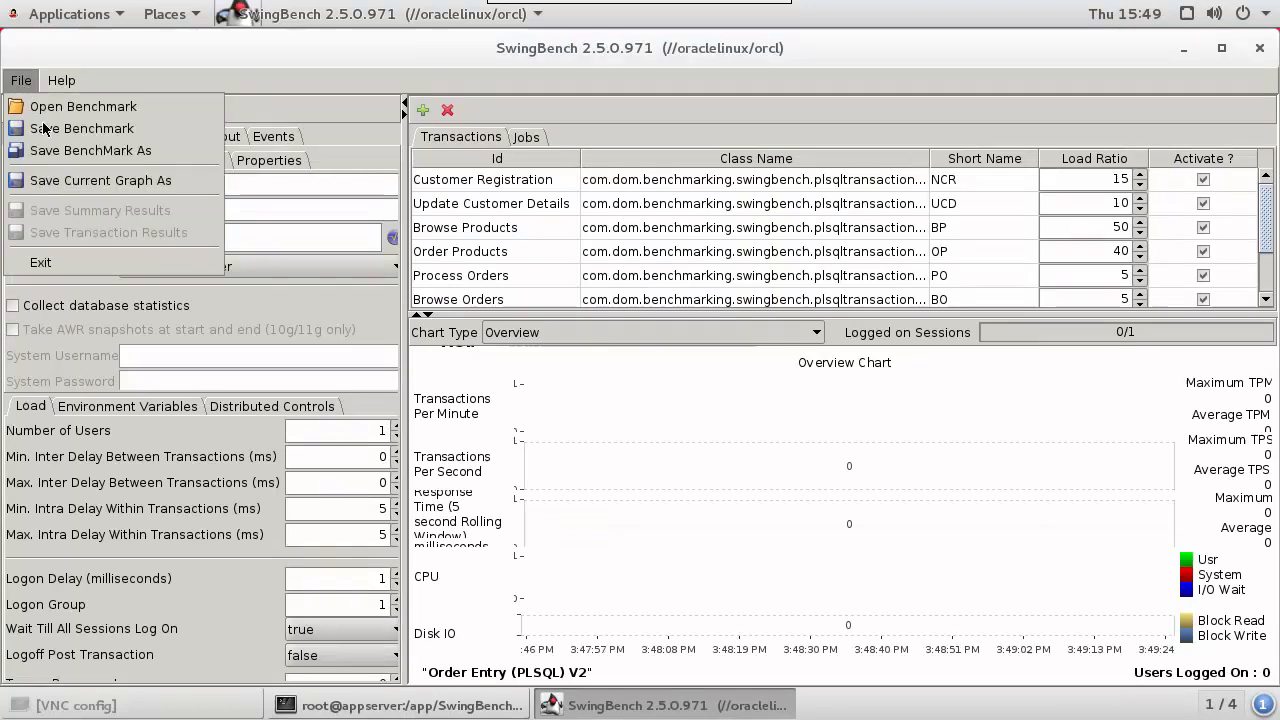
pyautogui.click(84, 106)
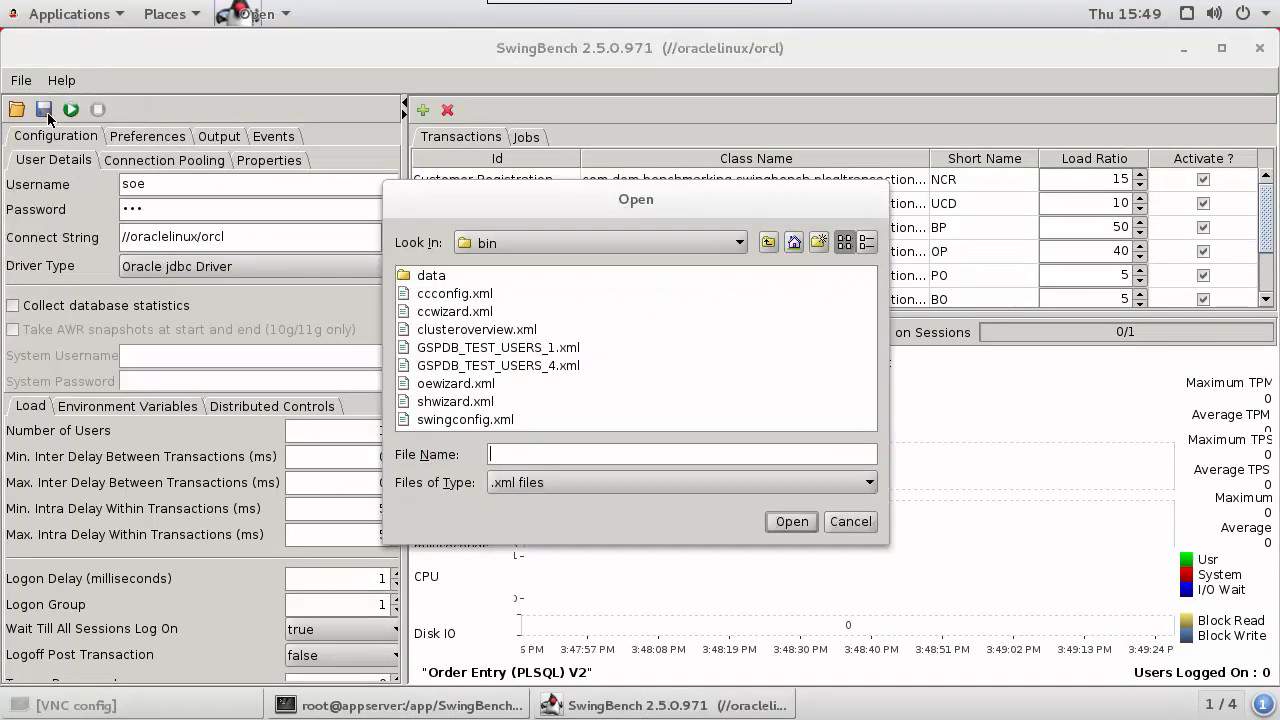
pyautogui.click(496, 348)
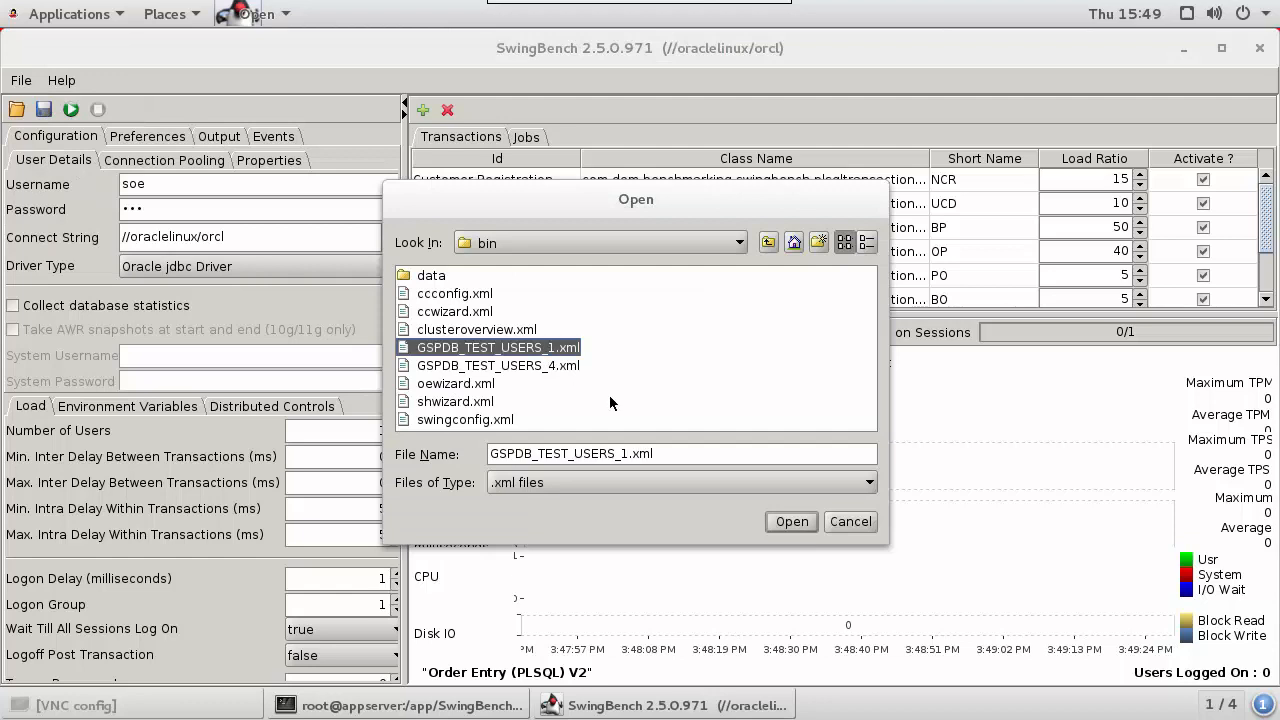
pyautogui.click(496, 364)
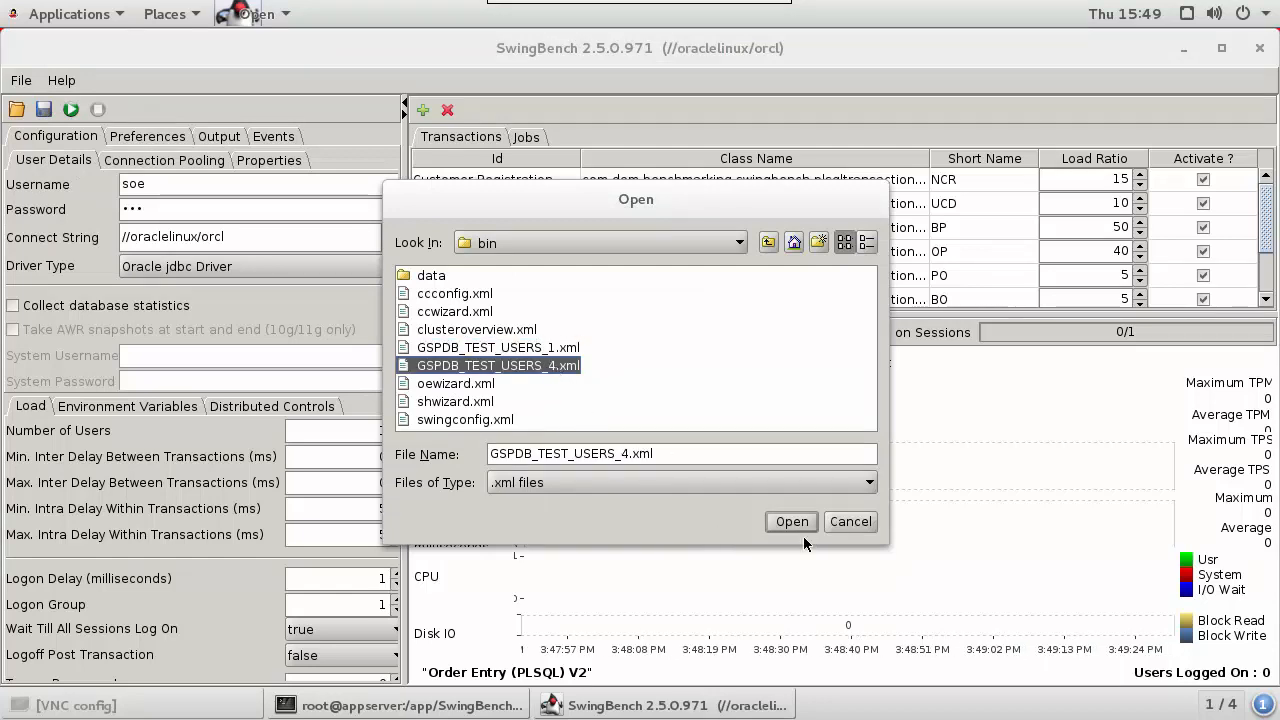
pyautogui.click(792, 520)
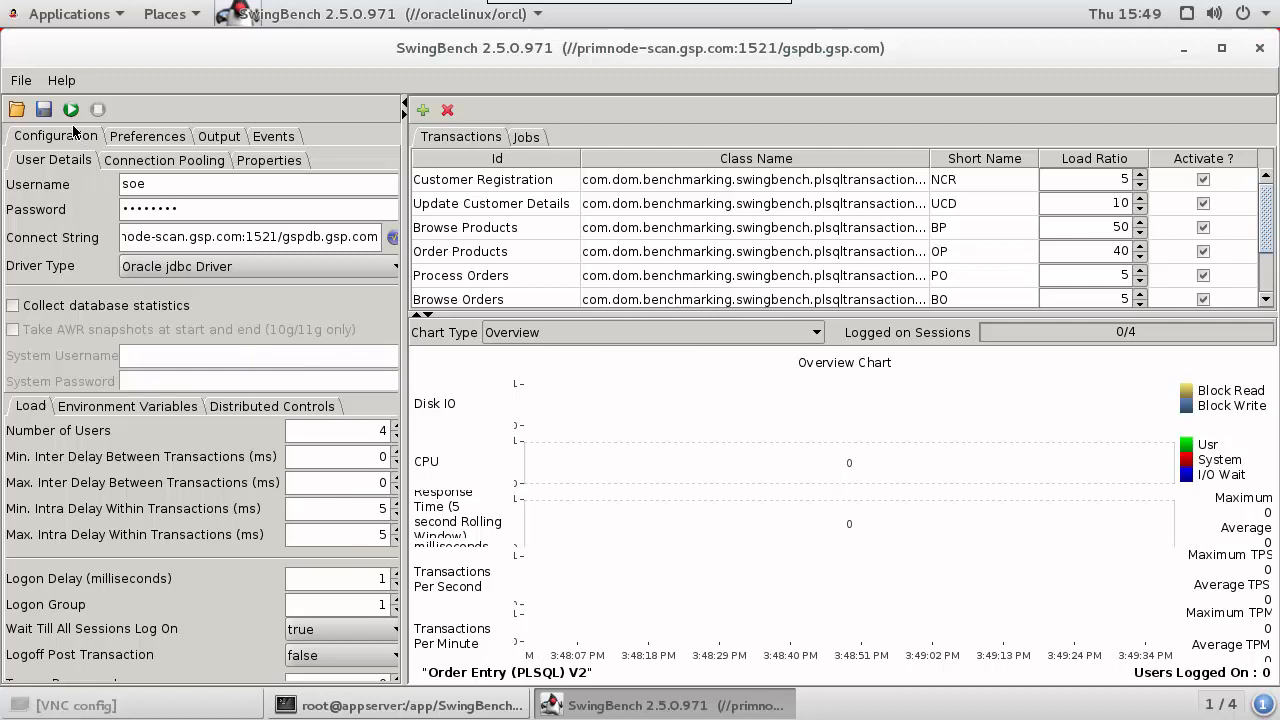
# Step: Start the four-user benchmark run and reach for the live chart selector
pyautogui.click(70, 108)
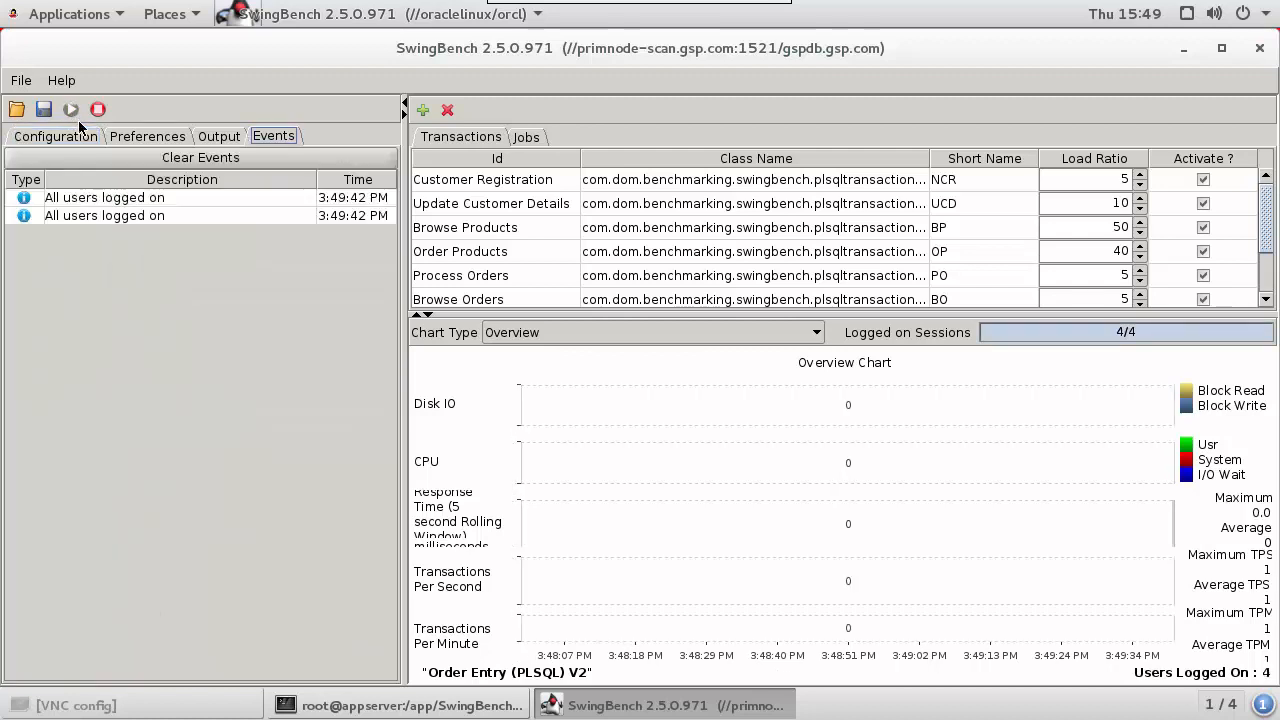
pyautogui.click(650, 332)
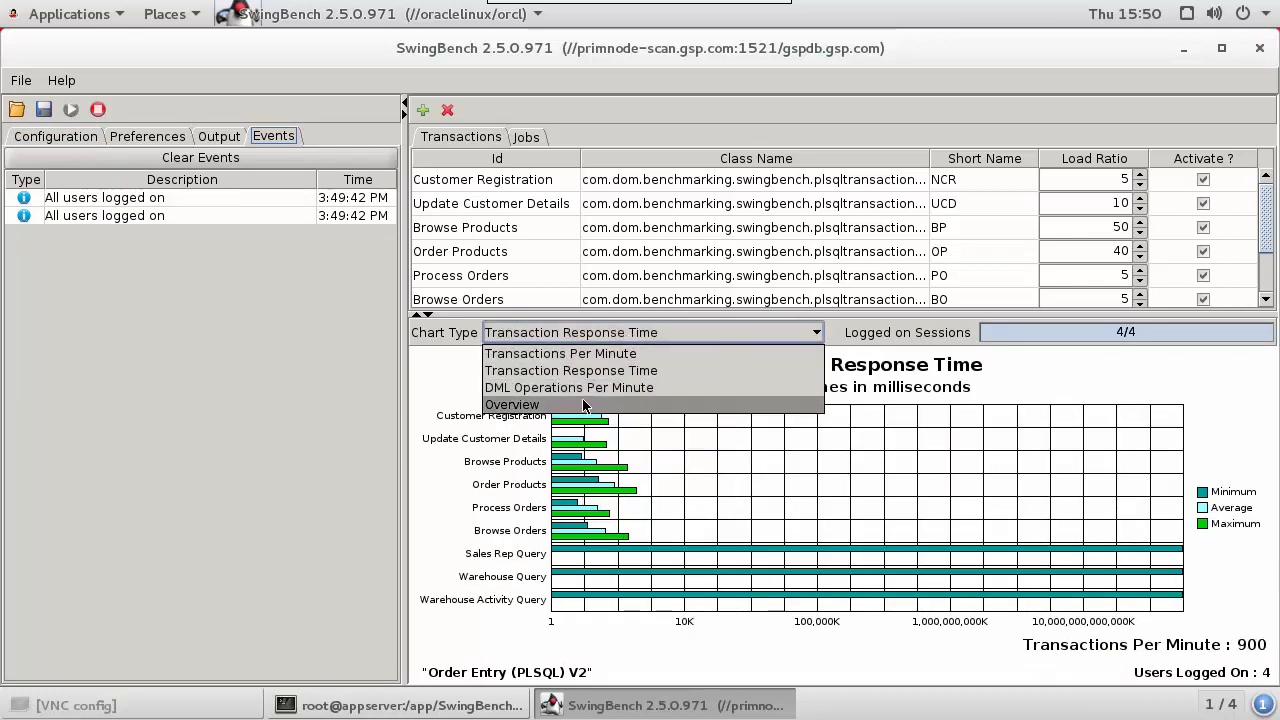
# Step: Show the DML Operations Per Minute chart, return to Overview, then bring up Configuration
pyautogui.click(568, 388)
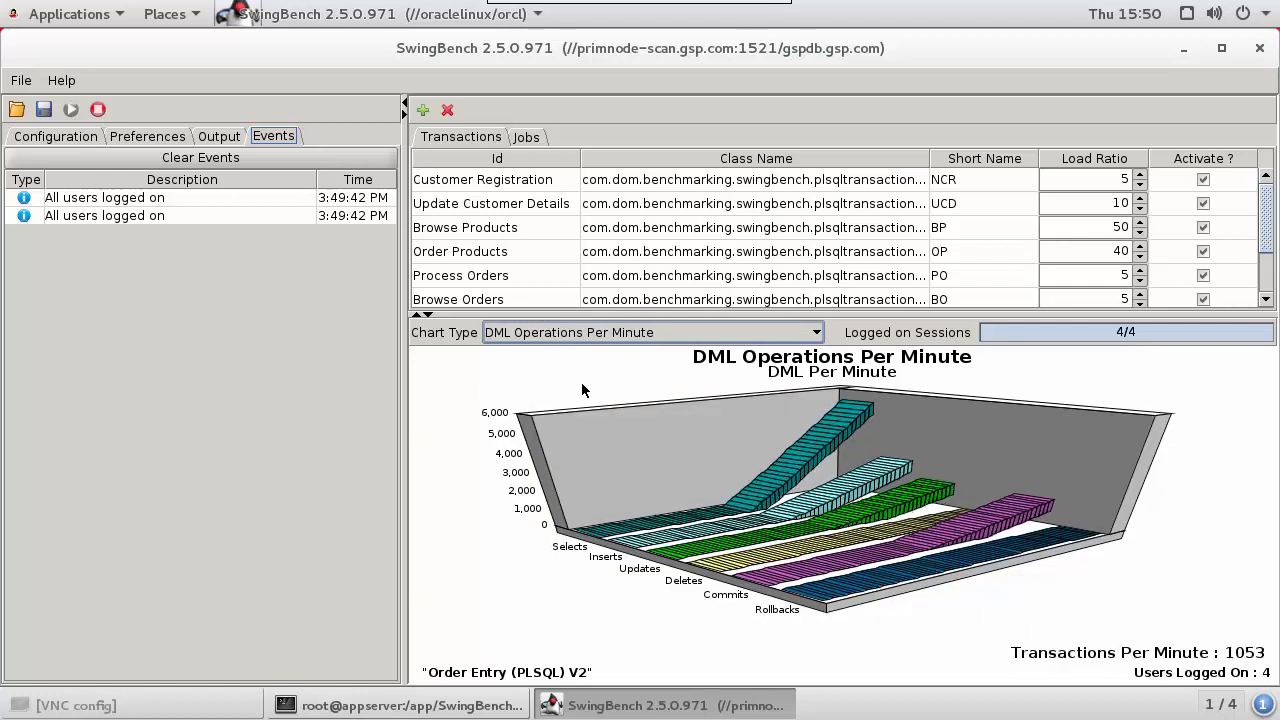
pyautogui.click(816, 332)
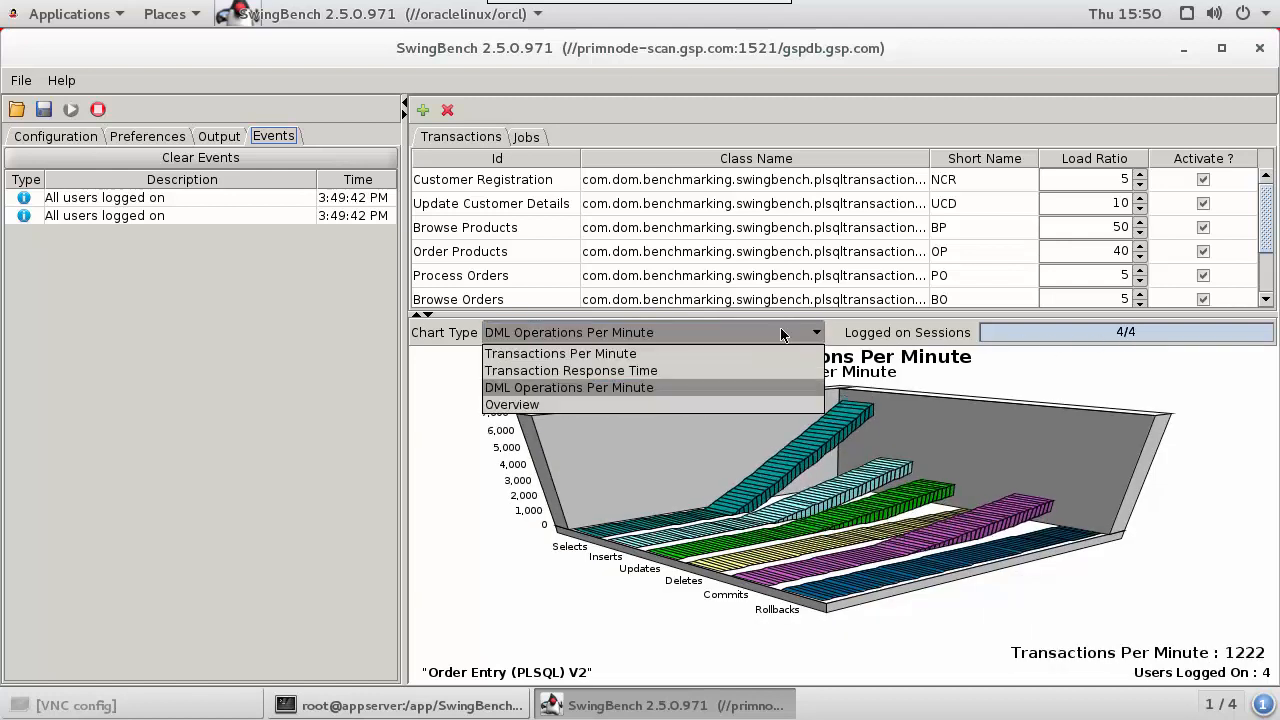
pyautogui.click(512, 404)
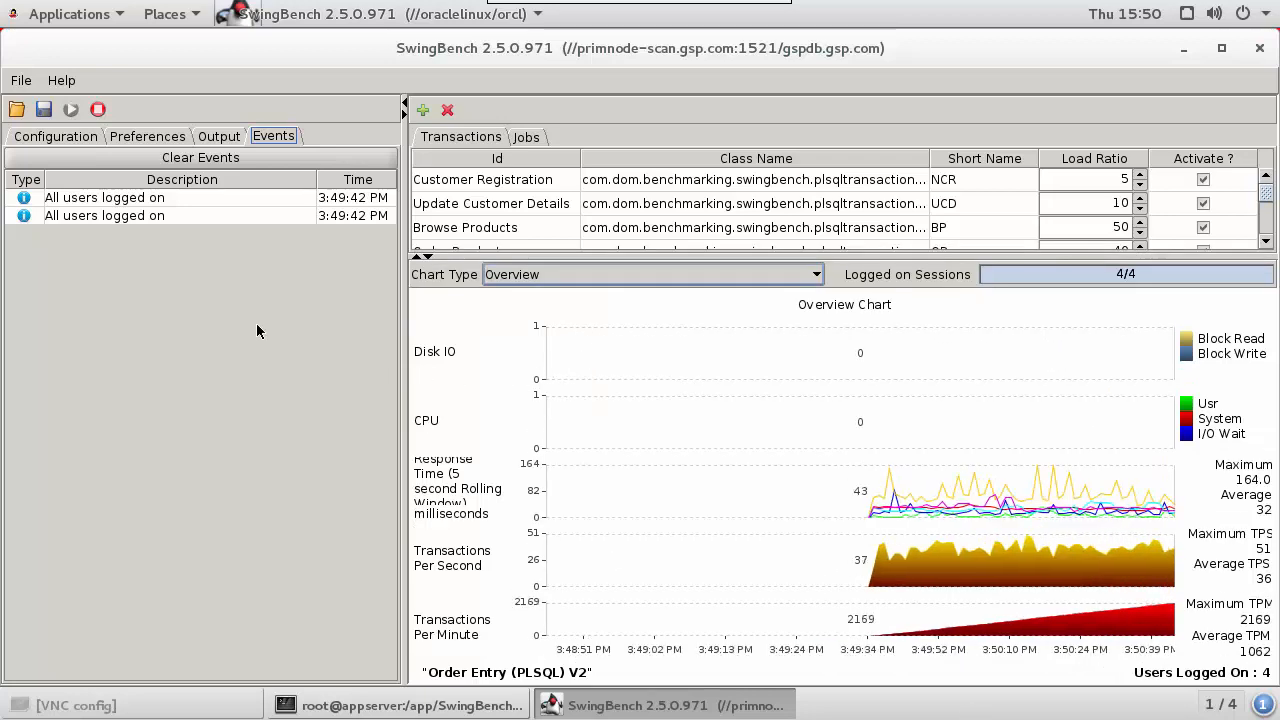
pyautogui.click(56, 136)
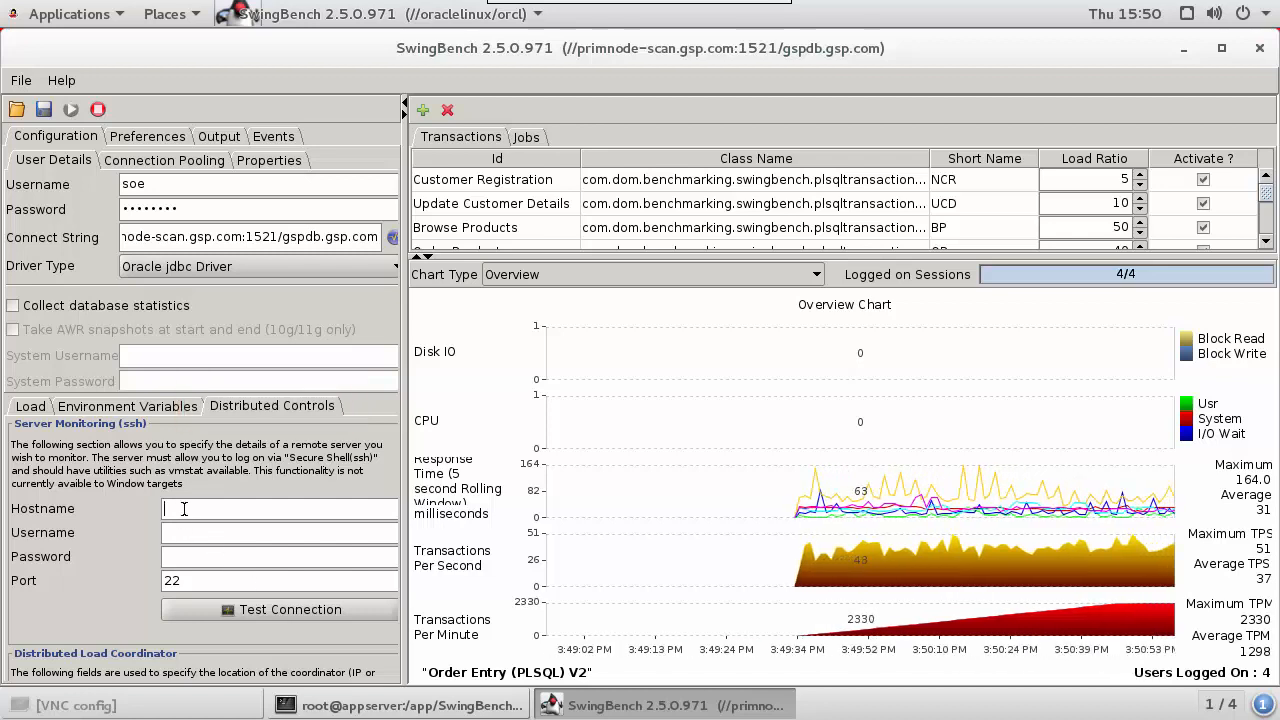
# Step: Monitor host primnode1.gsp.com as root, then stop and restart the benchmark run
pyautogui.write('primnode1.gsp.com')
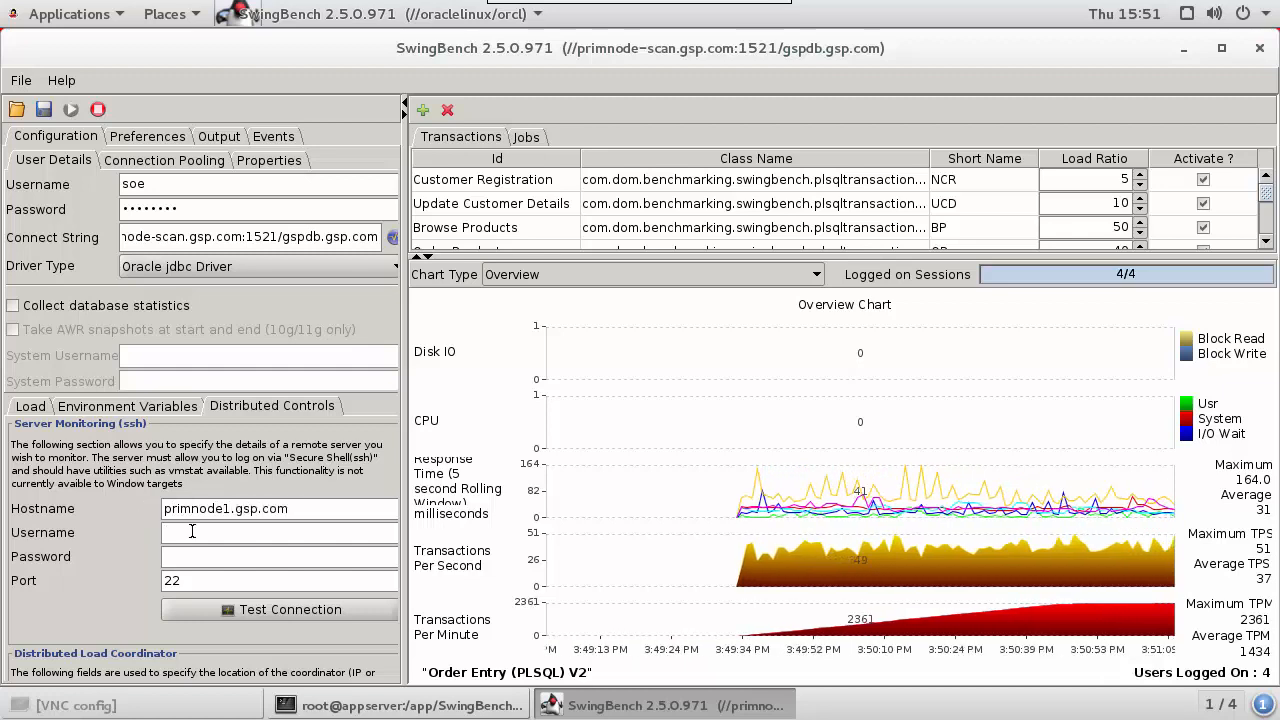
pyautogui.write('root')
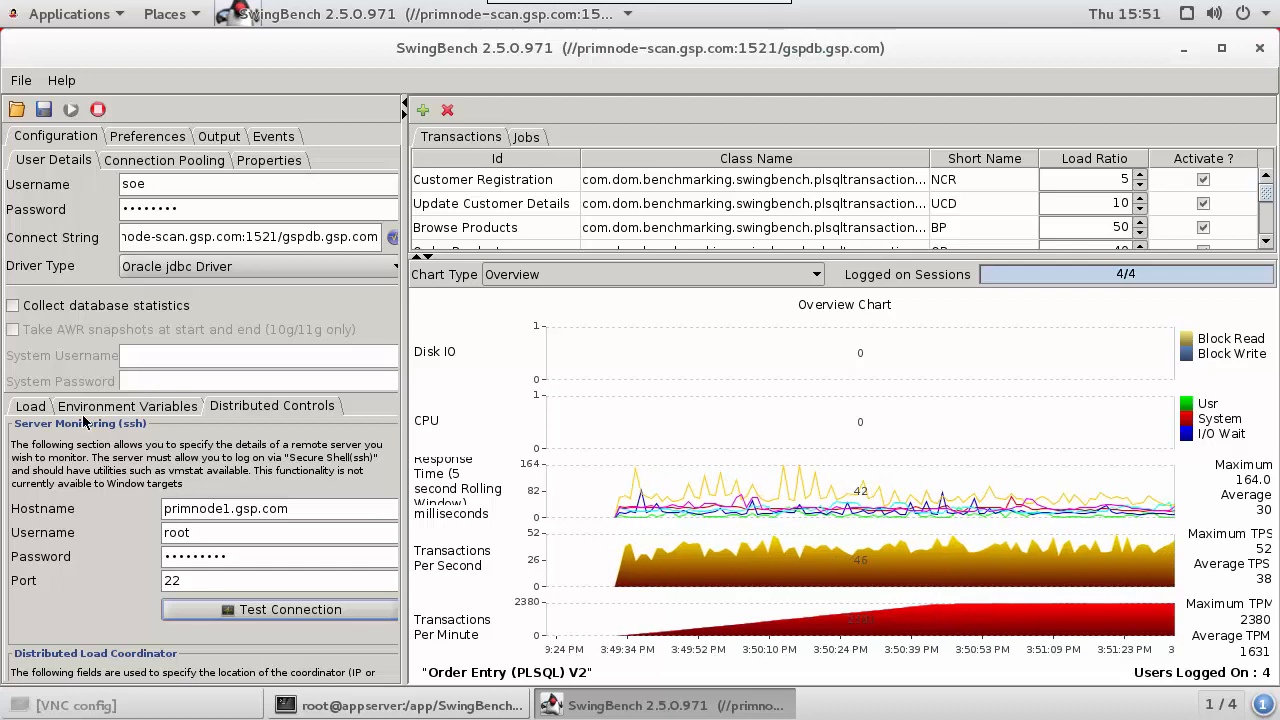
pyautogui.click(30, 404)
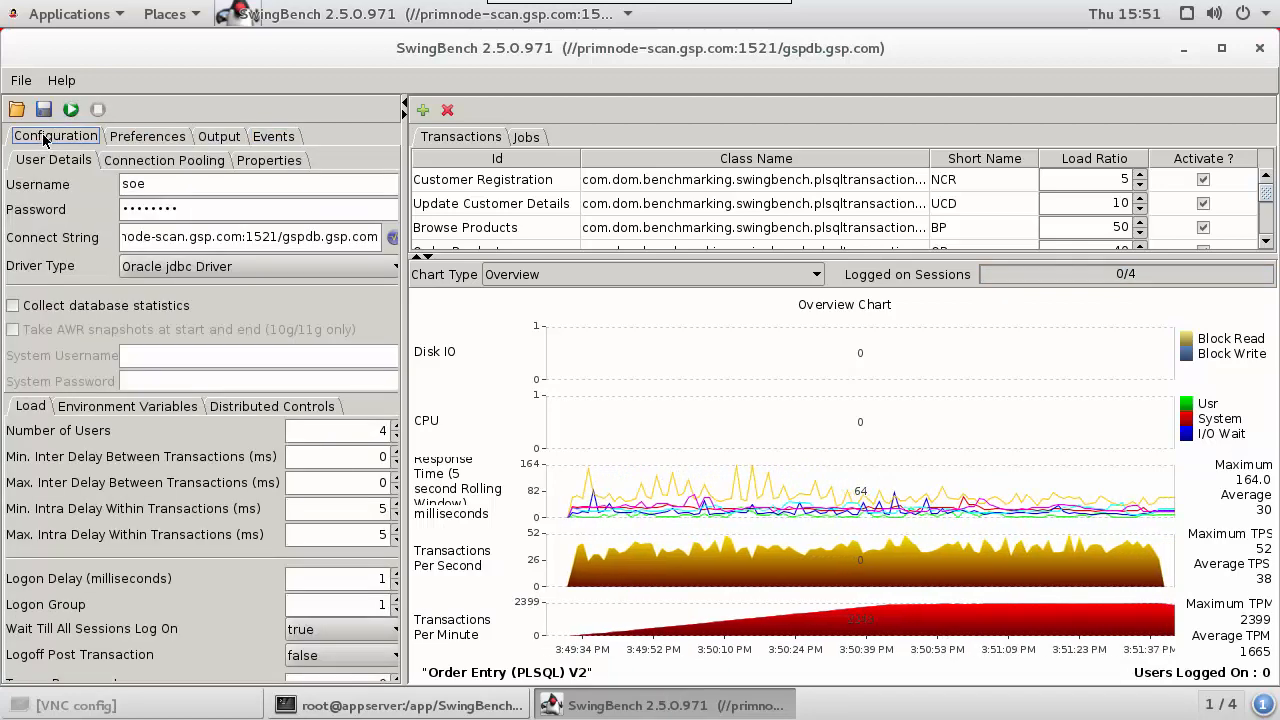
pyautogui.click(272, 136)
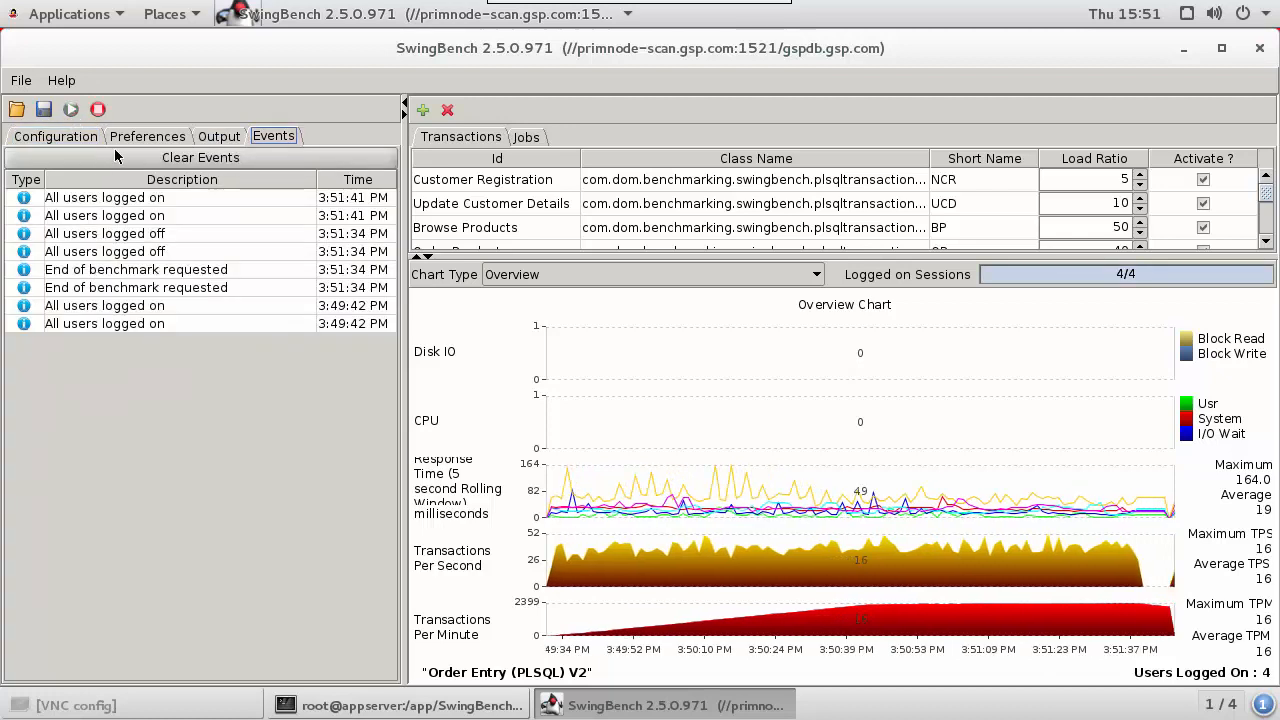